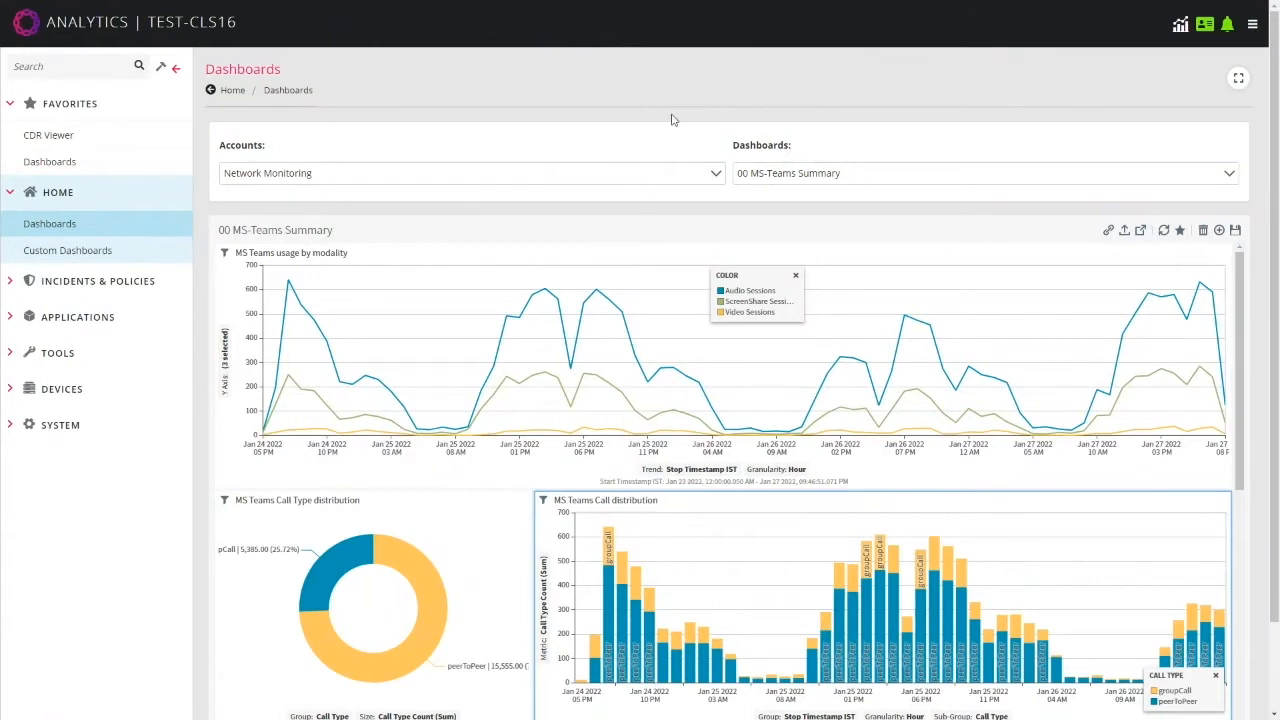
{"action": "mouse_move", "coordinate": [492, 144]}
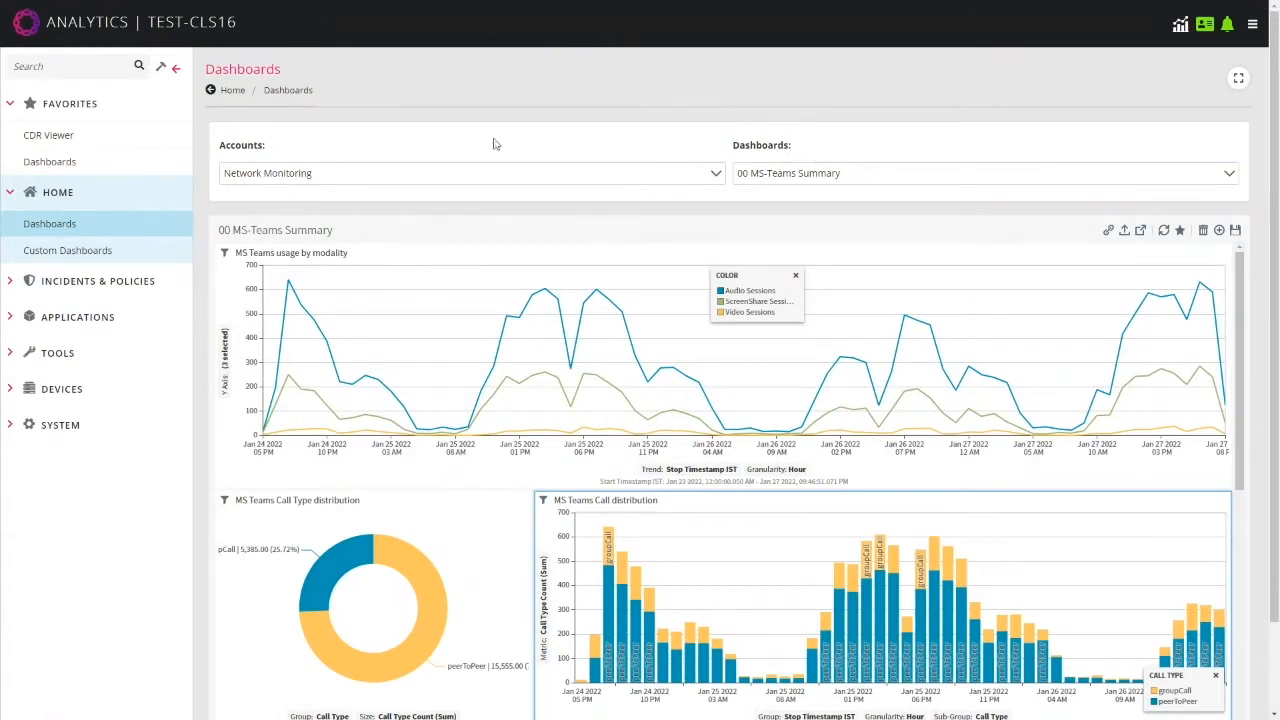
{"action": "mouse_move", "coordinate": [582, 220]}
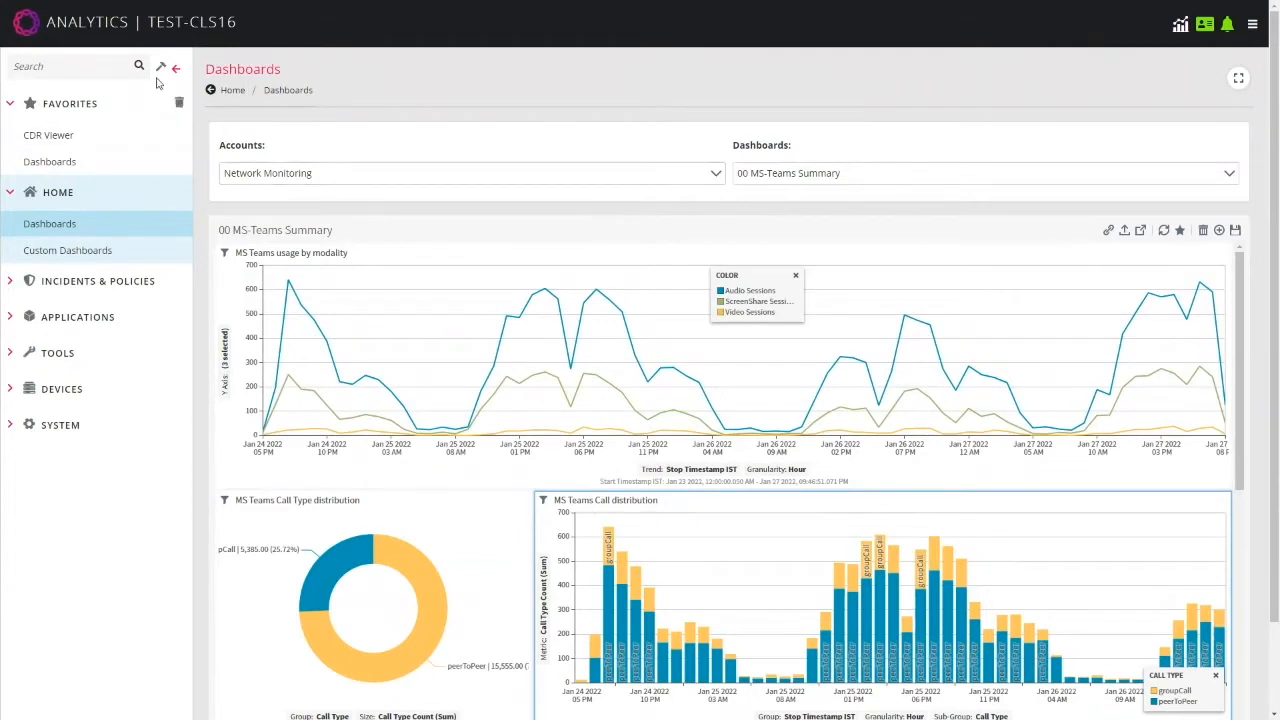
{"action": "mouse_move", "coordinate": [10, 320]}
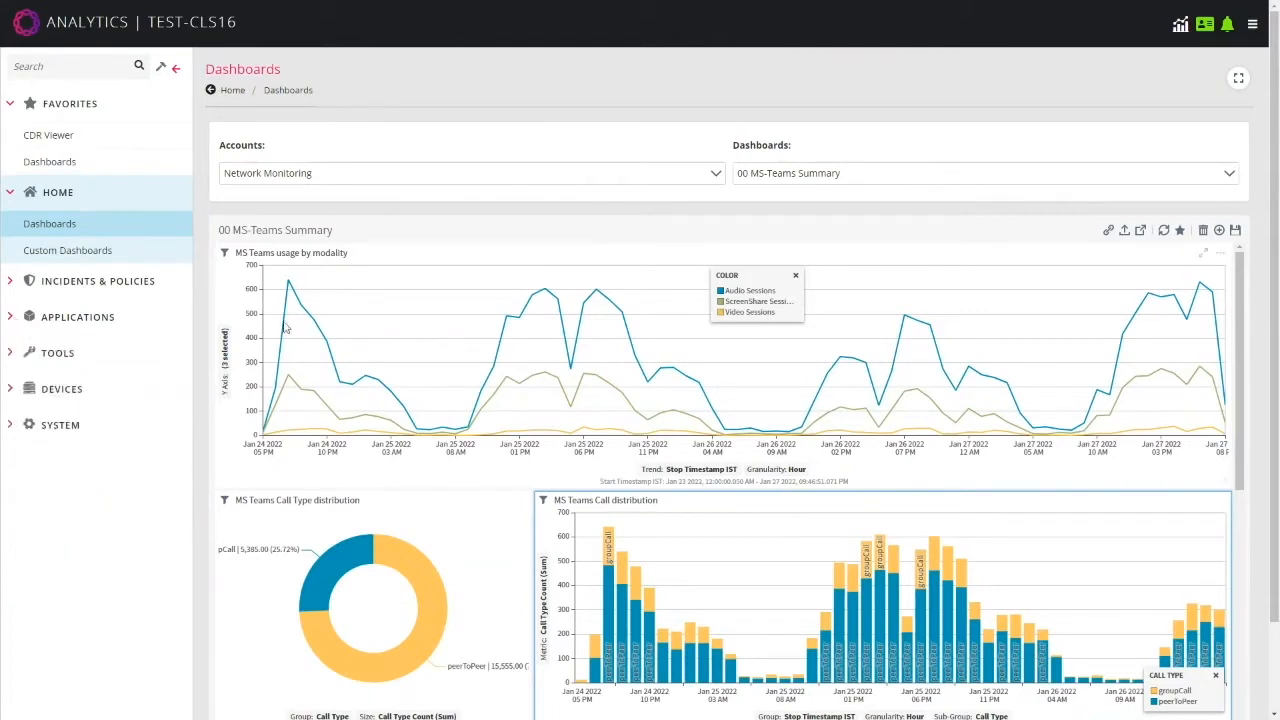
{"action": "mouse_move", "coordinate": [420, 230]}
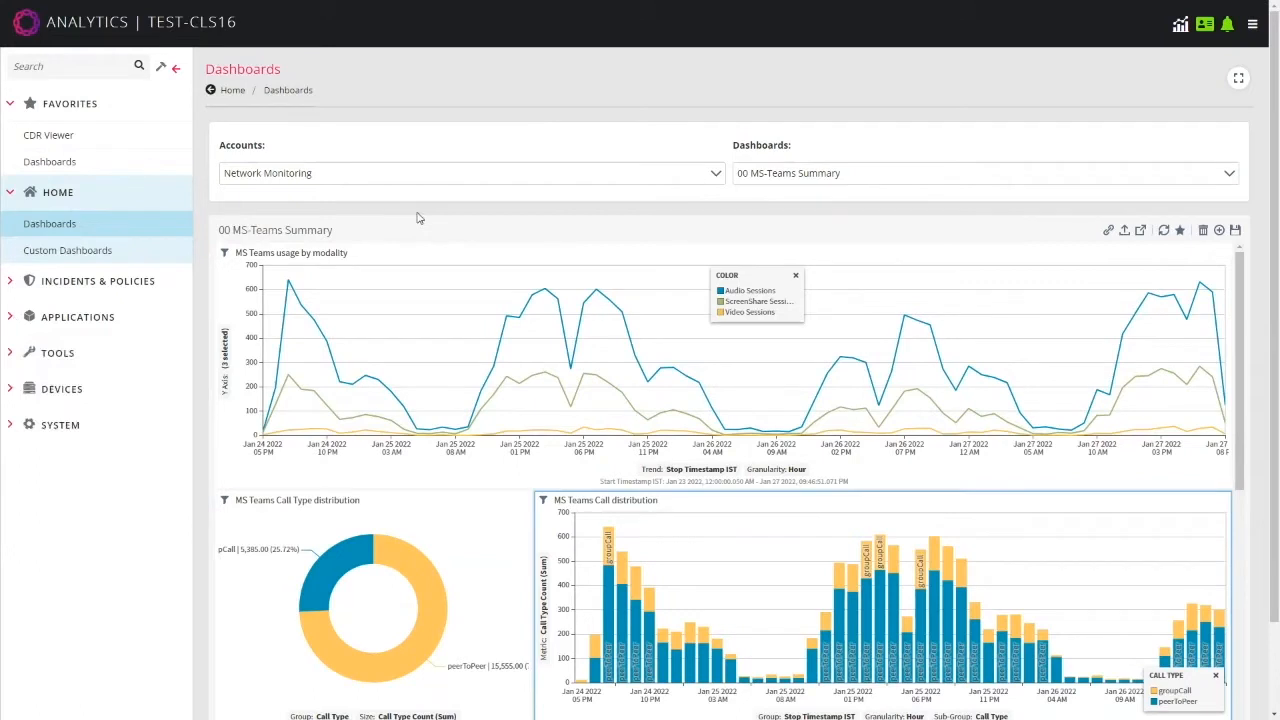
{"action": "mouse_move", "coordinate": [692, 210]}
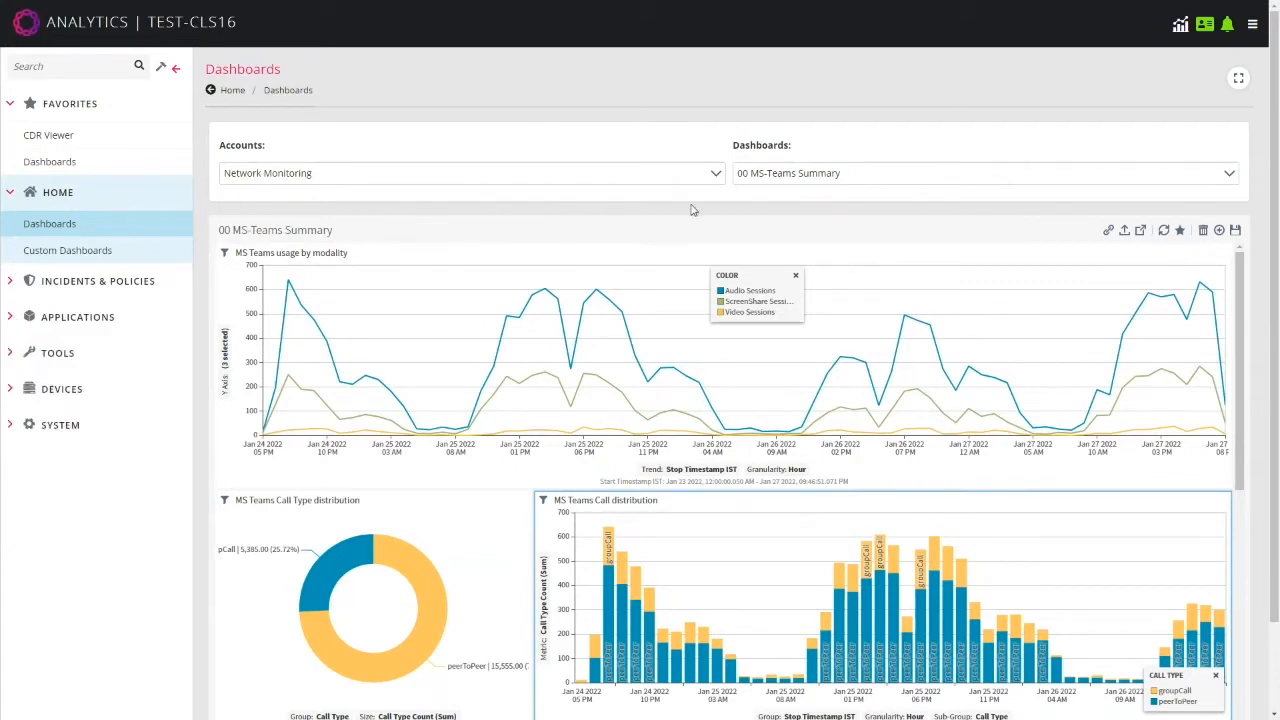
{"action": "mouse_move", "coordinate": [676, 218]}
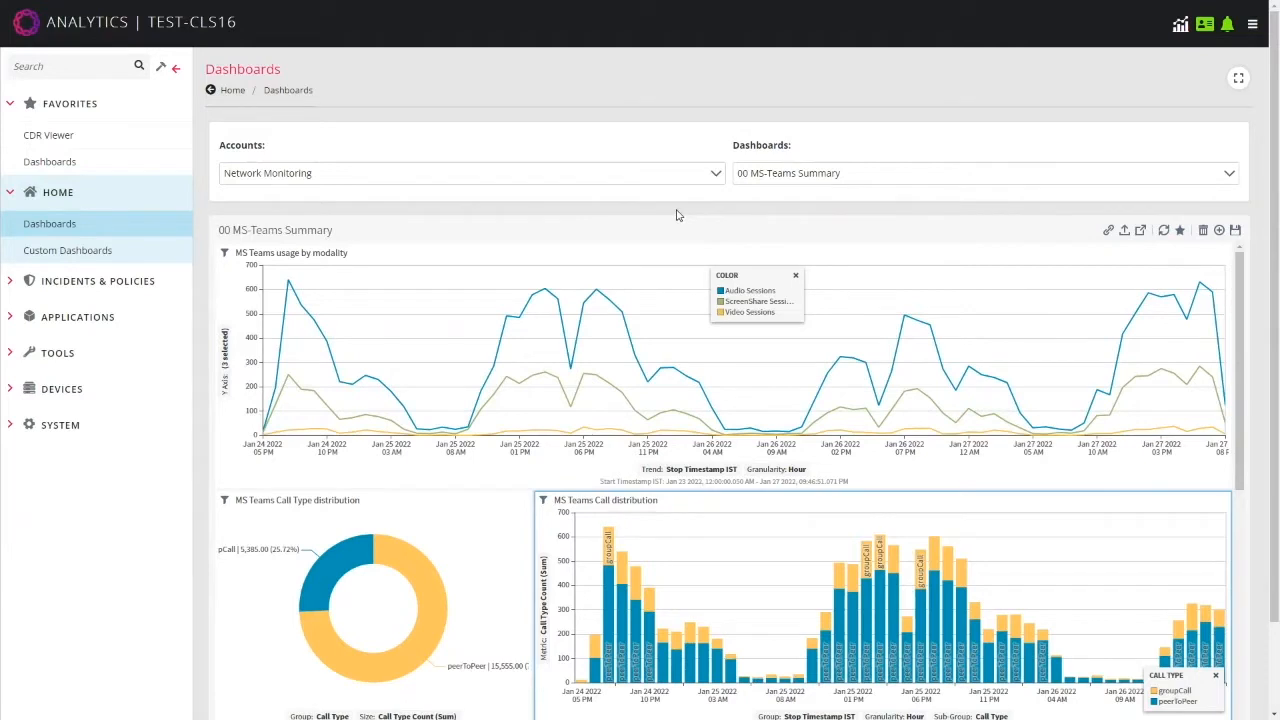
{"action": "mouse_move", "coordinate": [640, 316]}
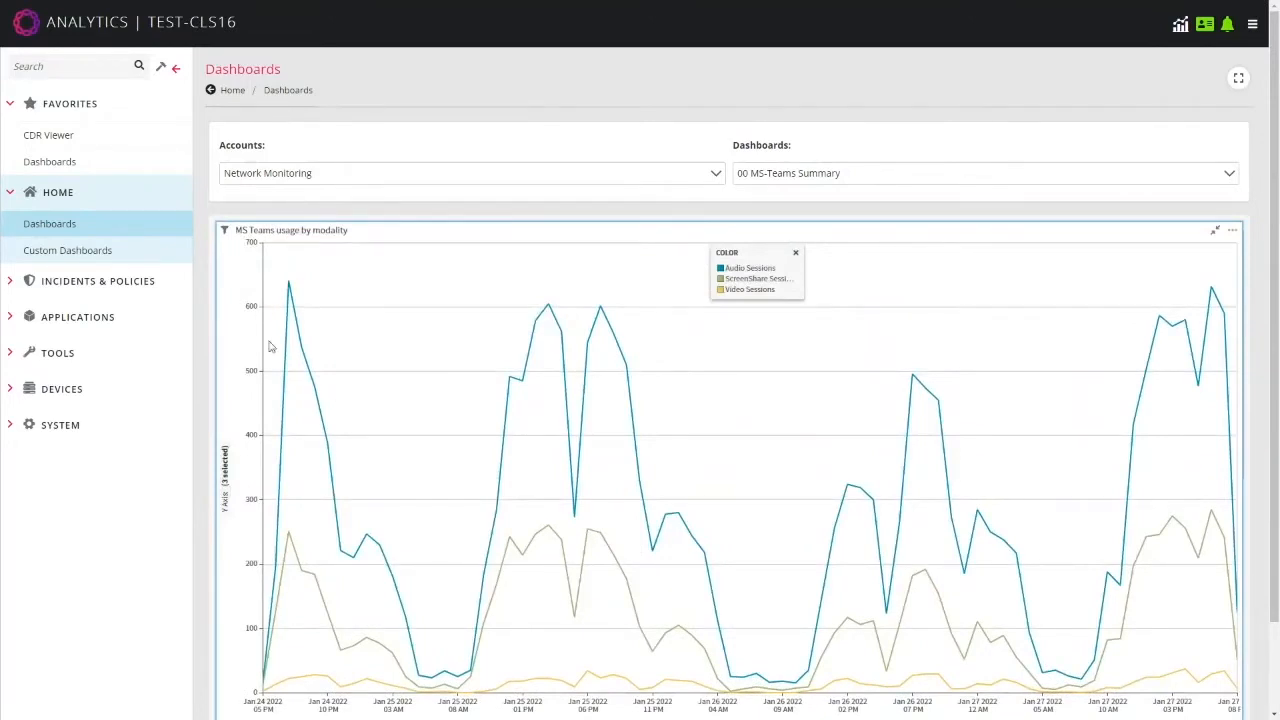
{"action": "mouse_move", "coordinate": [360, 384]}
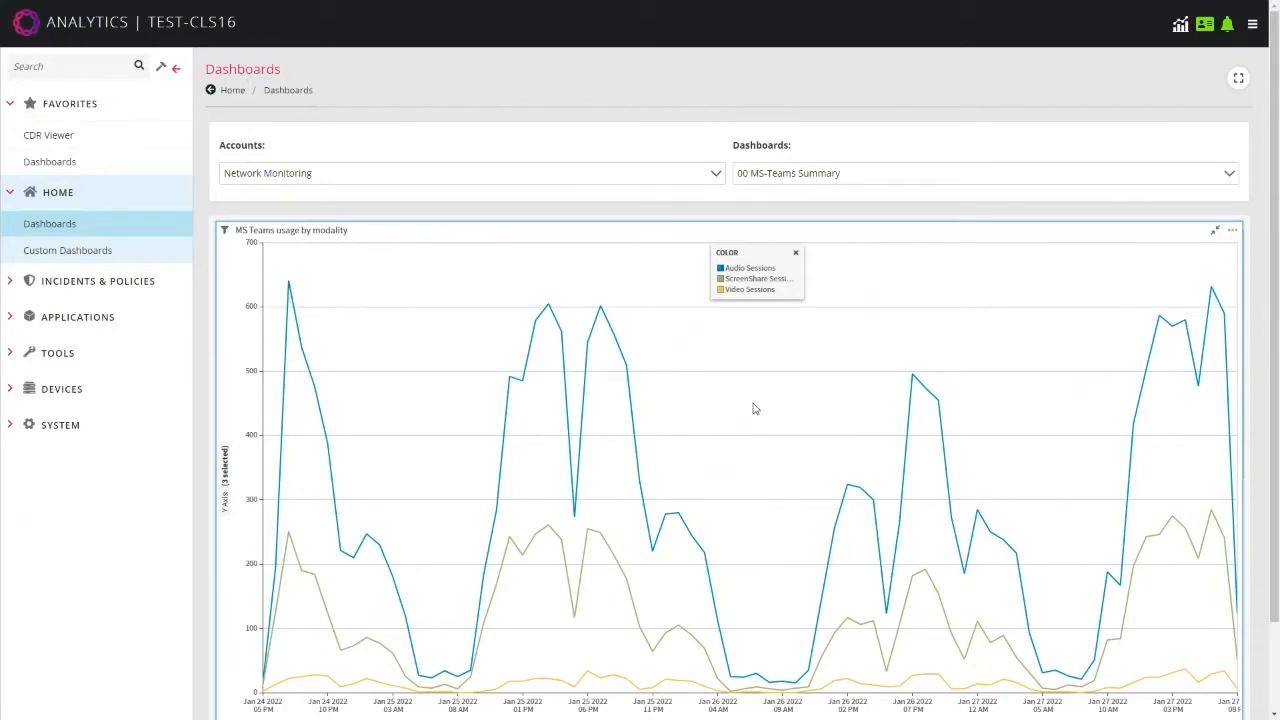
{"action": "mouse_move", "coordinate": [742, 402]}
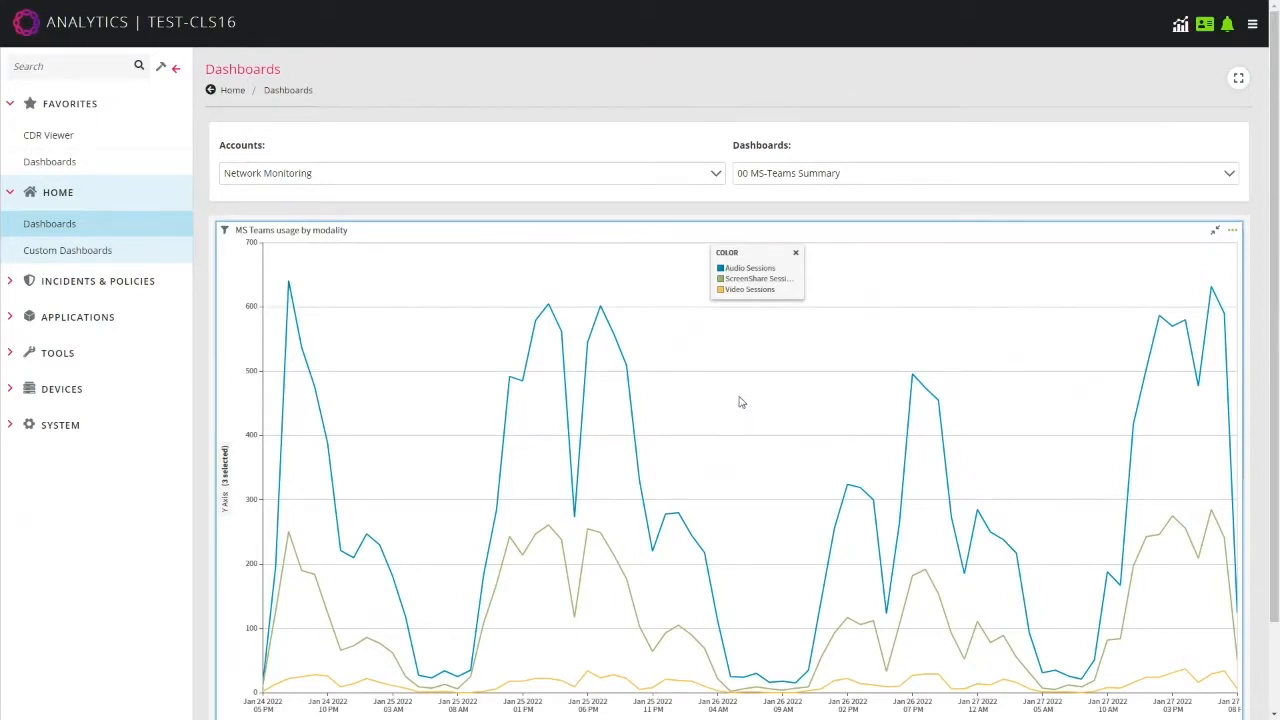
{"action": "mouse_move", "coordinate": [344, 338]}
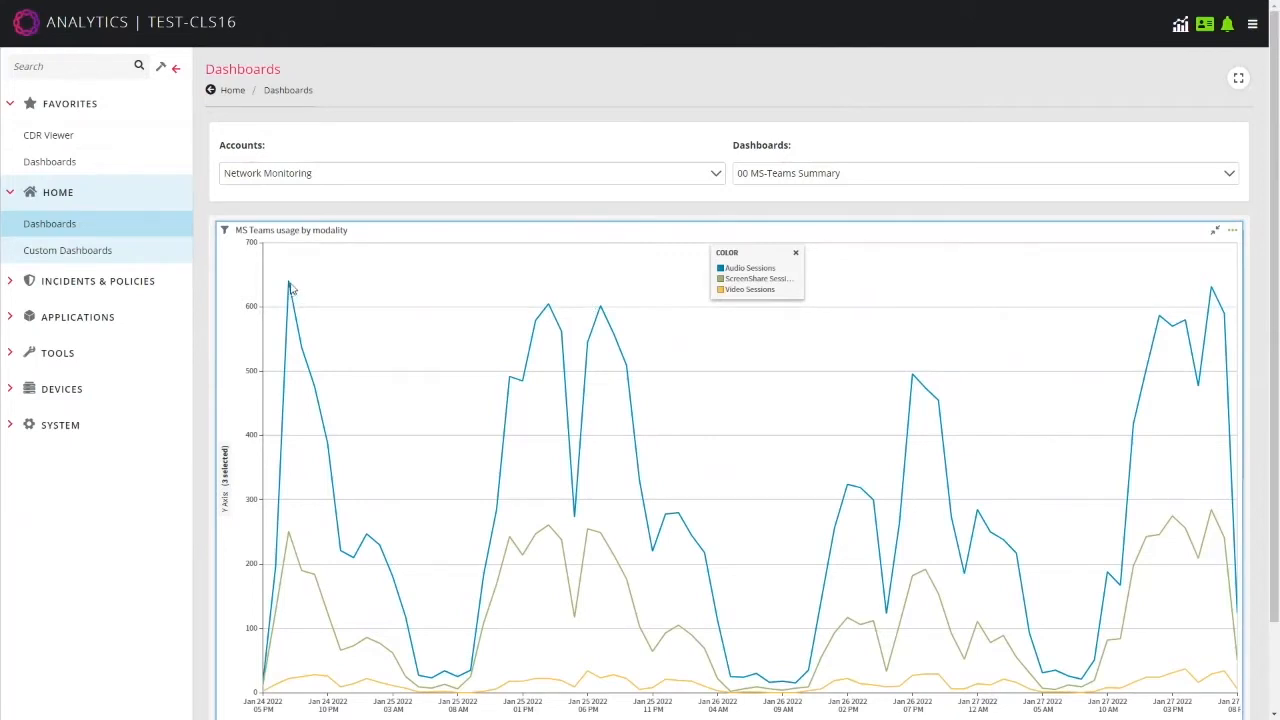
{"action": "mouse_move", "coordinate": [292, 290]}
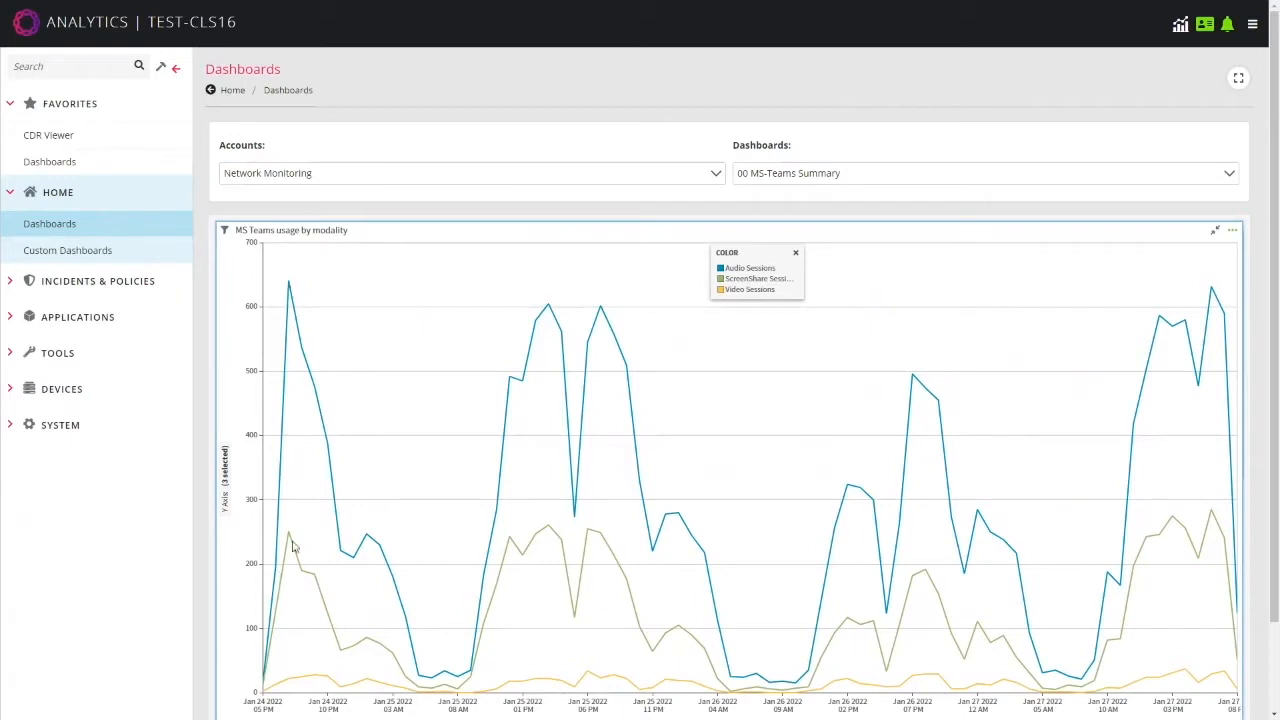
{"action": "mouse_move", "coordinate": [290, 540]}
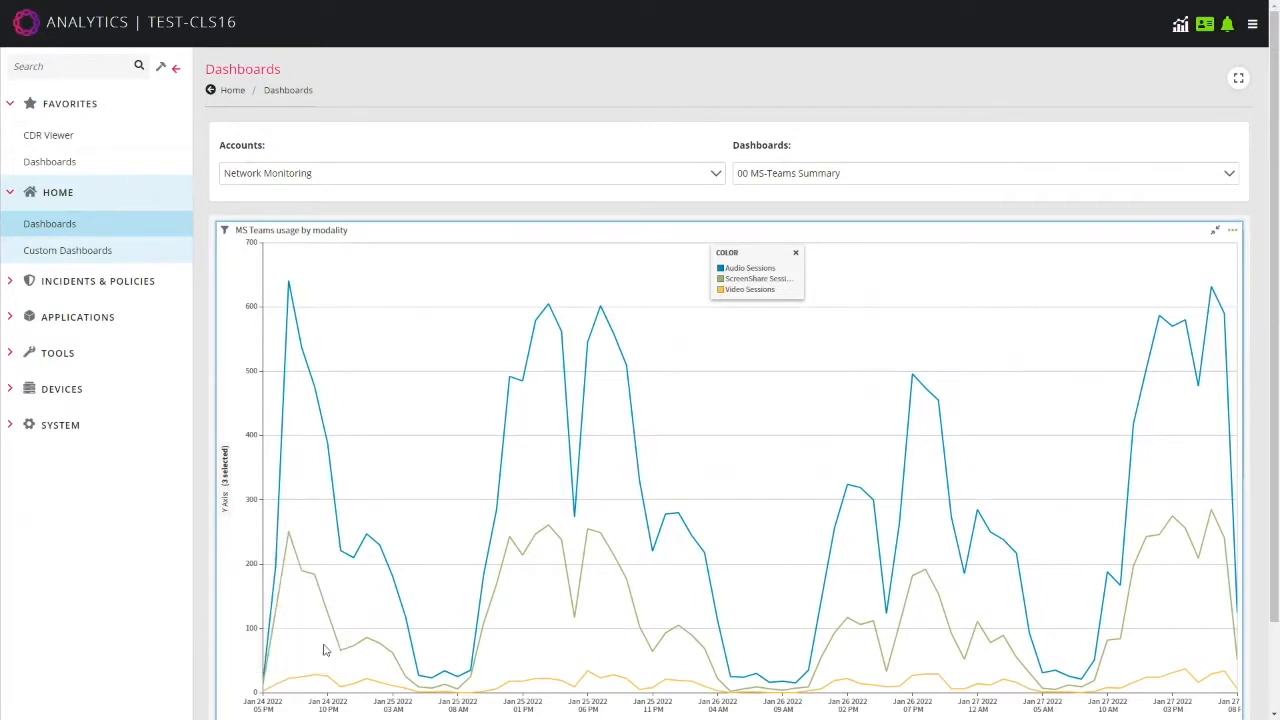
{"action": "mouse_move", "coordinate": [500, 502]}
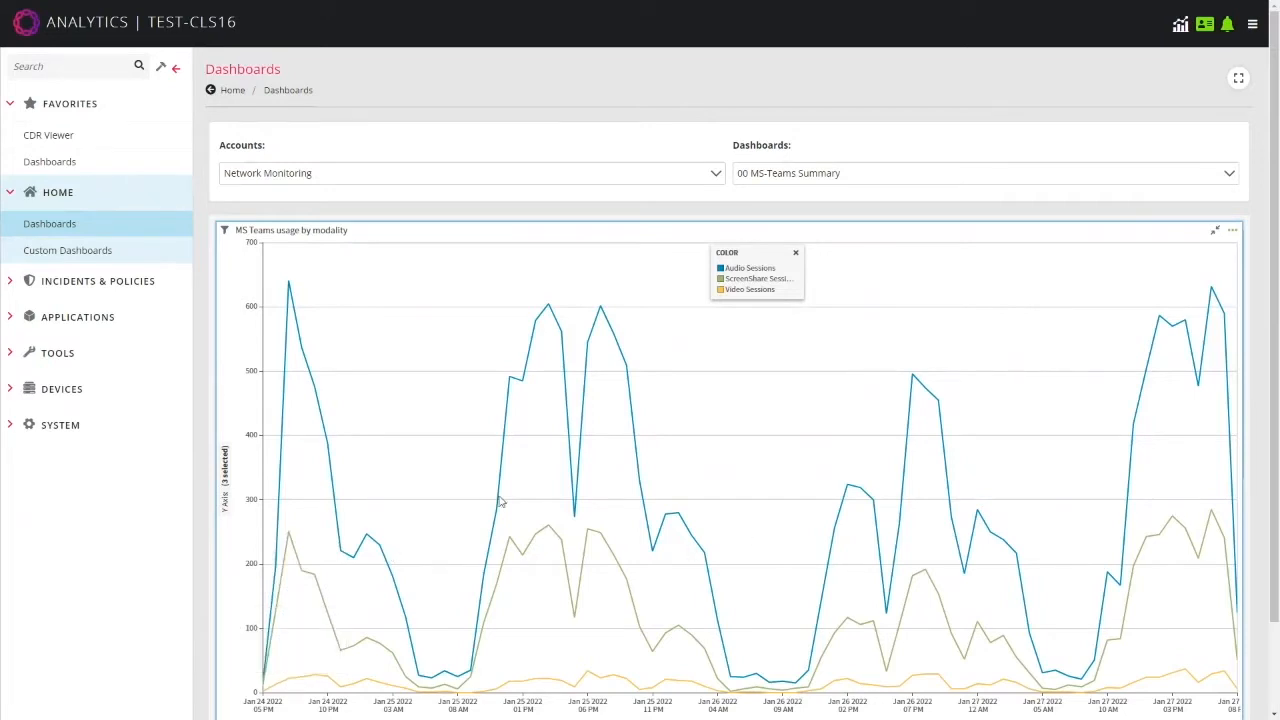
{"action": "mouse_move", "coordinate": [628, 644]}
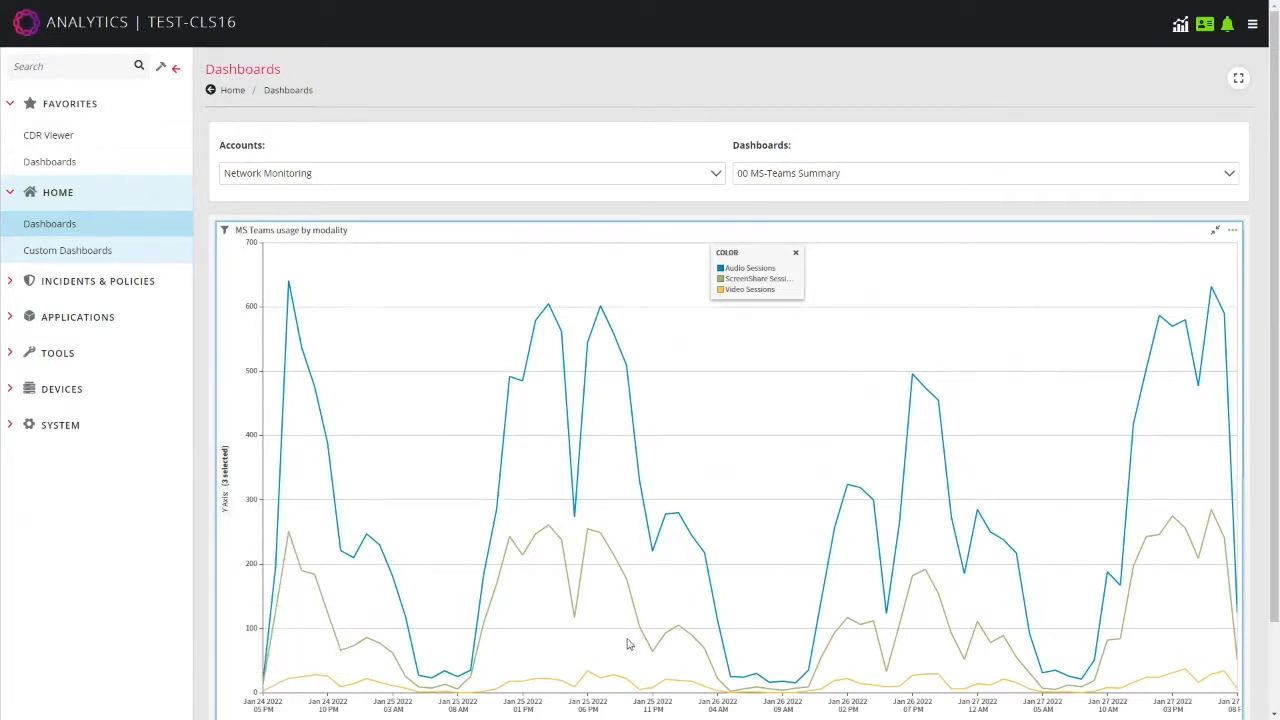
{"action": "mouse_move", "coordinate": [578, 492]}
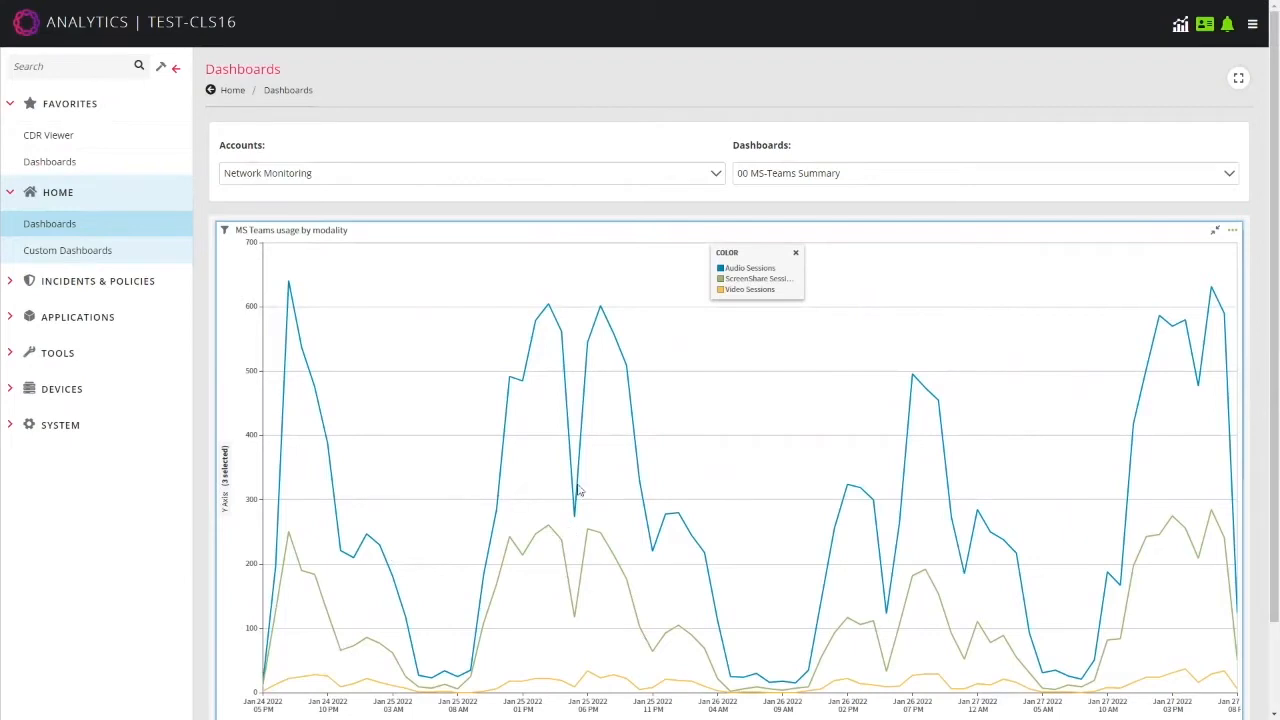
{"action": "mouse_move", "coordinate": [664, 600]}
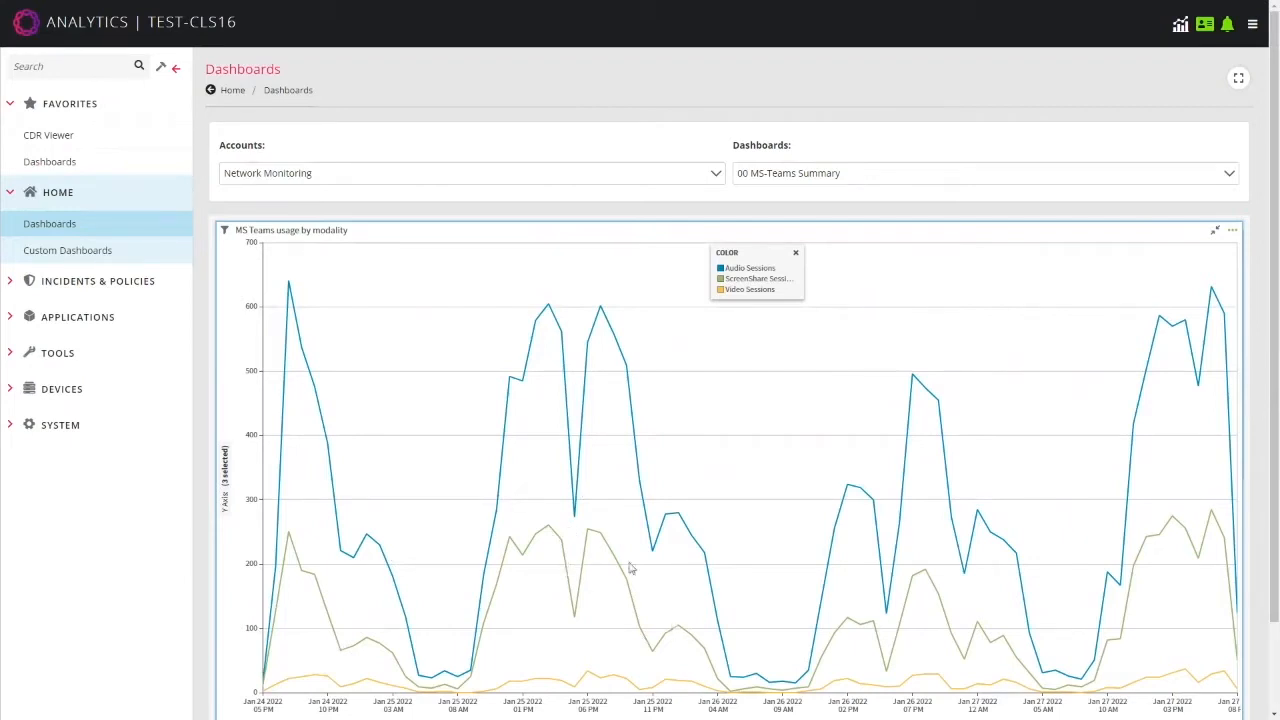
{"action": "mouse_move", "coordinate": [940, 510]}
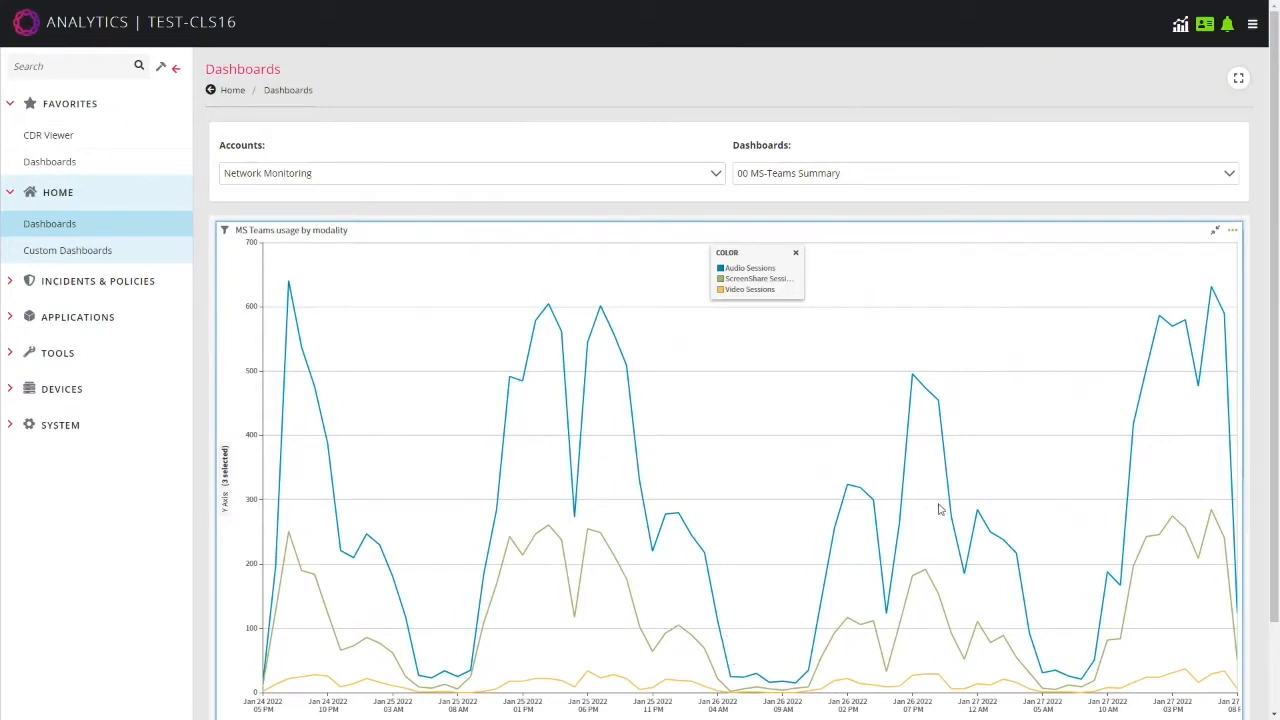
{"action": "mouse_move", "coordinate": [1028, 576]}
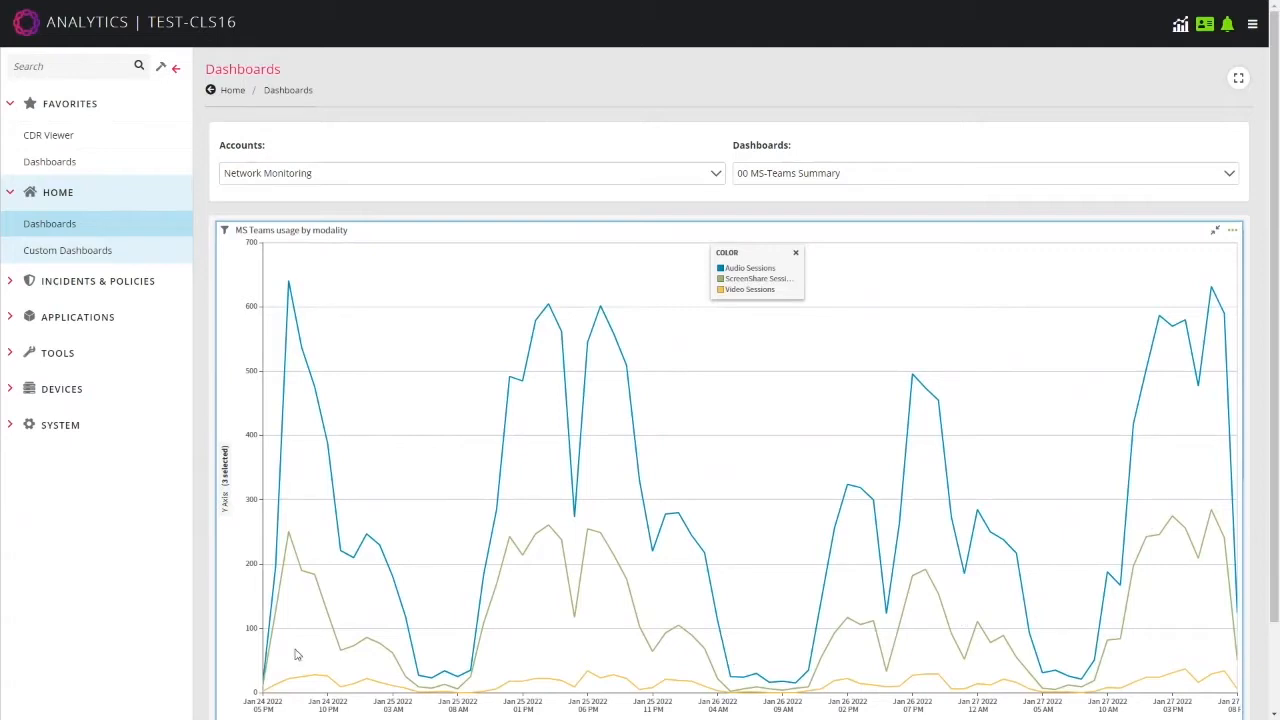
{"action": "mouse_move", "coordinate": [856, 520]}
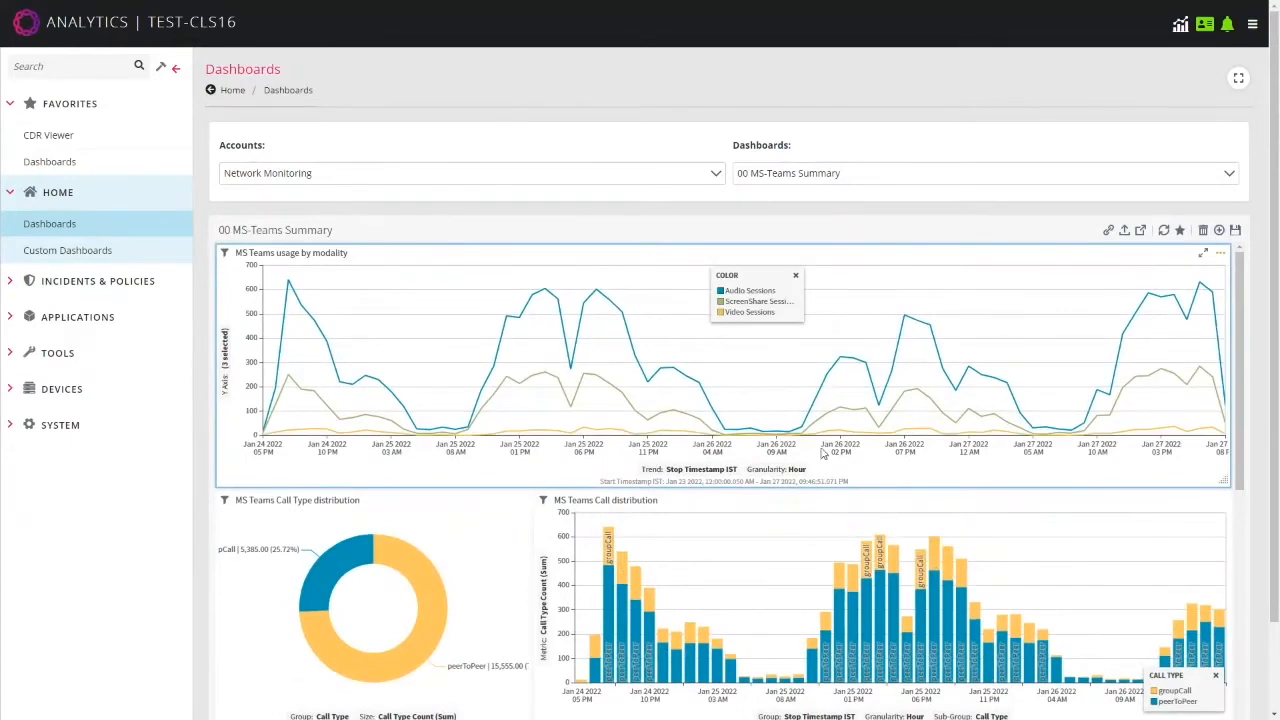
Scroll down the dashboard to the MS Teams Call Type distribution donut chart
{"action": "scroll", "scroll_direction": "down", "scroll_amount": 3}
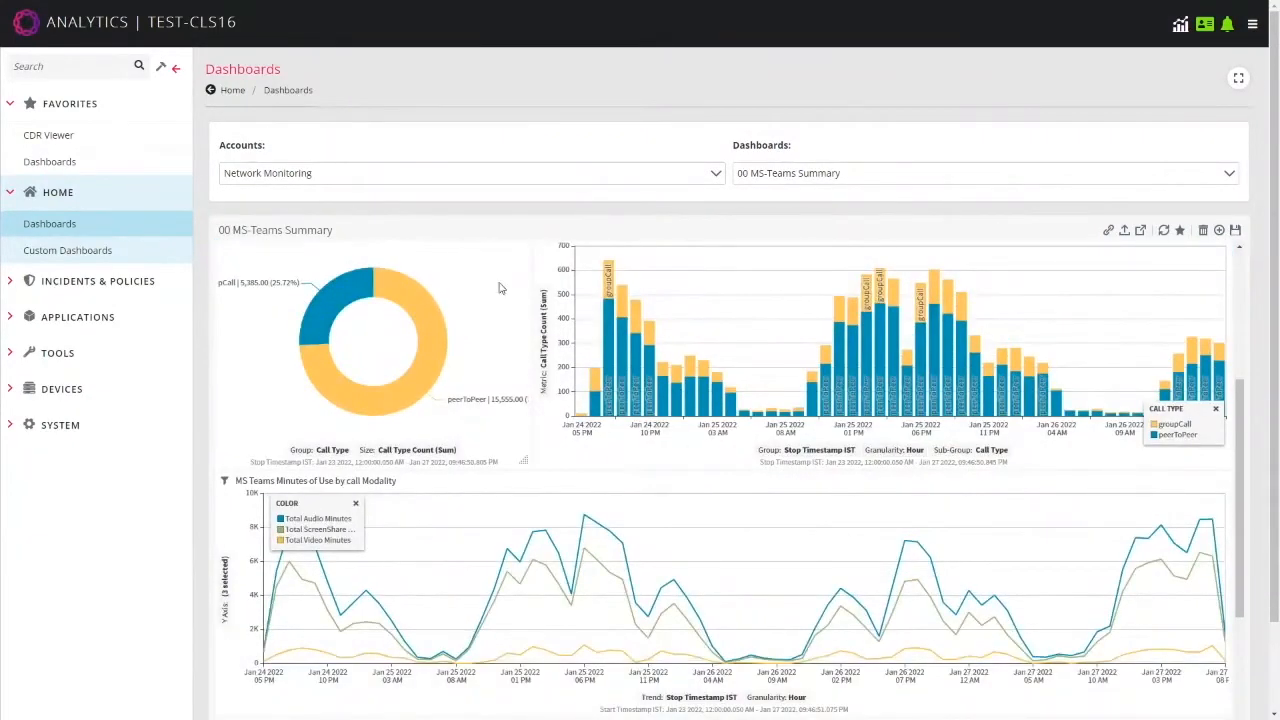
{"action": "scroll", "scroll_direction": "down", "scroll_amount": 3}
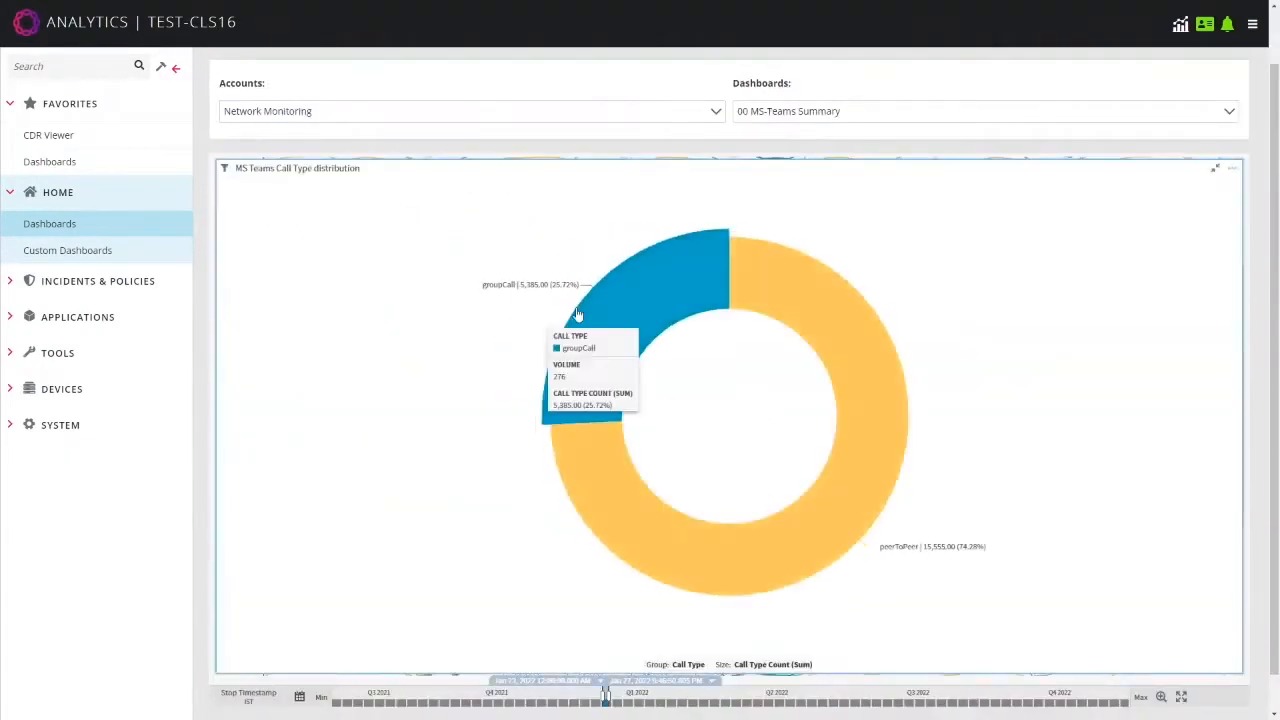
{"action": "mouse_move", "coordinate": [564, 564]}
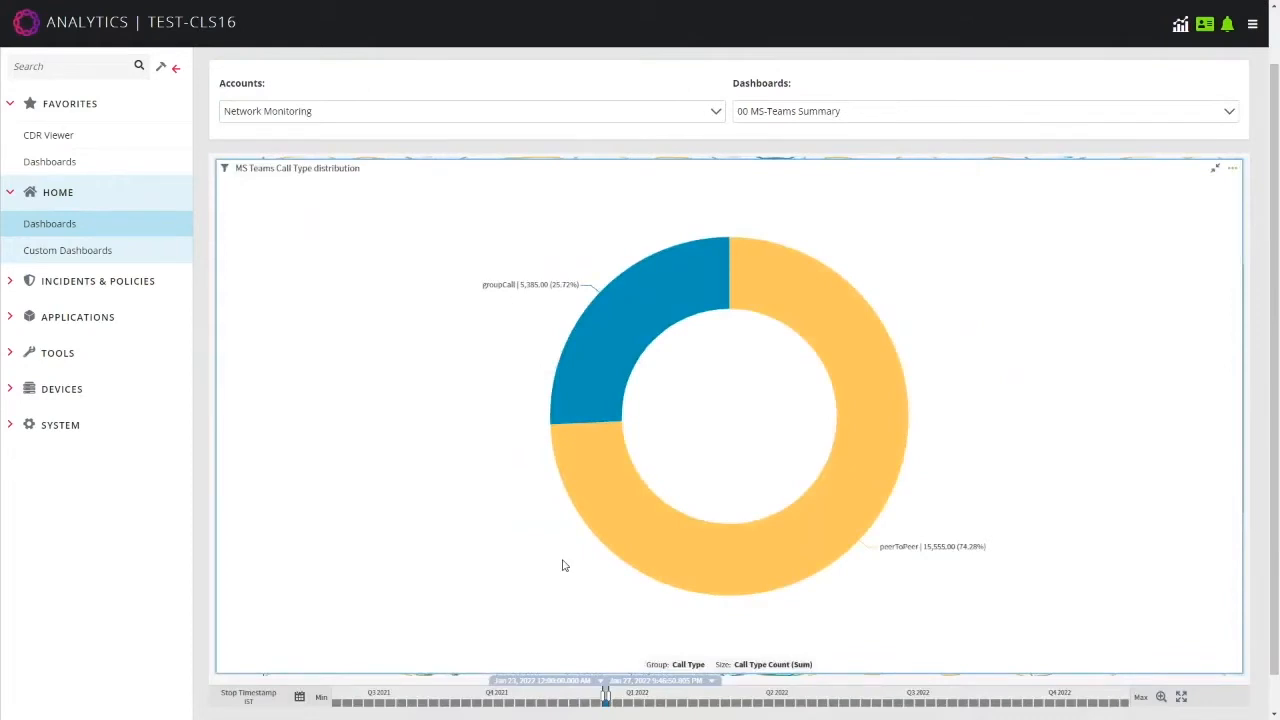
{"action": "mouse_move", "coordinate": [880, 388]}
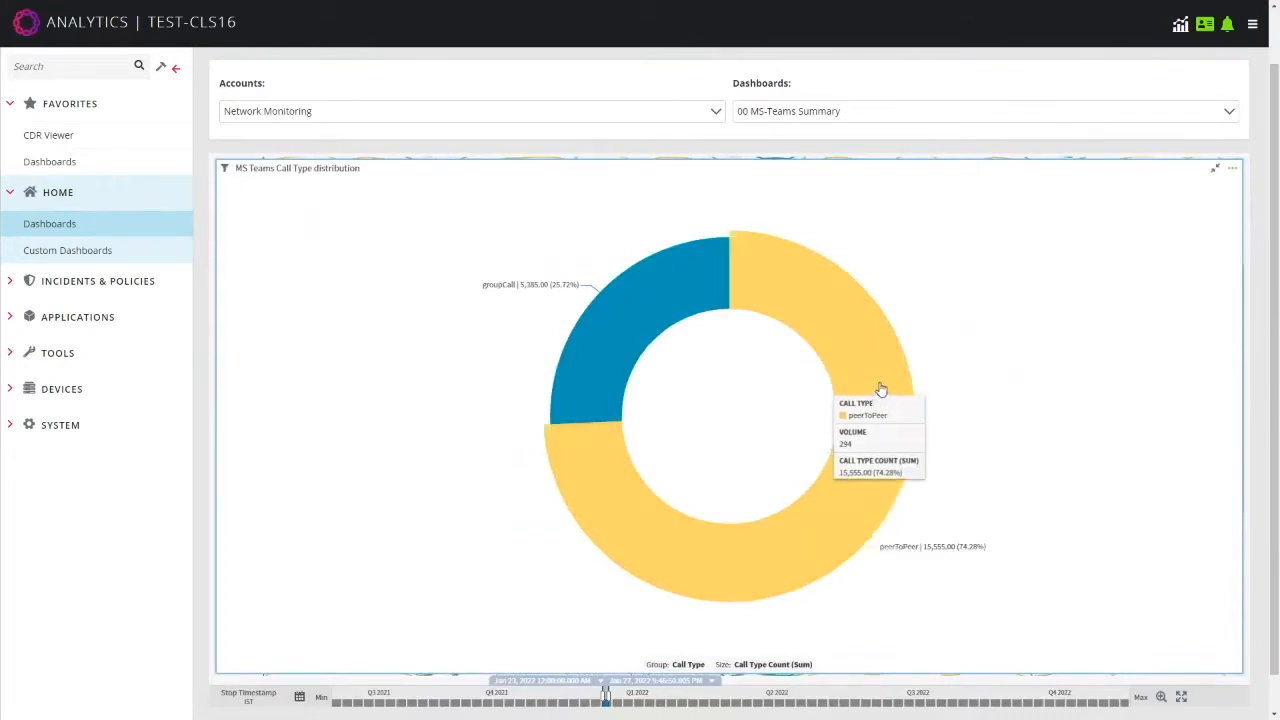
{"action": "mouse_move", "coordinate": [868, 352]}
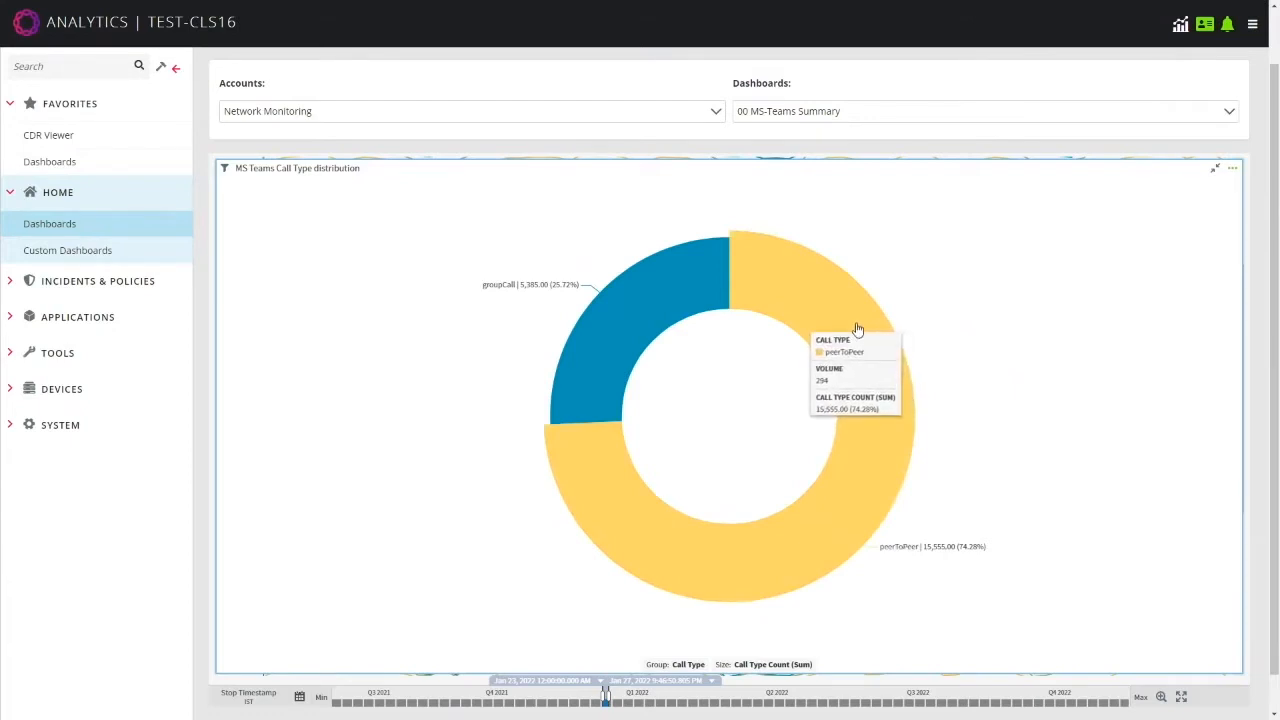
{"action": "mouse_move", "coordinate": [630, 308]}
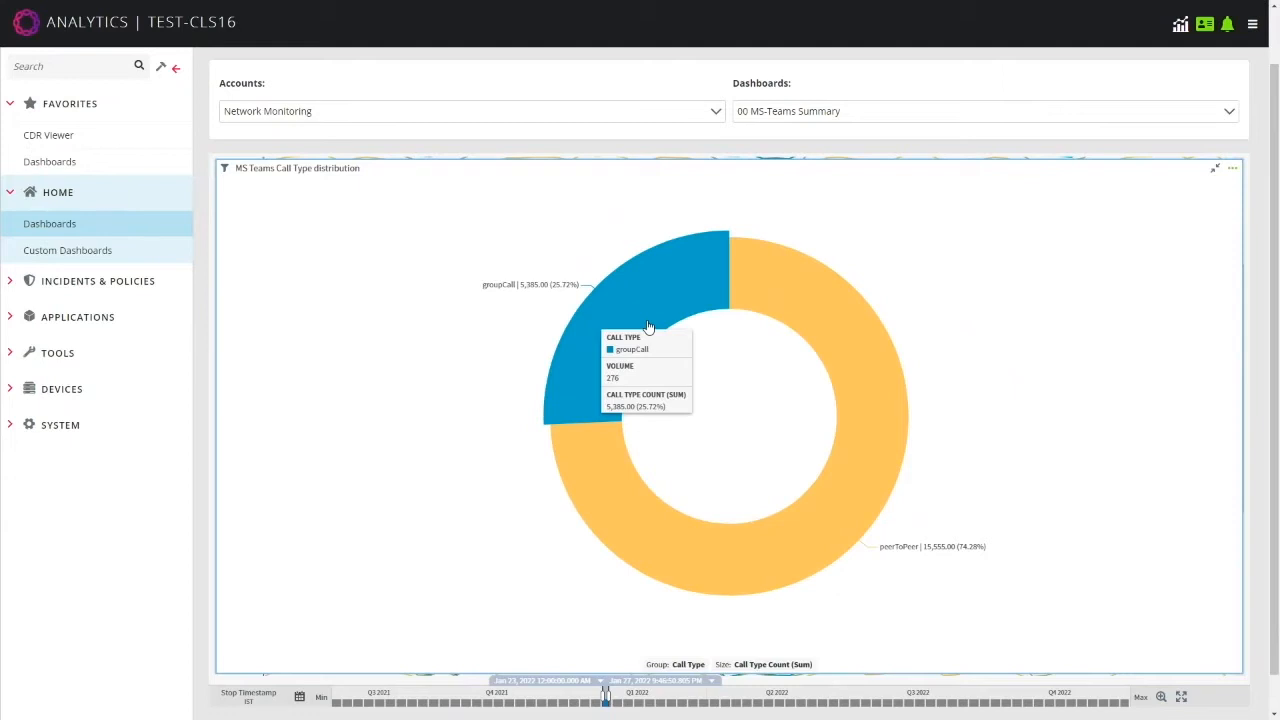
{"action": "mouse_move", "coordinate": [638, 308]}
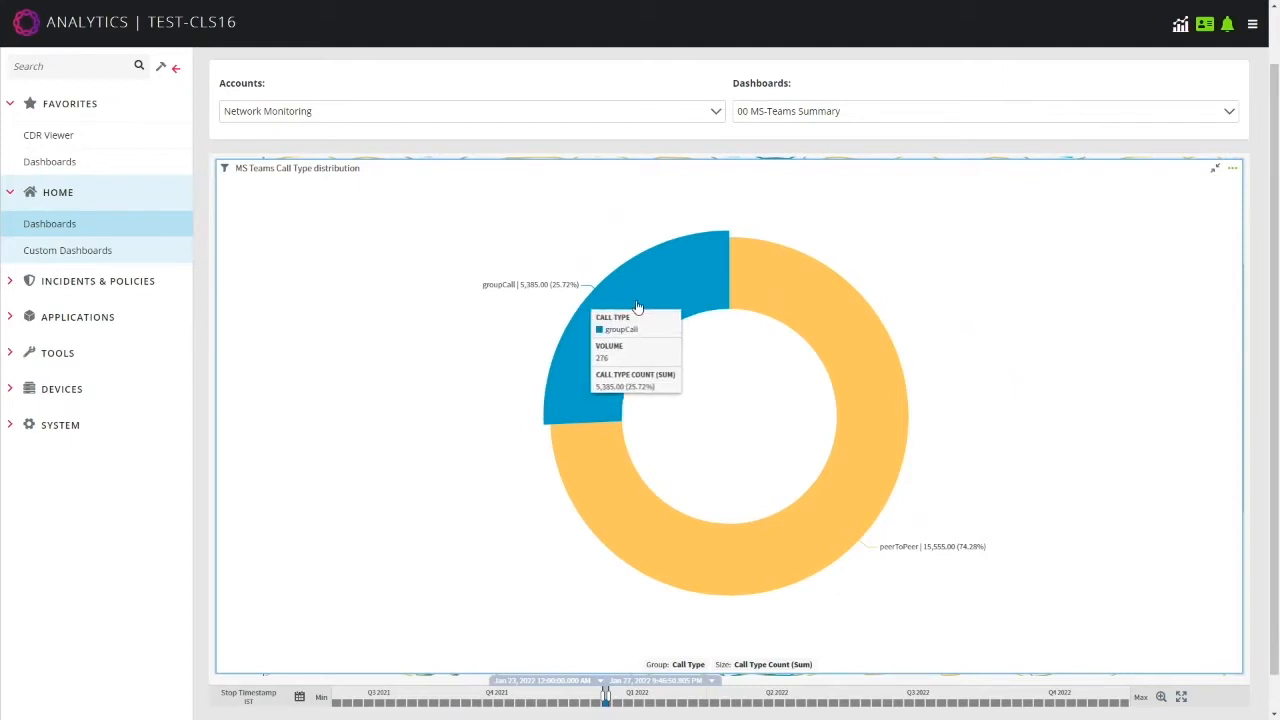
{"action": "mouse_move", "coordinate": [878, 324]}
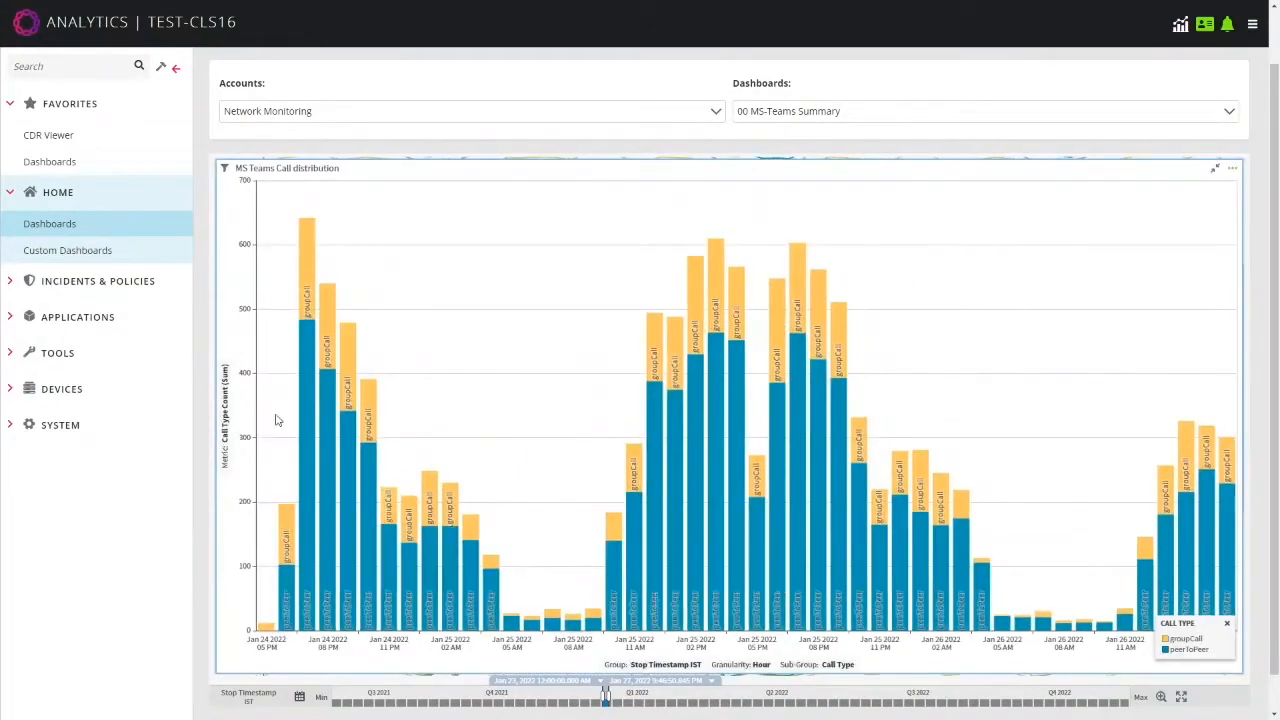
{"action": "mouse_move", "coordinate": [636, 444]}
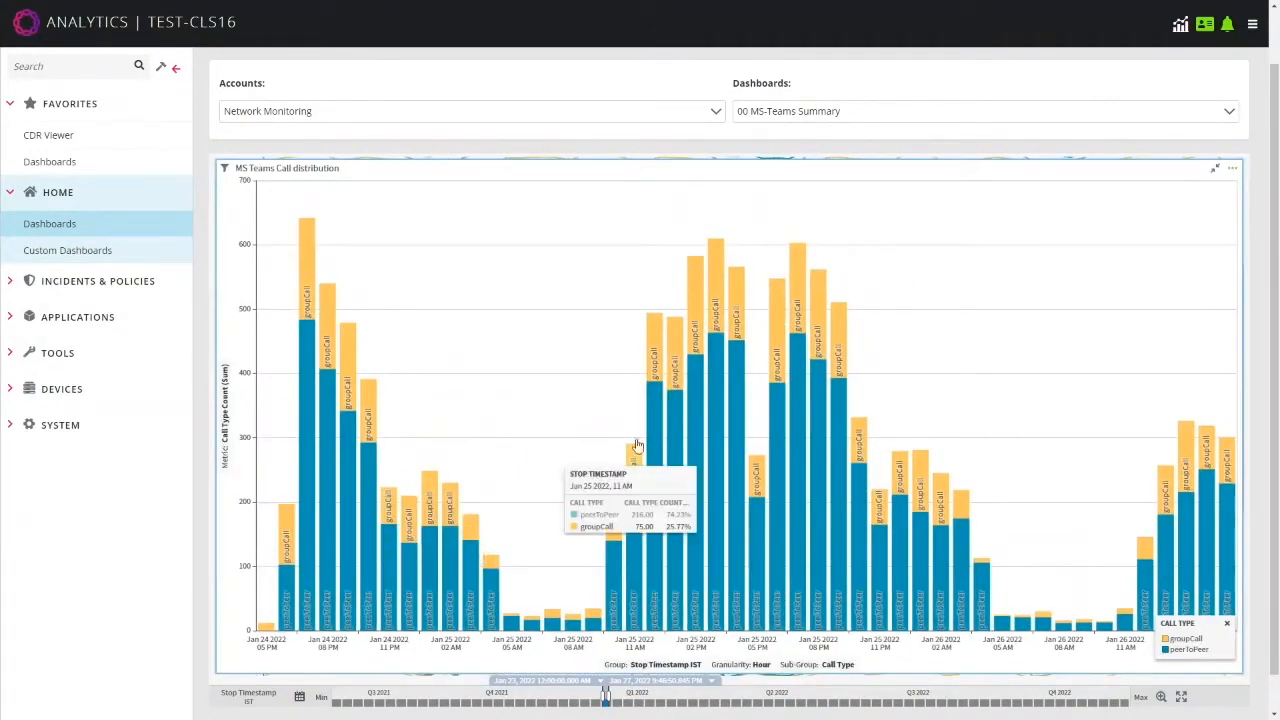
{"action": "mouse_move", "coordinate": [600, 458]}
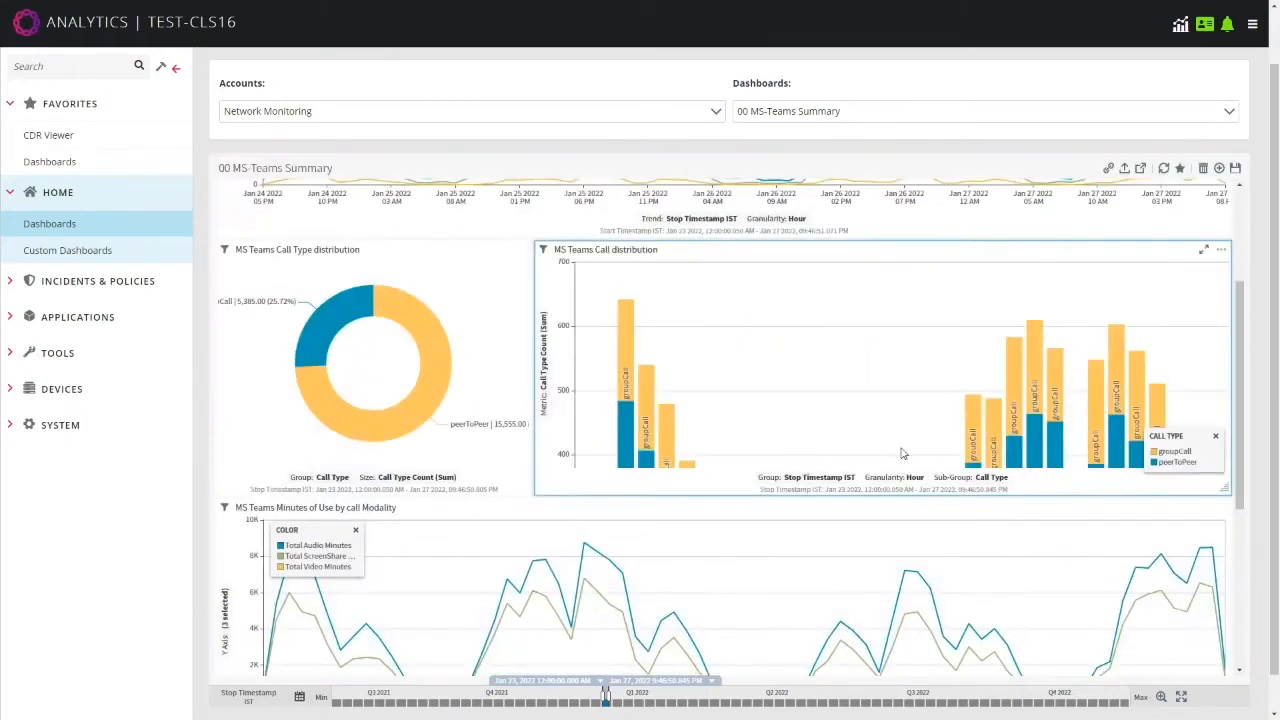
{"action": "scroll", "scroll_direction": "down", "scroll_amount": 3}
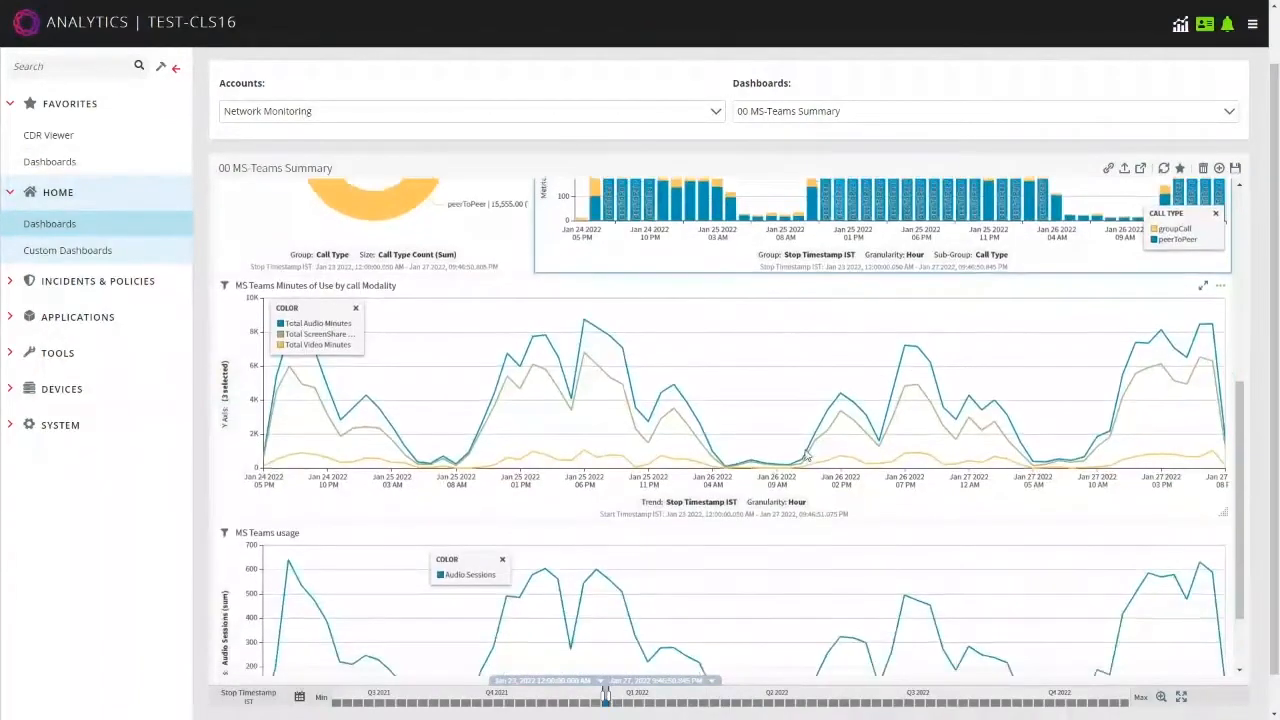
{"action": "scroll", "scroll_direction": "down", "scroll_amount": 3}
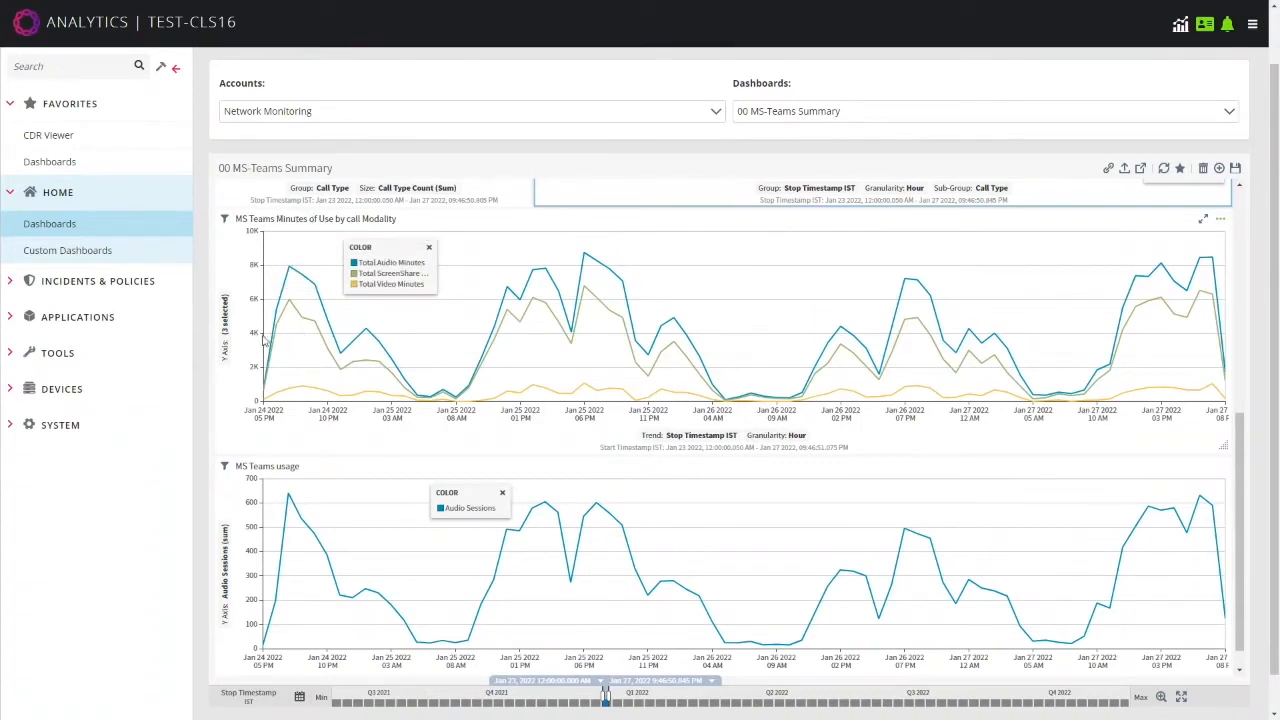
{"action": "mouse_move", "coordinate": [296, 284]}
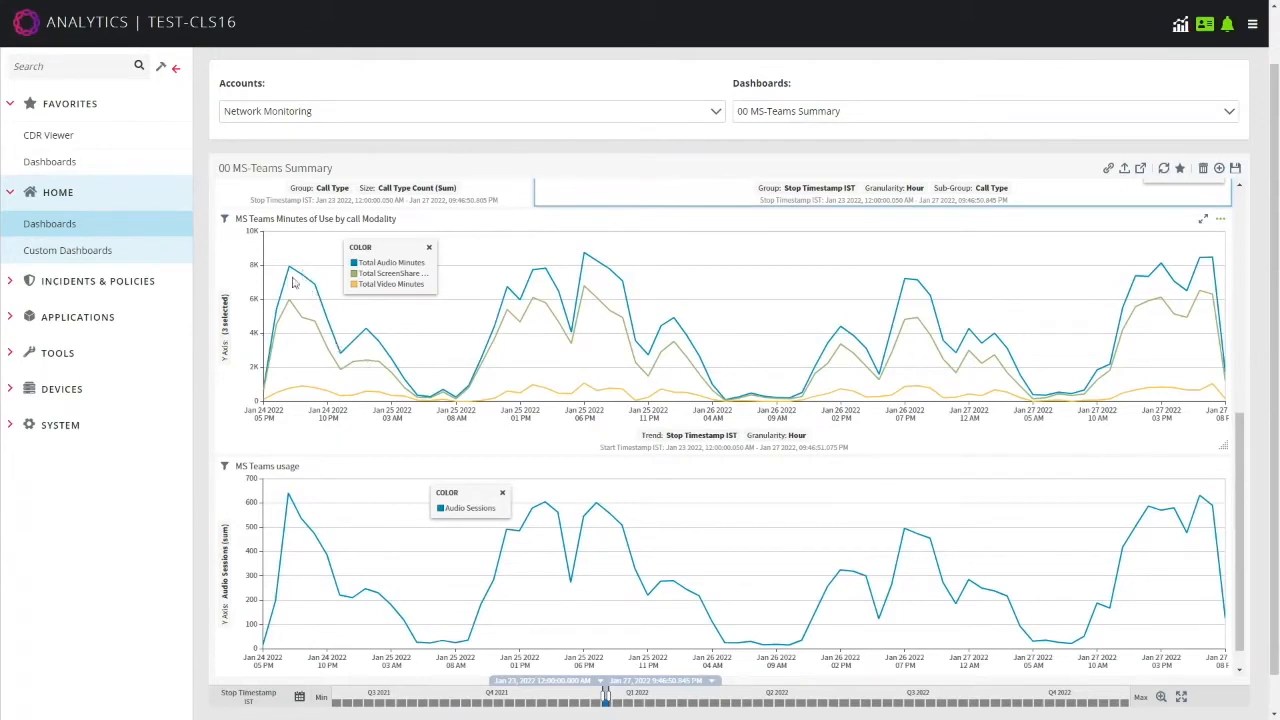
{"action": "mouse_move", "coordinate": [292, 272]}
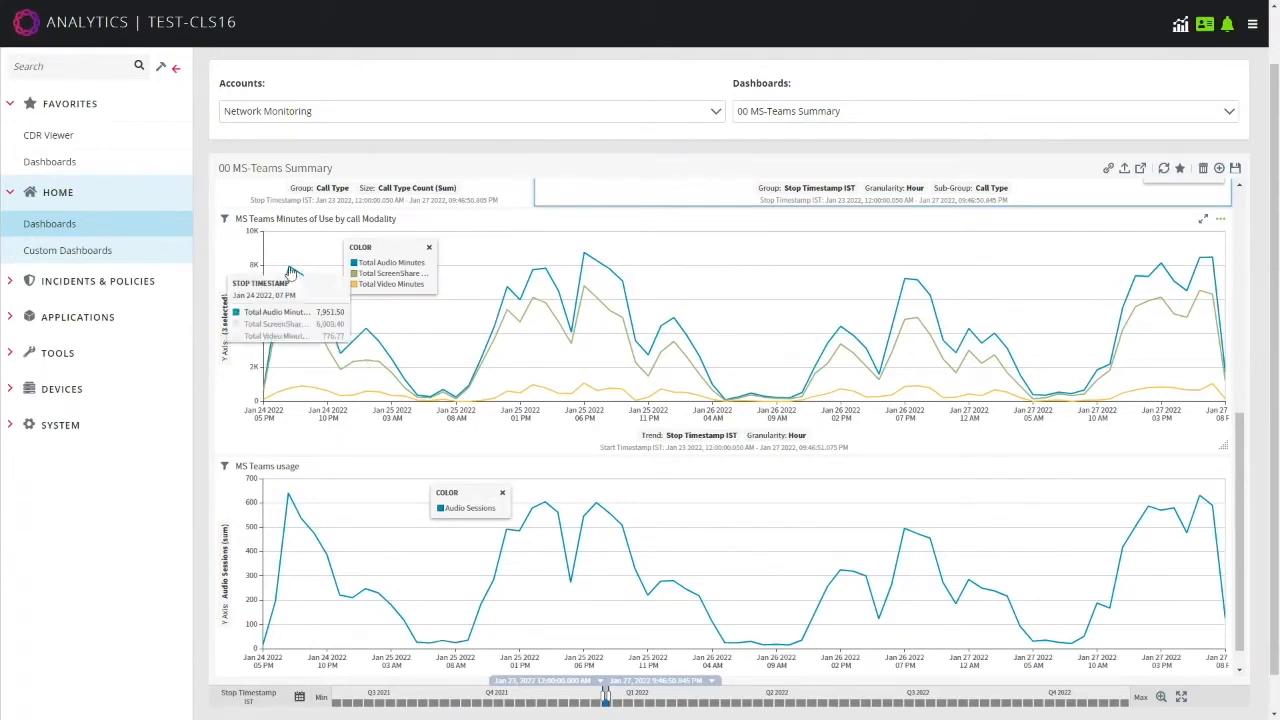
{"action": "mouse_move", "coordinate": [290, 270]}
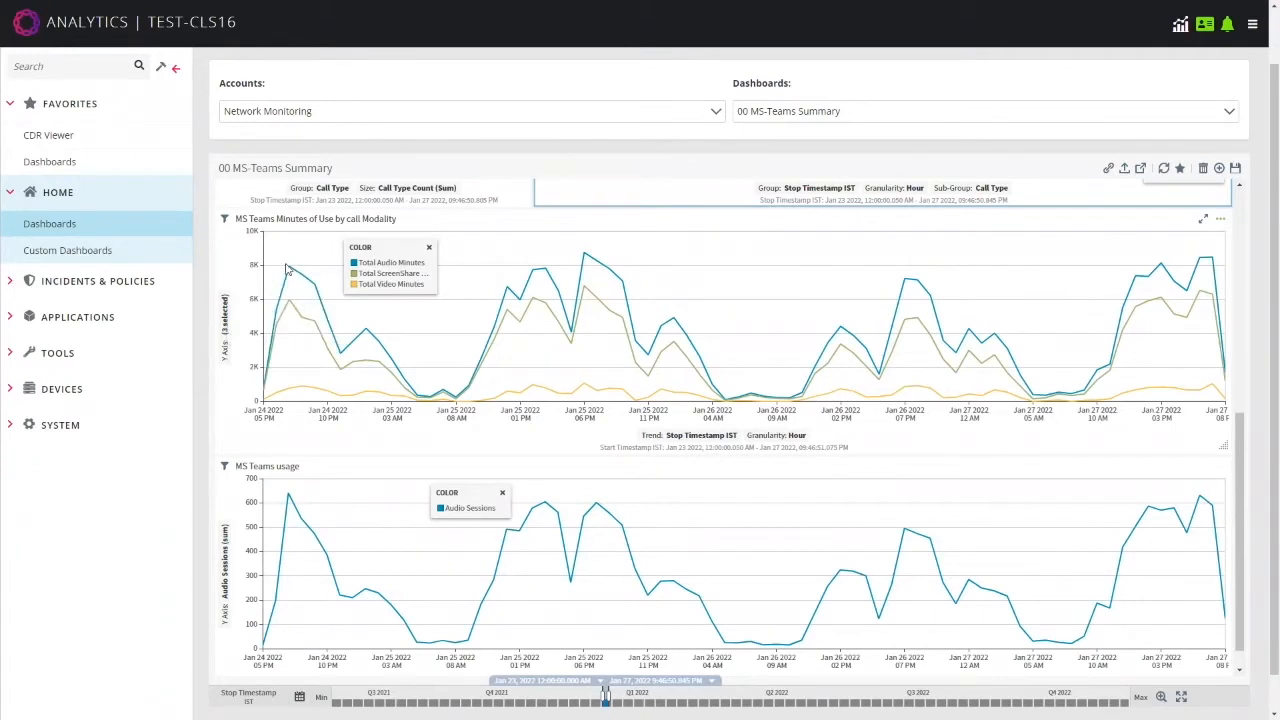
{"action": "mouse_move", "coordinate": [320, 396]}
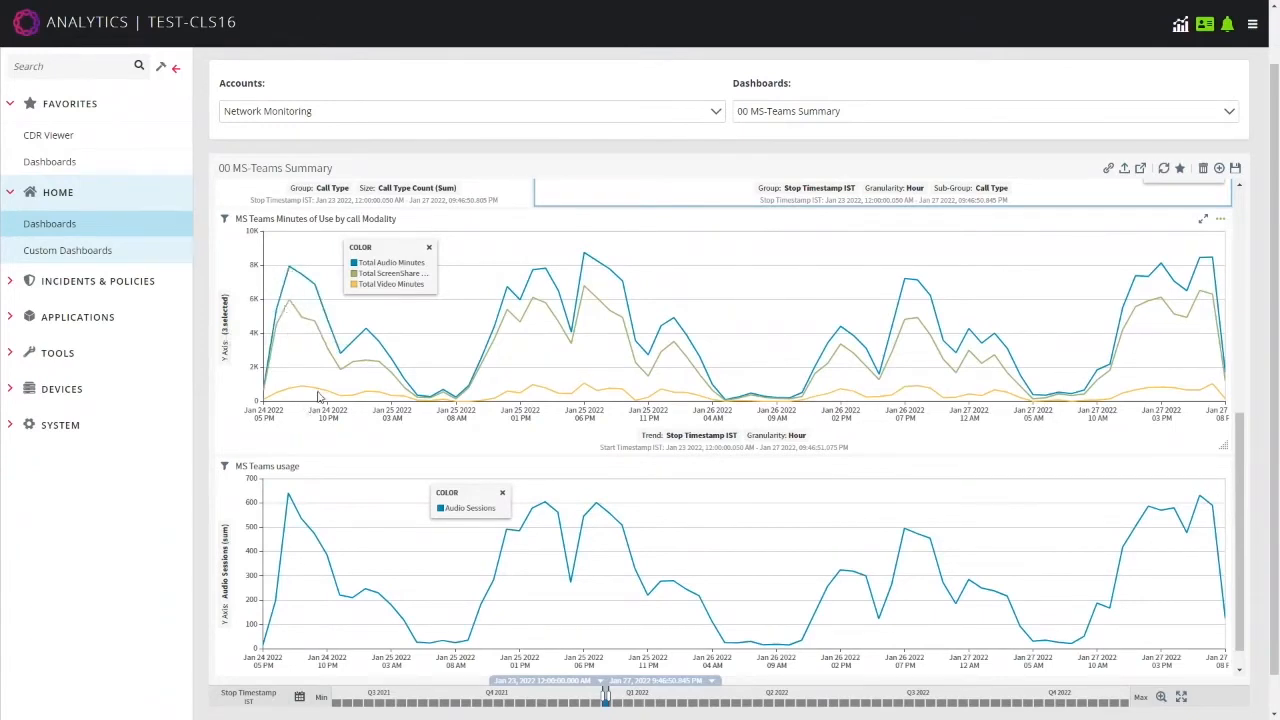
{"action": "mouse_move", "coordinate": [582, 460]}
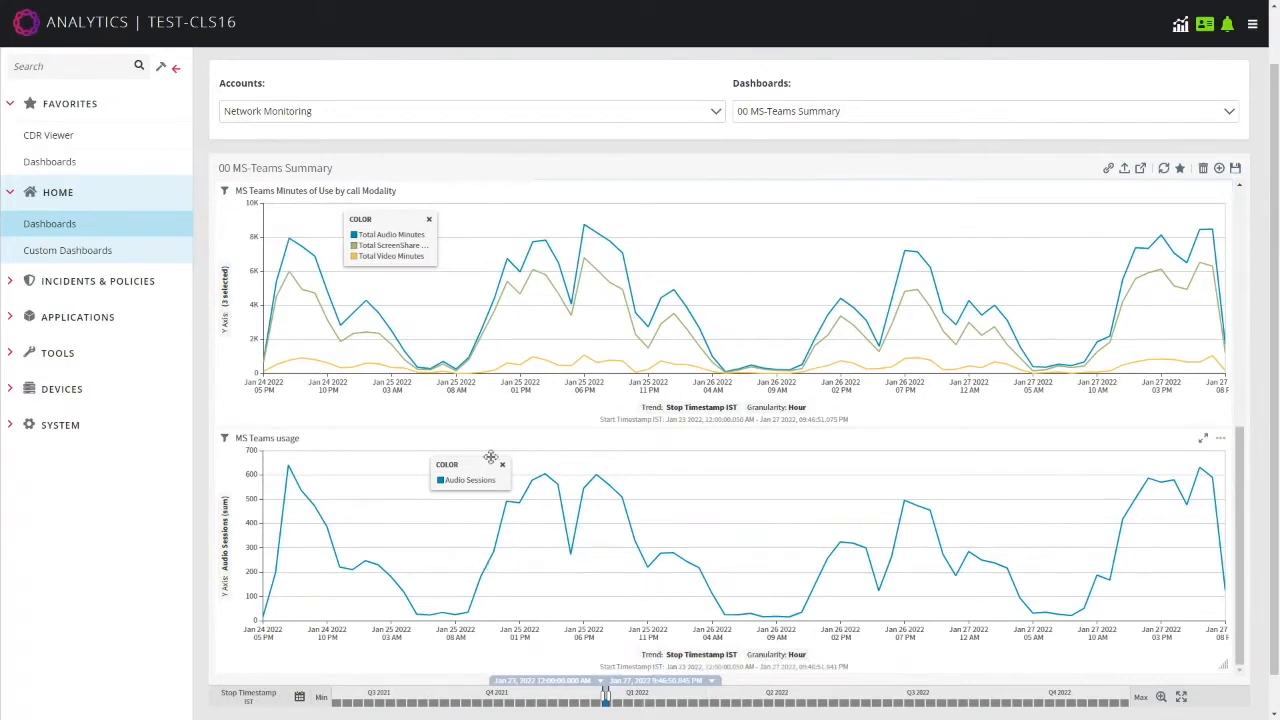
{"action": "left_click_drag", "start_coordinate": [470, 464], "coordinate": [380, 460]}
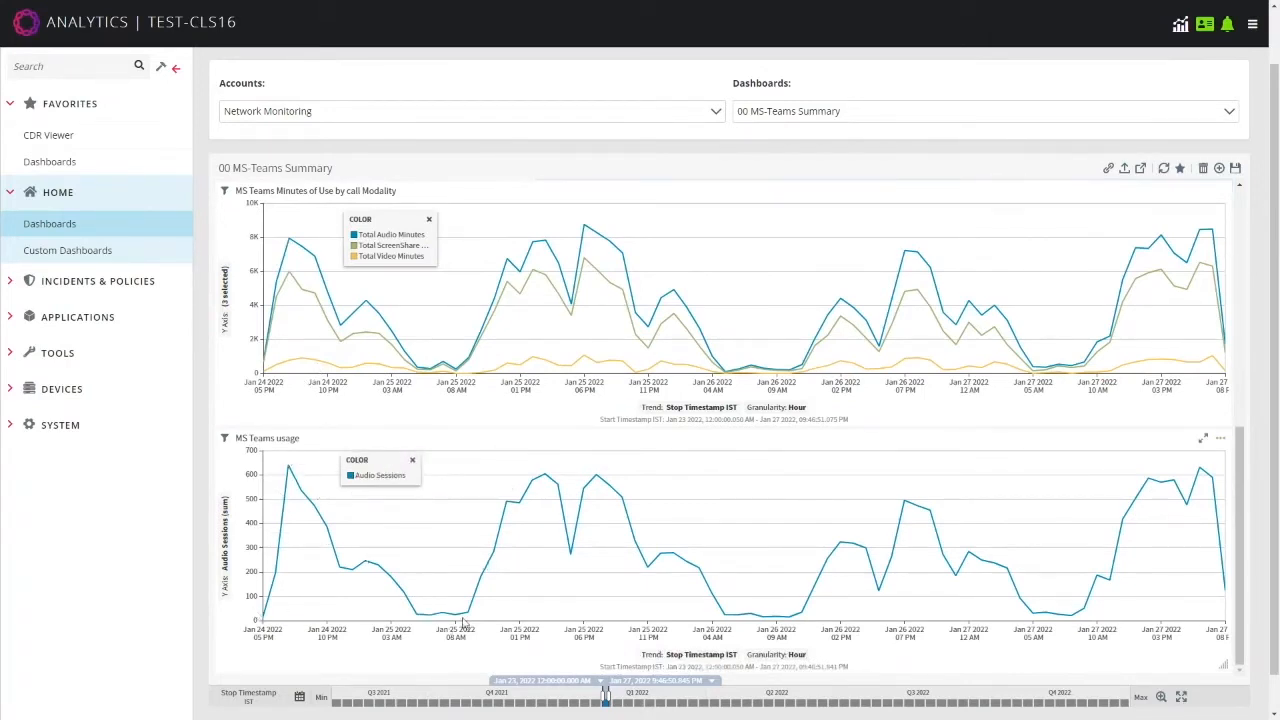
{"action": "mouse_move", "coordinate": [732, 604]}
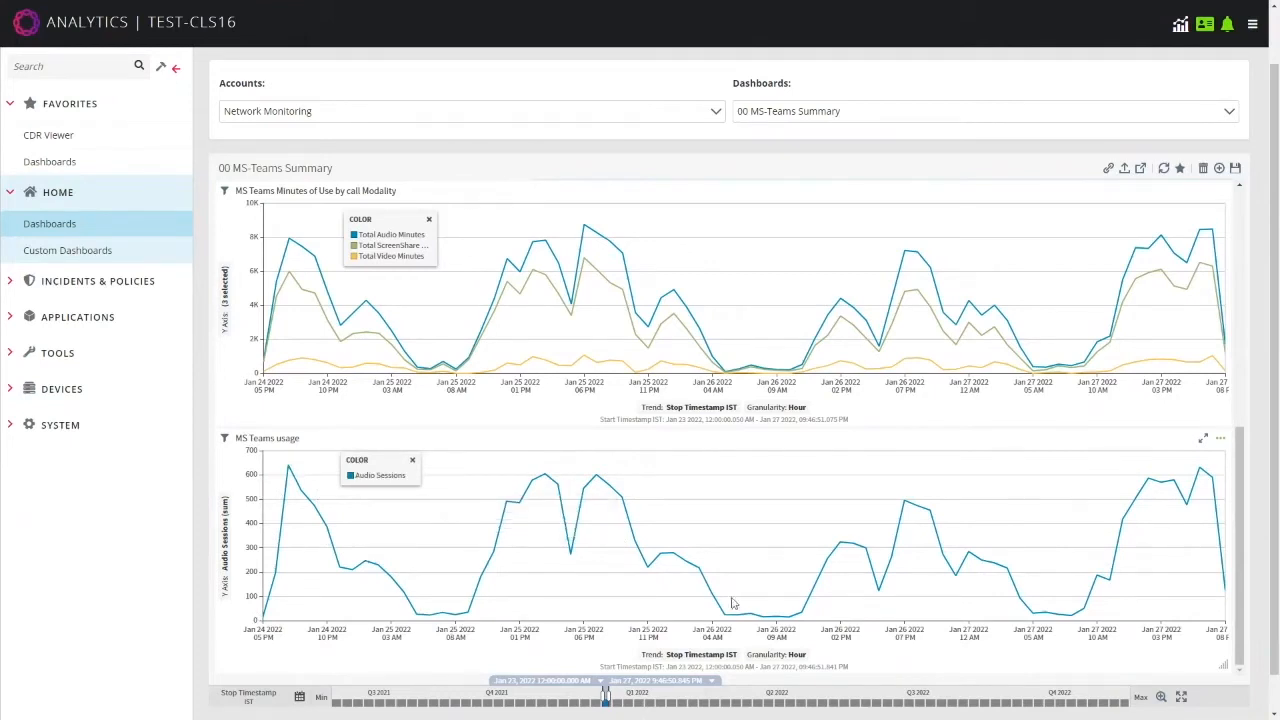
{"action": "mouse_move", "coordinate": [986, 480]}
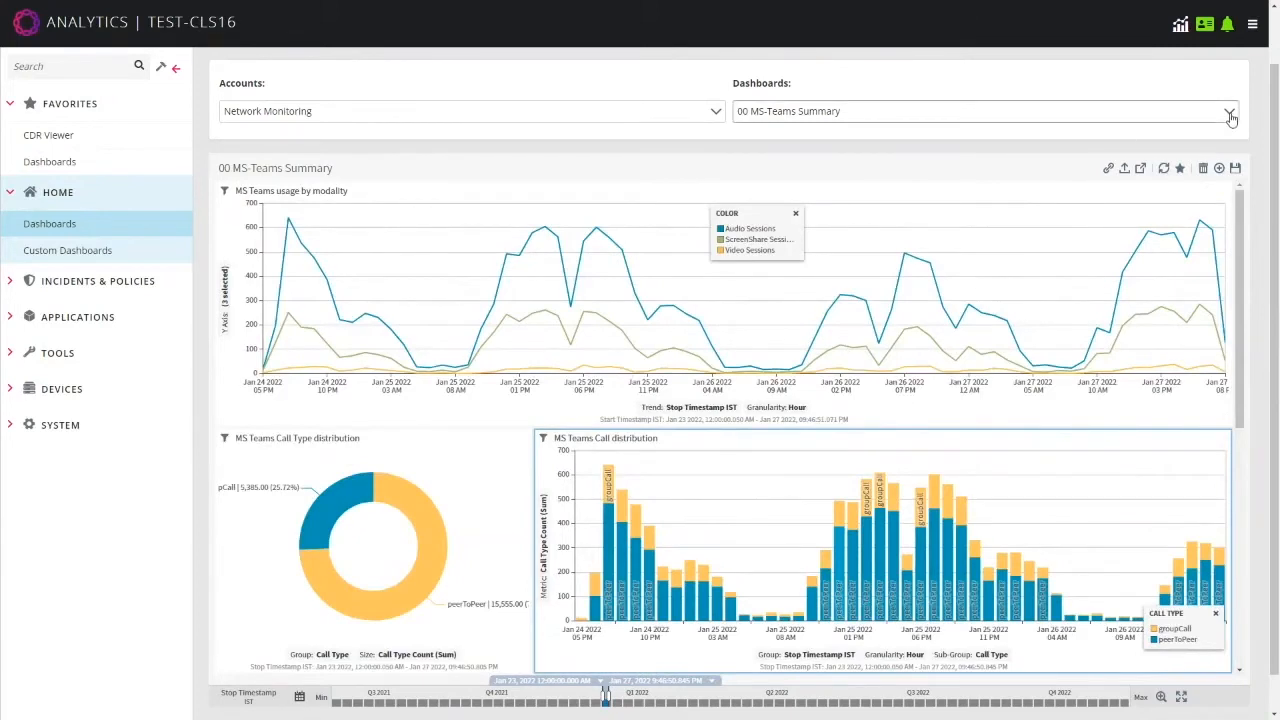
Choose 001 MS Teams - QOE Summary from the Dashboards dropdown
{"action": "left_click", "coordinate": [1228, 112]}
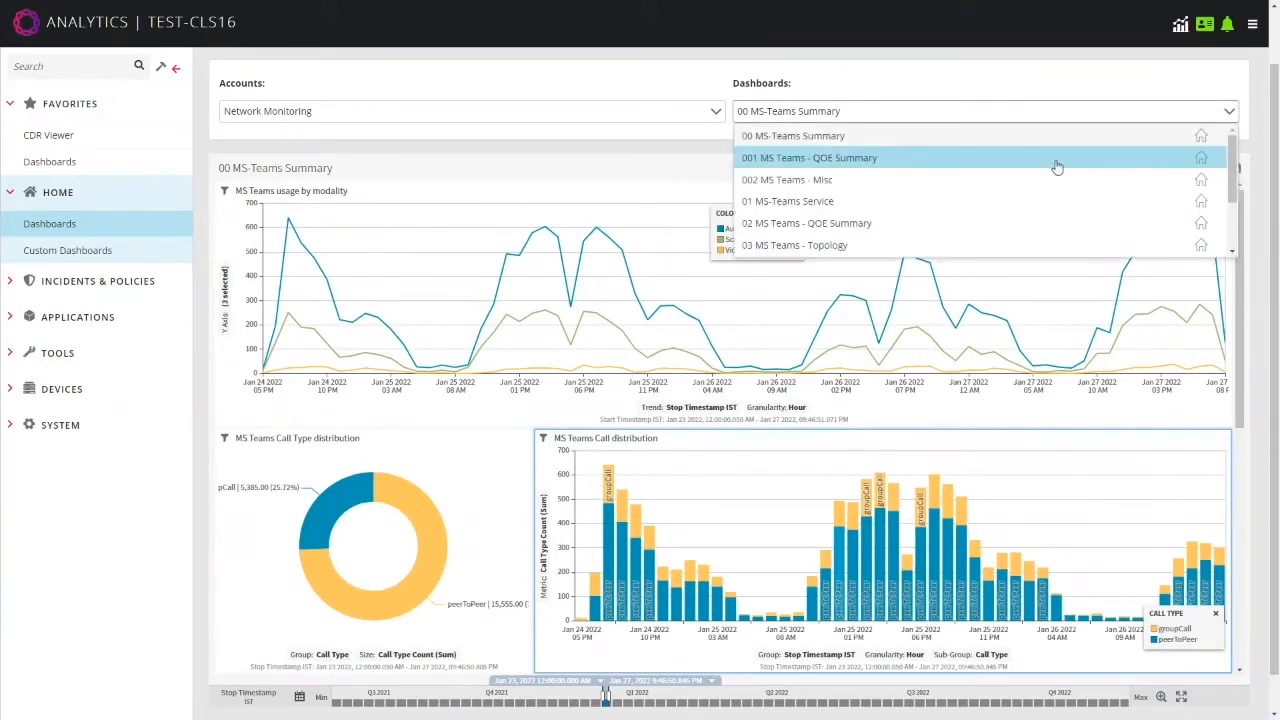
{"action": "left_click", "coordinate": [808, 156]}
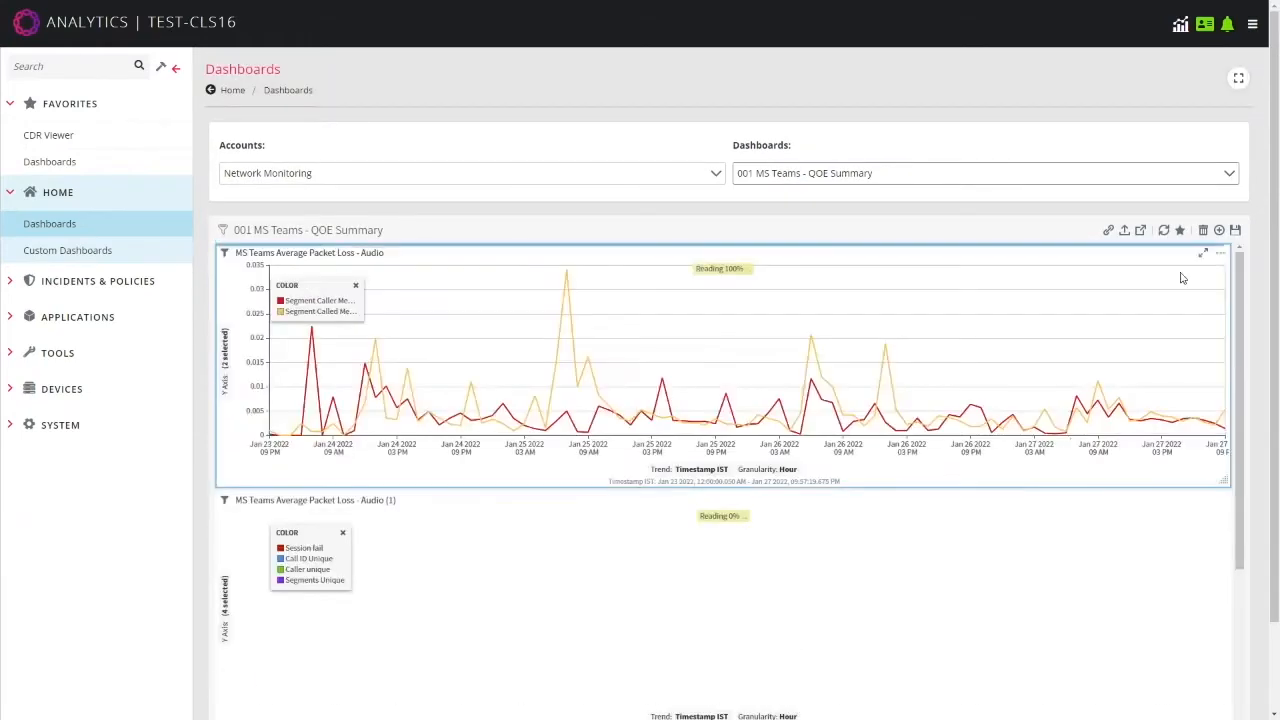
{"action": "scroll", "scroll_direction": "down", "scroll_amount": 3}
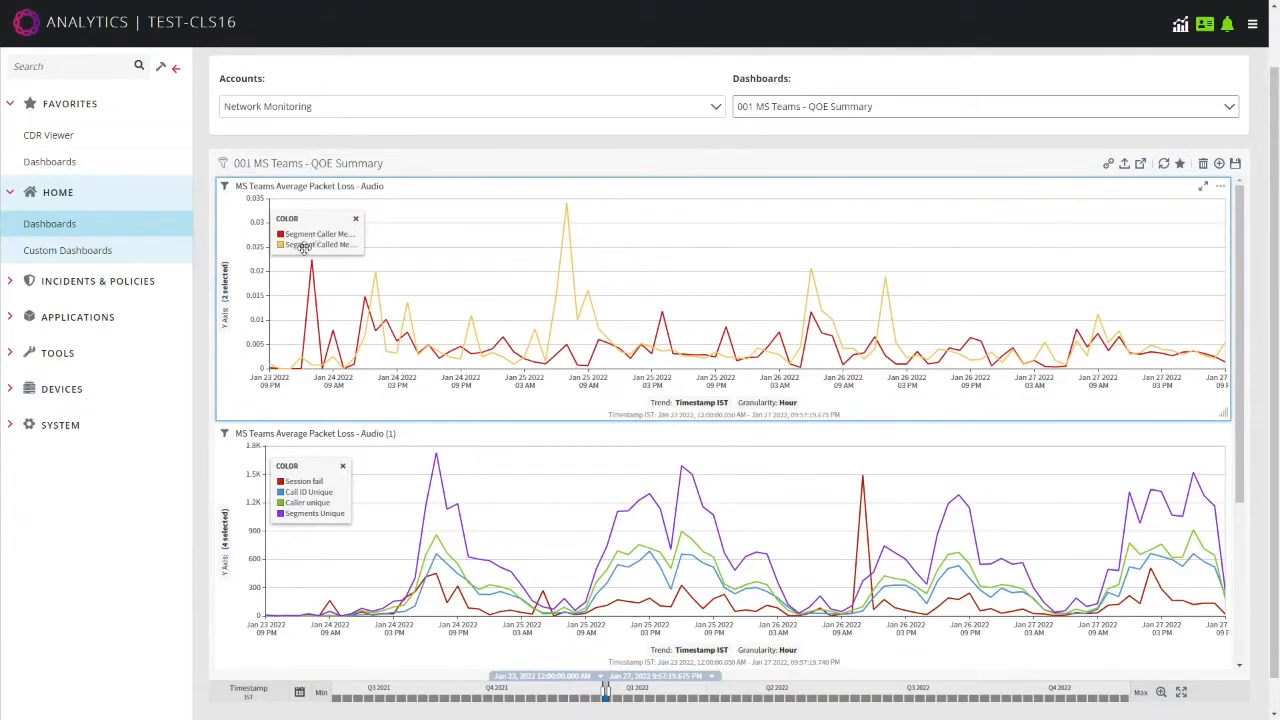
{"action": "mouse_move", "coordinate": [272, 280]}
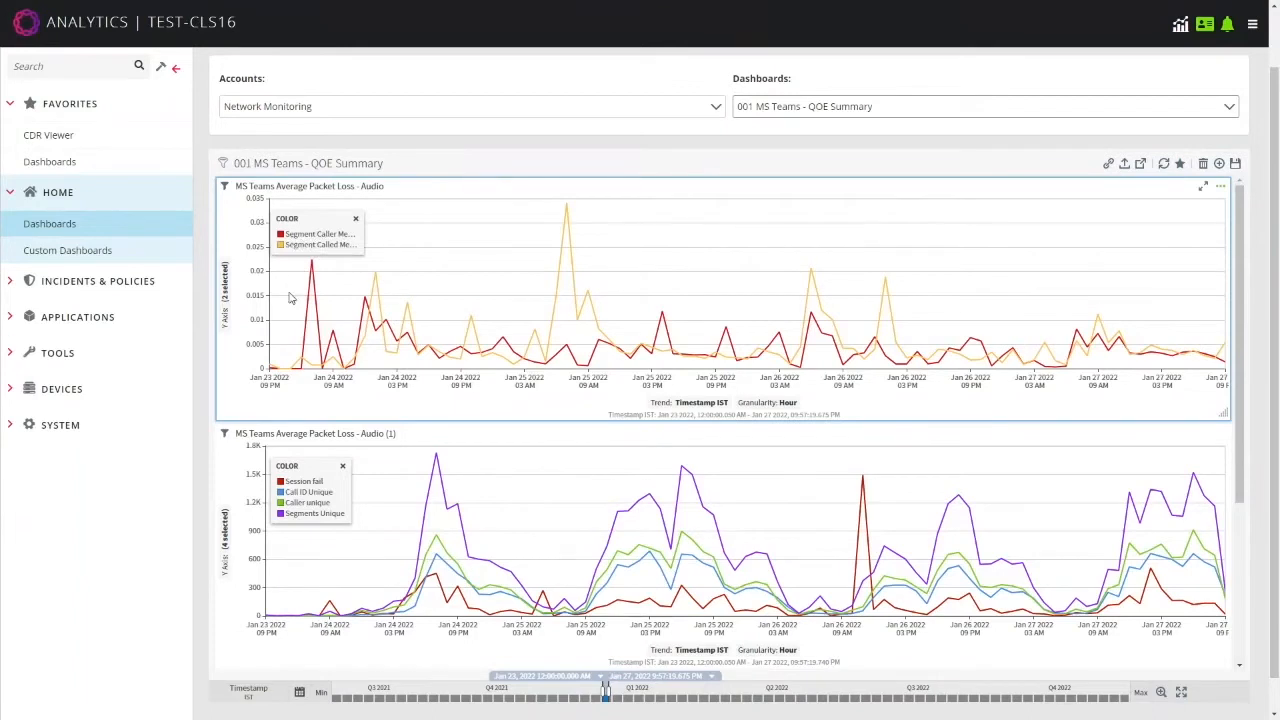
{"action": "mouse_move", "coordinate": [564, 224]}
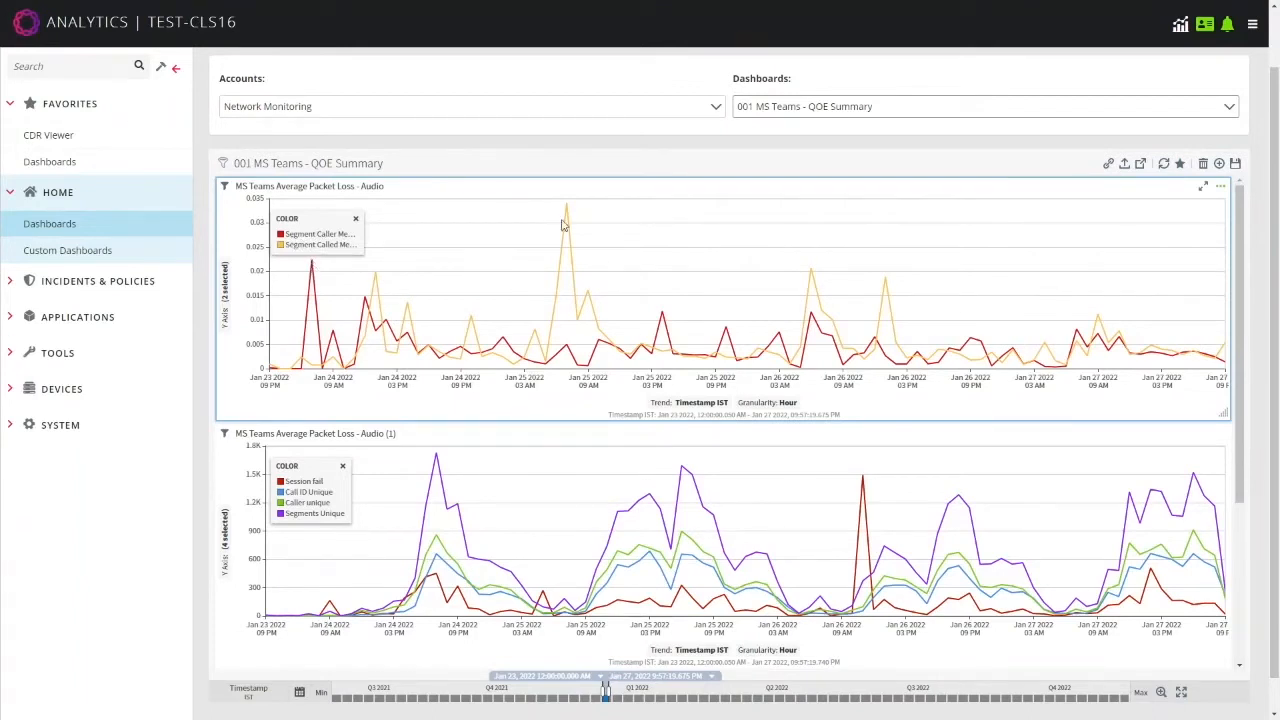
{"action": "mouse_move", "coordinate": [566, 210]}
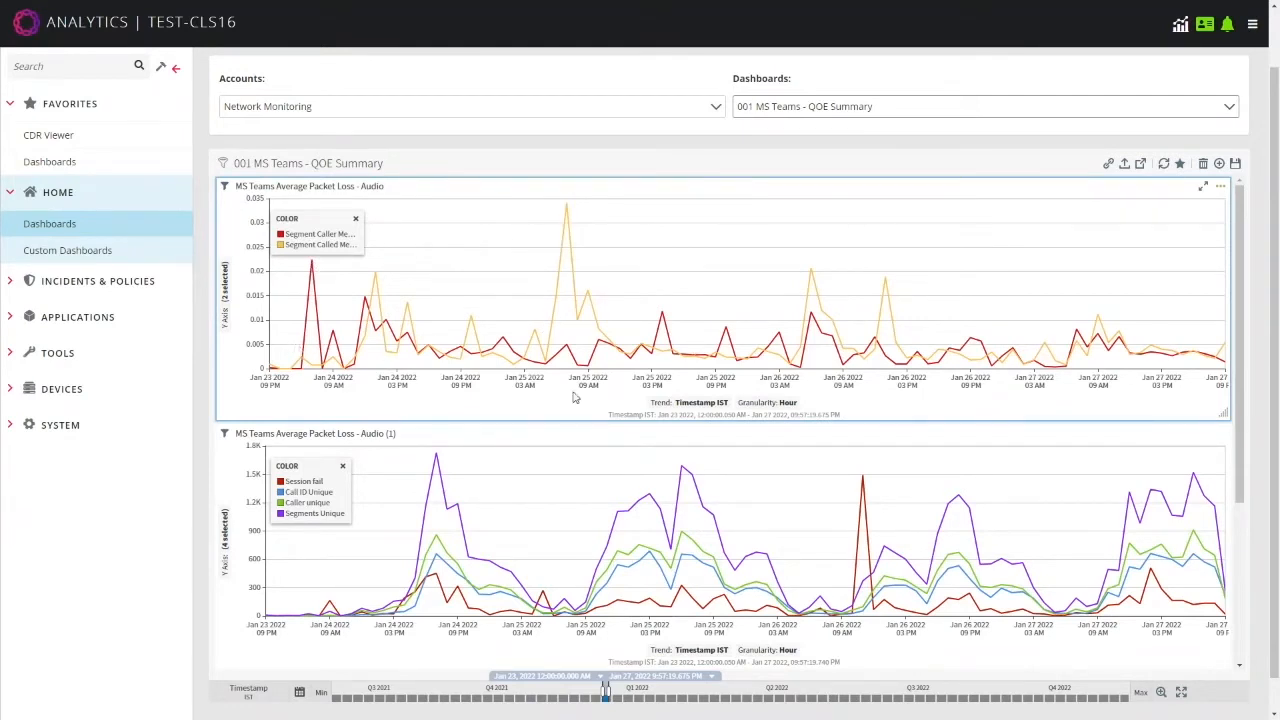
{"action": "mouse_move", "coordinate": [816, 336]}
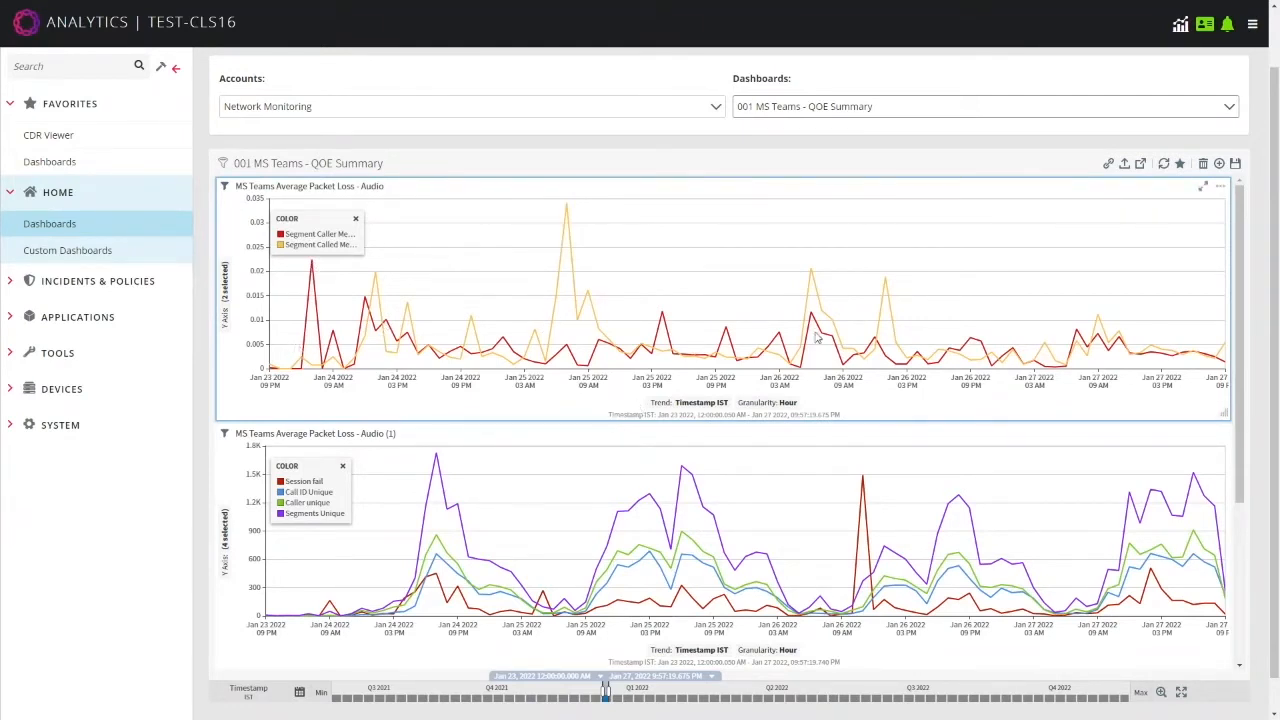
{"action": "scroll", "scroll_direction": "down", "scroll_amount": 3}
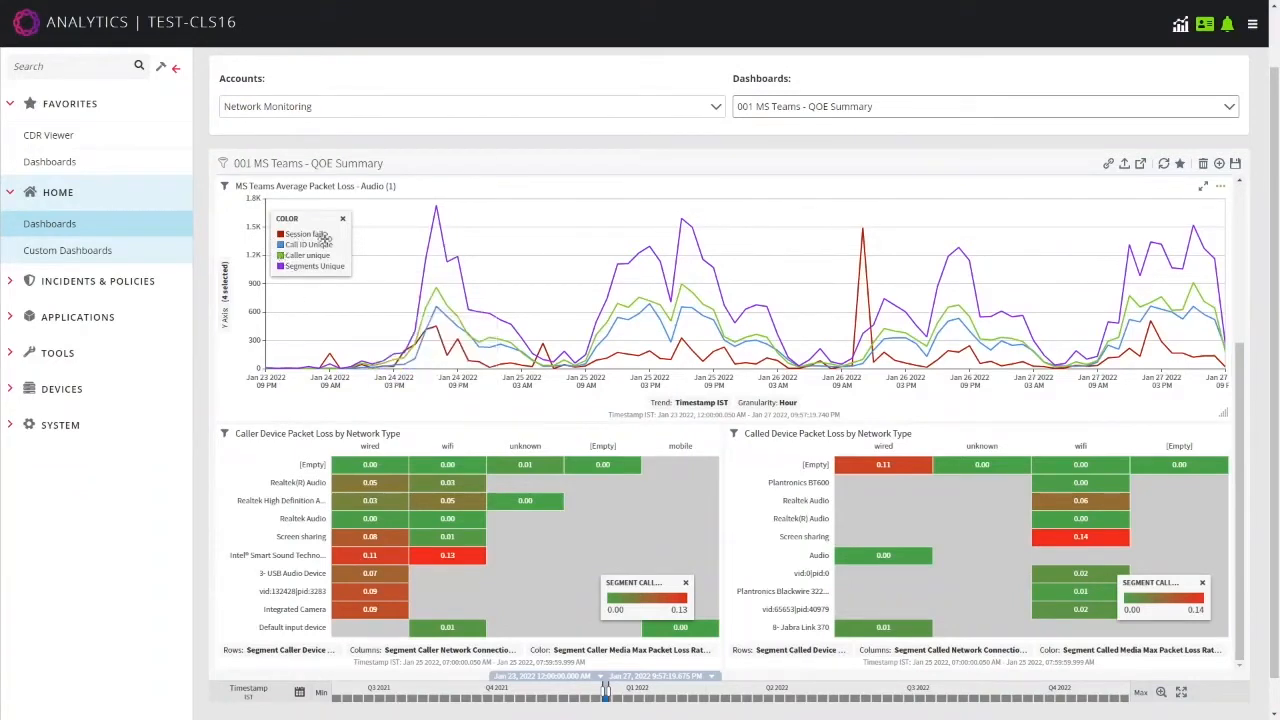
{"action": "mouse_move", "coordinate": [436, 336]}
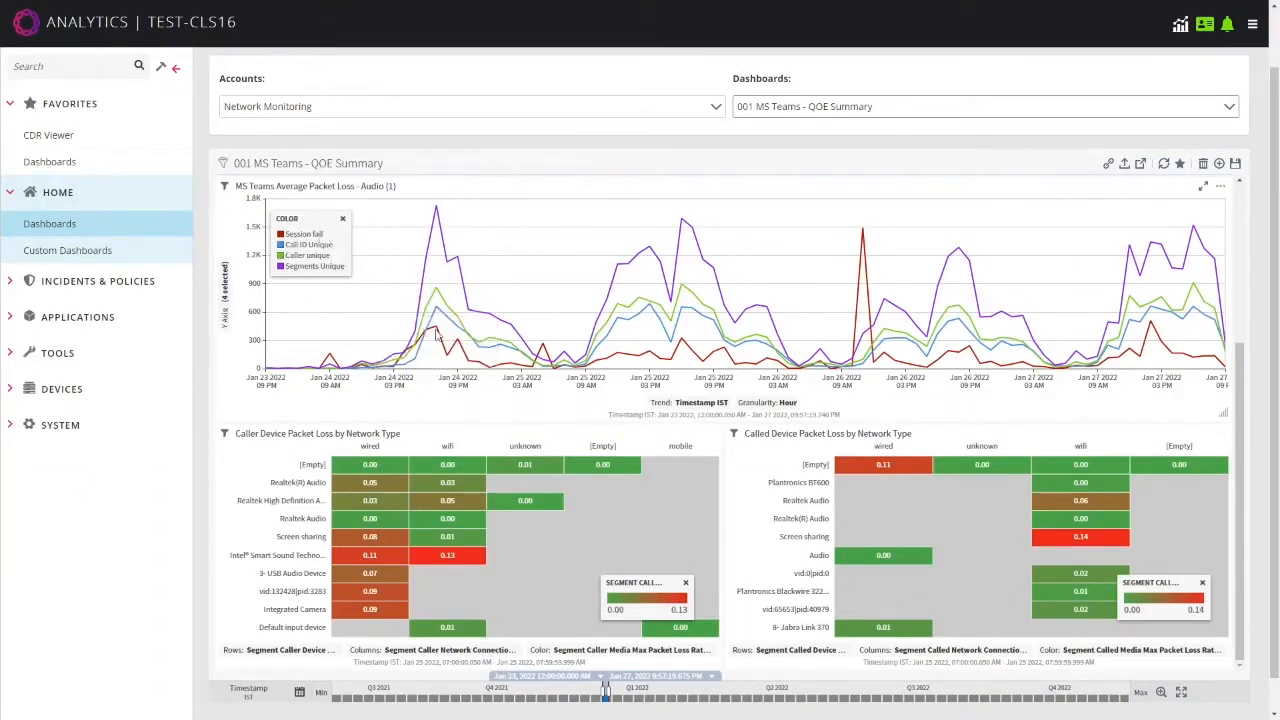
{"action": "mouse_move", "coordinate": [436, 336]}
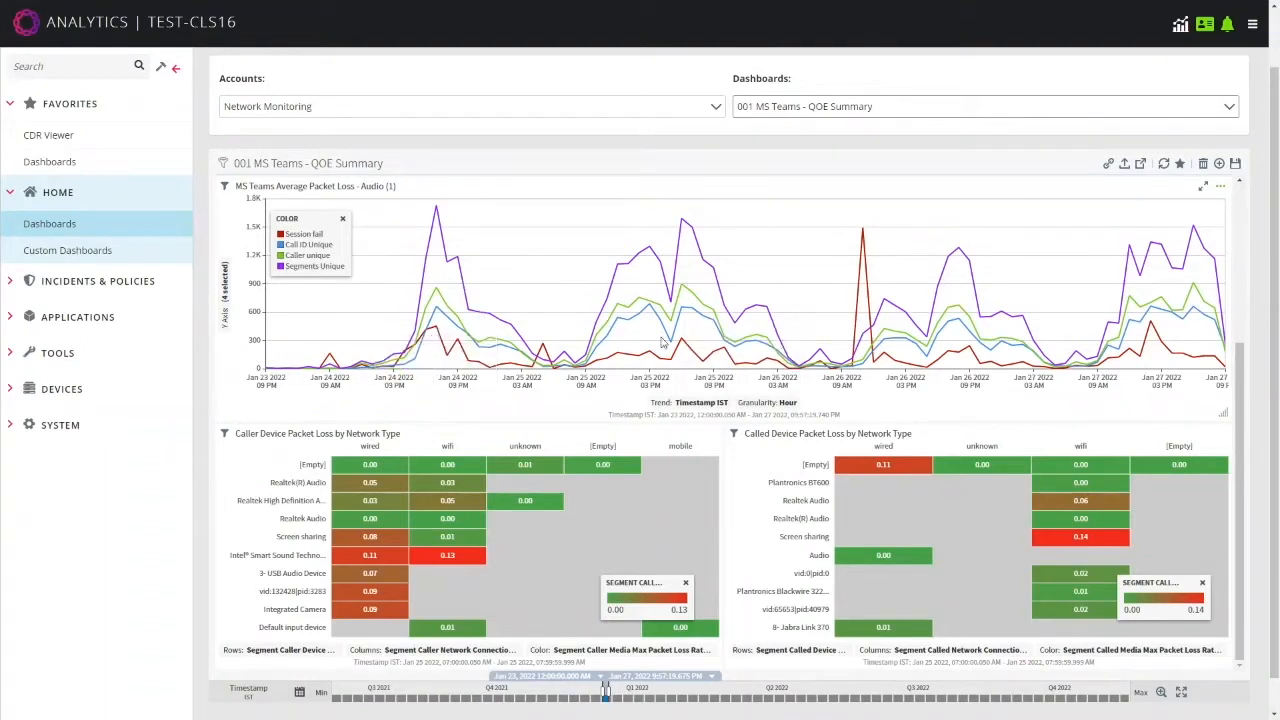
{"action": "scroll", "scroll_direction": "down", "scroll_amount": 3}
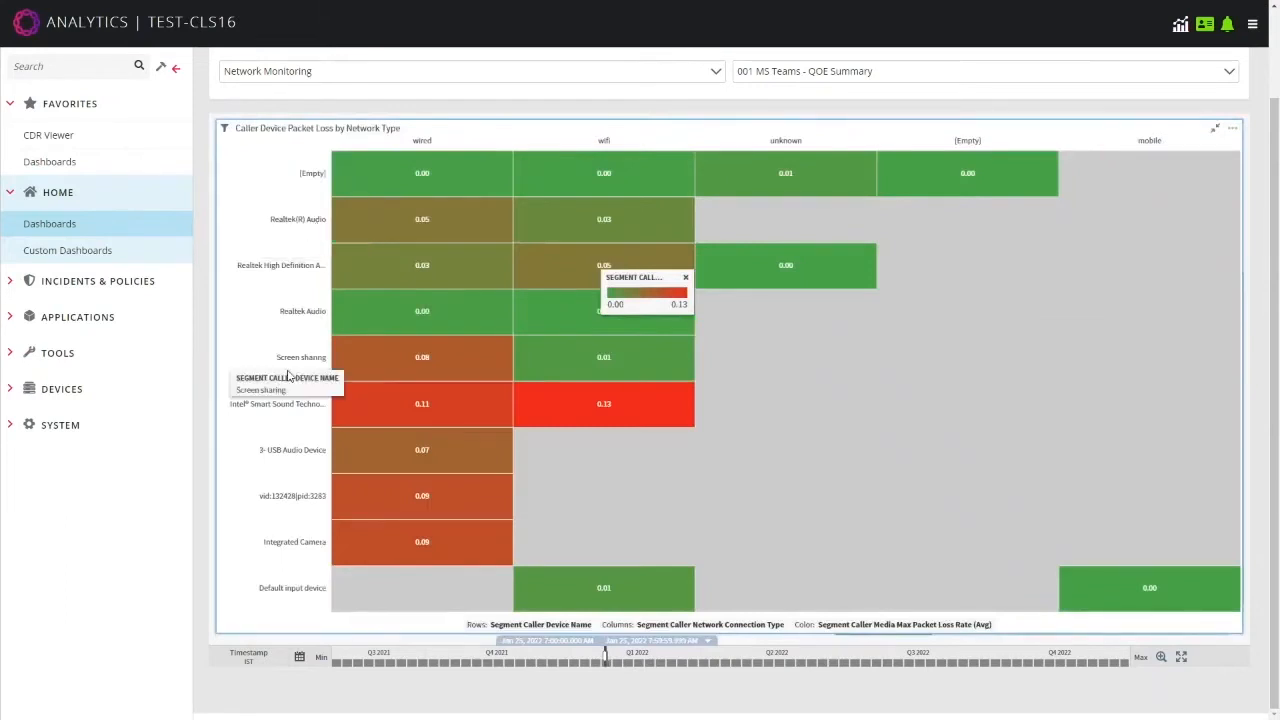
{"action": "mouse_move", "coordinate": [244, 278]}
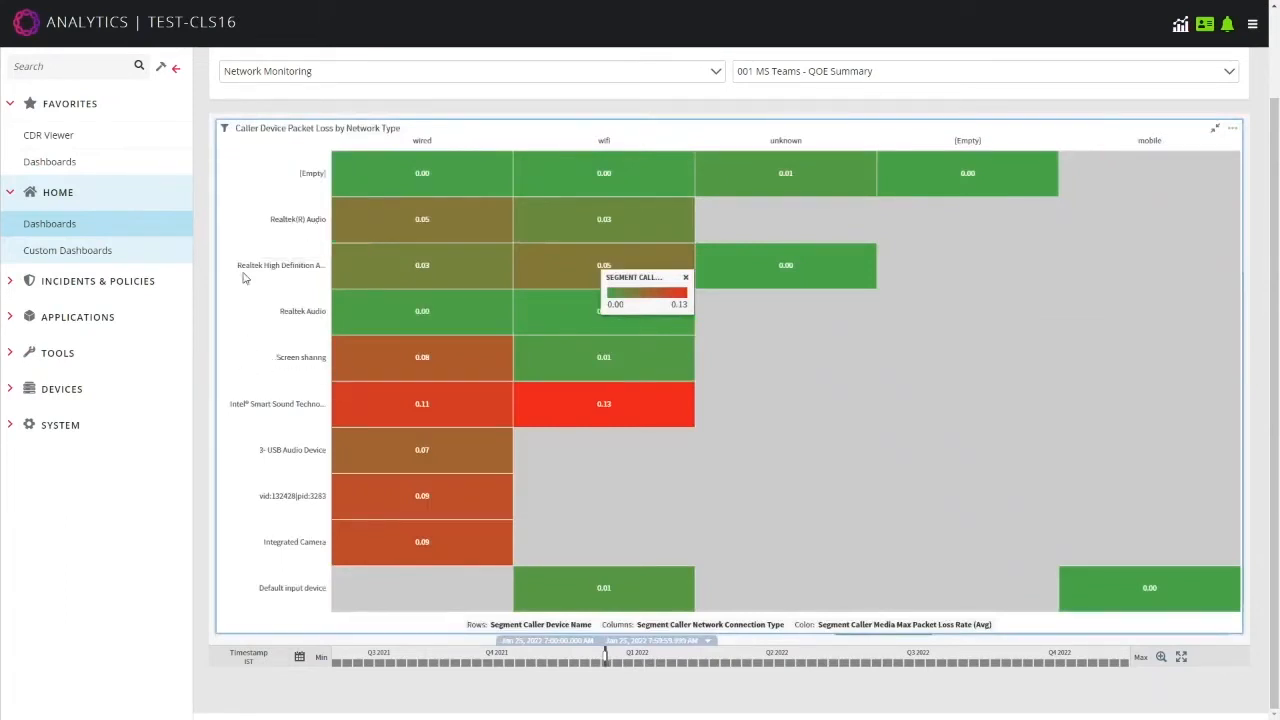
{"action": "mouse_move", "coordinate": [276, 364]}
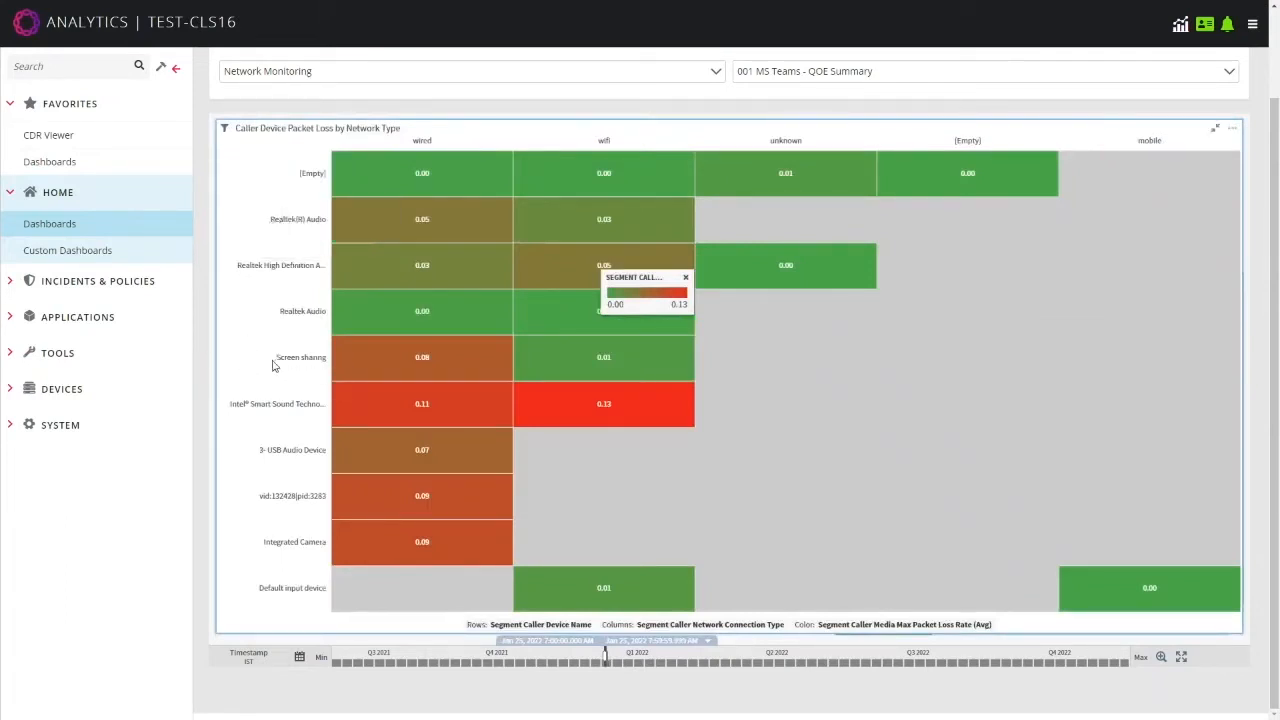
{"action": "mouse_move", "coordinate": [290, 276]}
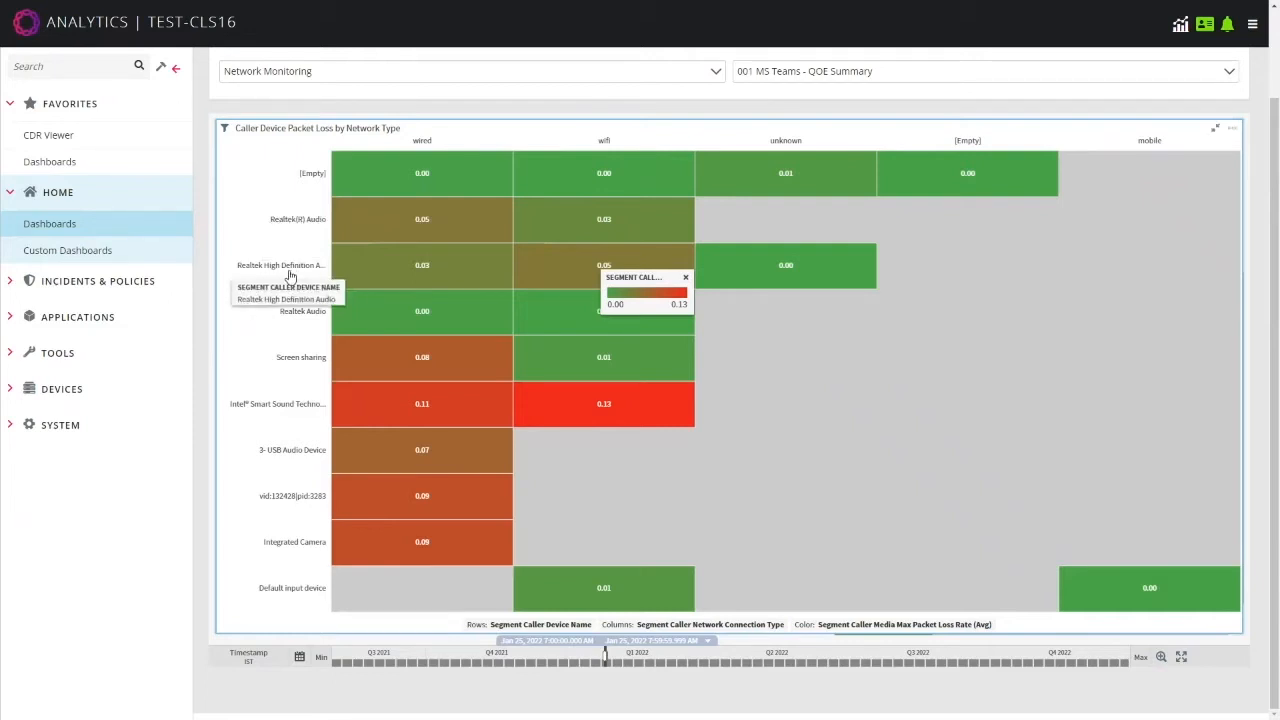
{"action": "mouse_move", "coordinate": [220, 480]}
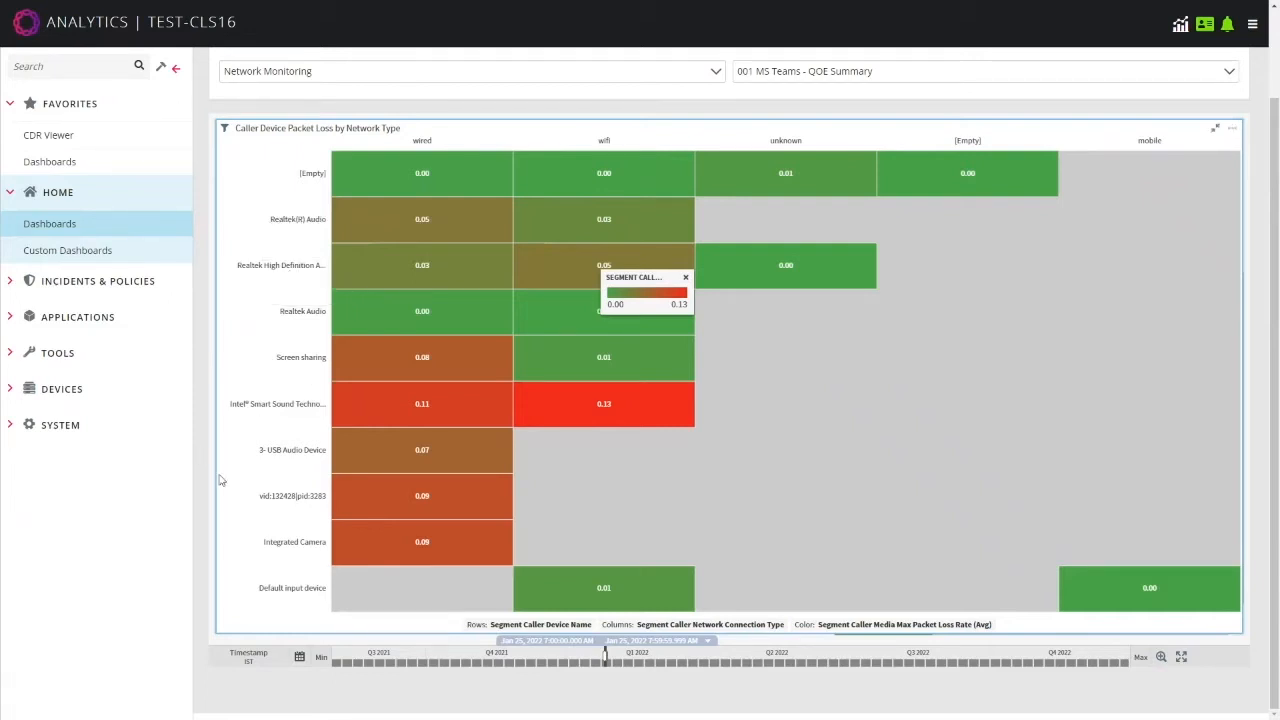
{"action": "mouse_move", "coordinate": [248, 472]}
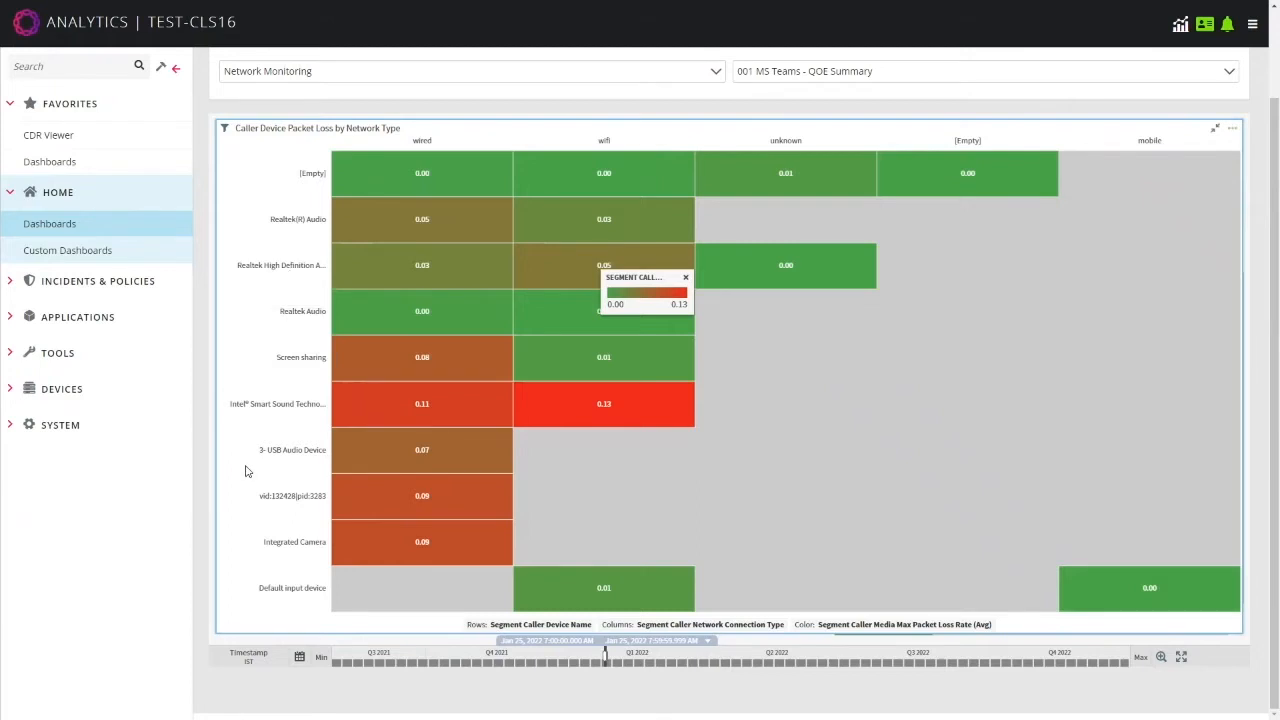
{"action": "mouse_move", "coordinate": [272, 560]}
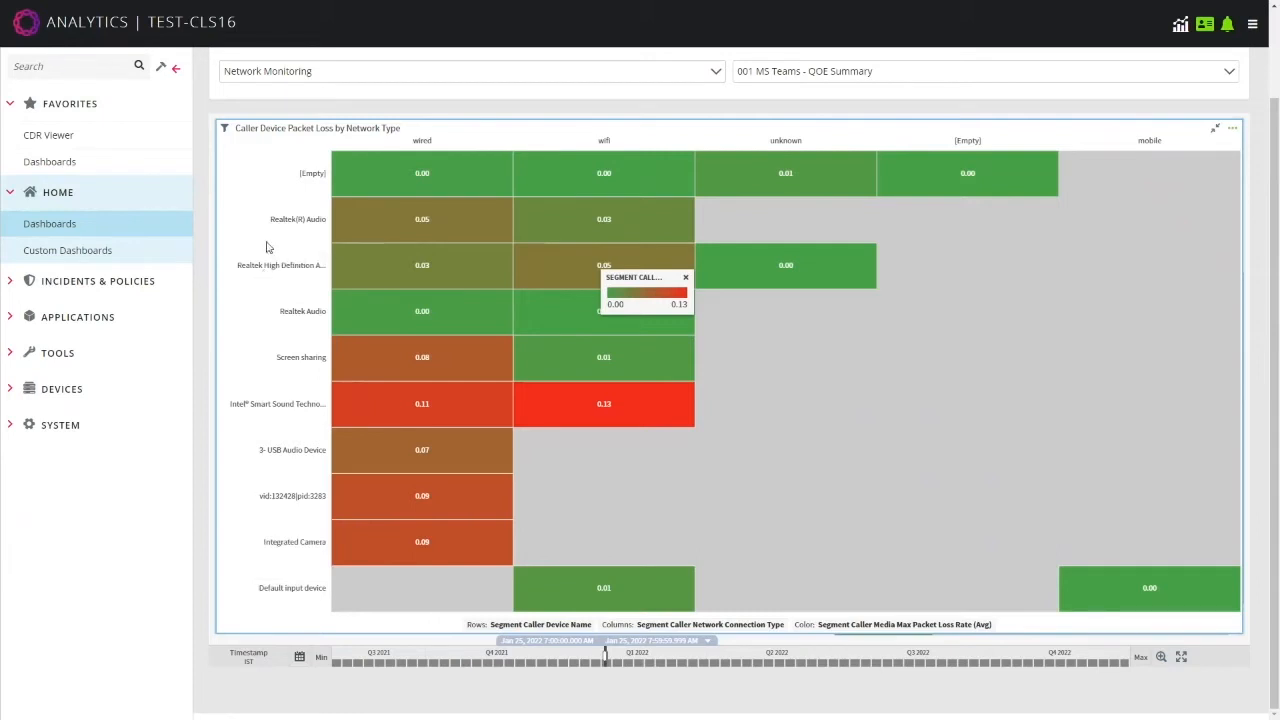
{"action": "mouse_move", "coordinate": [418, 140]}
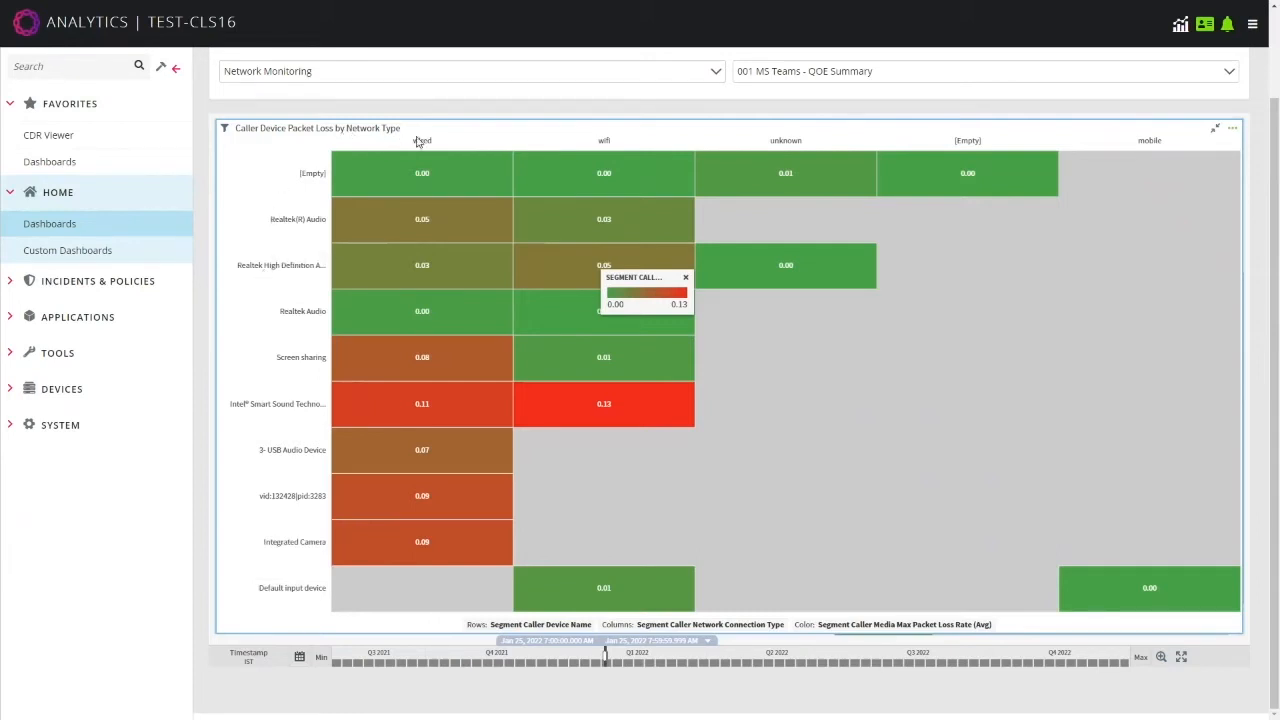
{"action": "mouse_move", "coordinate": [454, 140]}
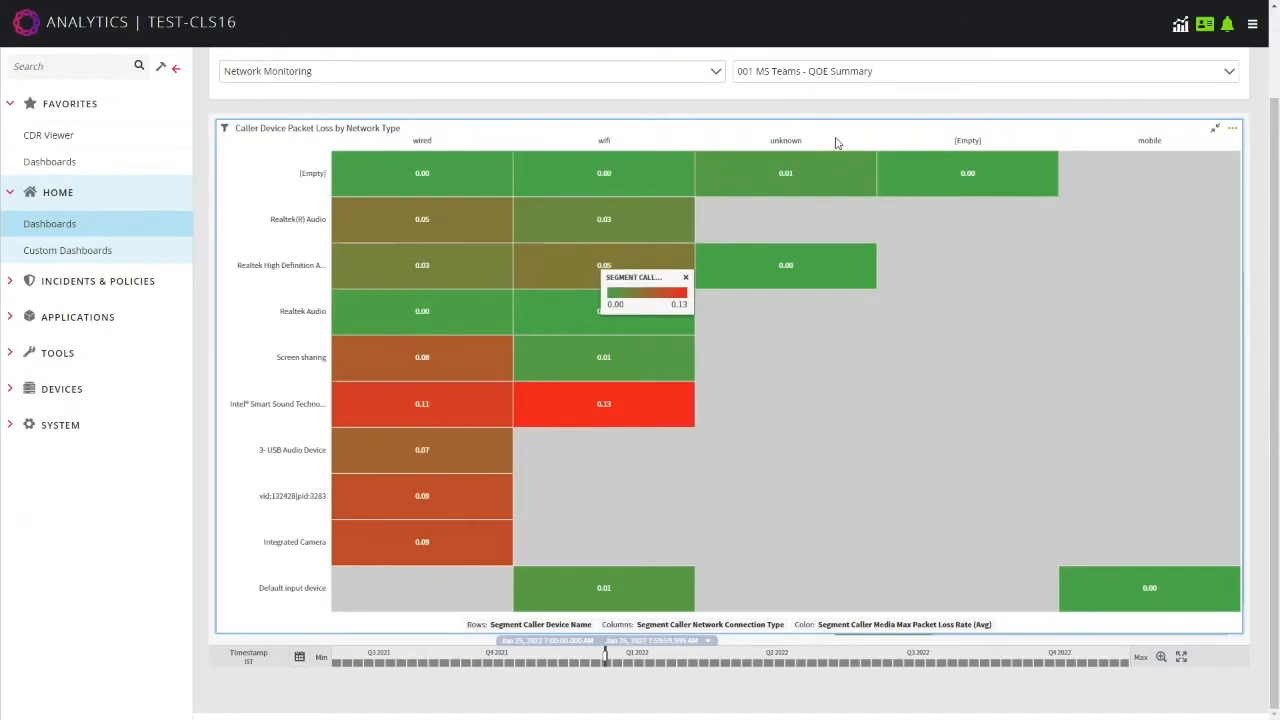
{"action": "mouse_move", "coordinate": [820, 160]}
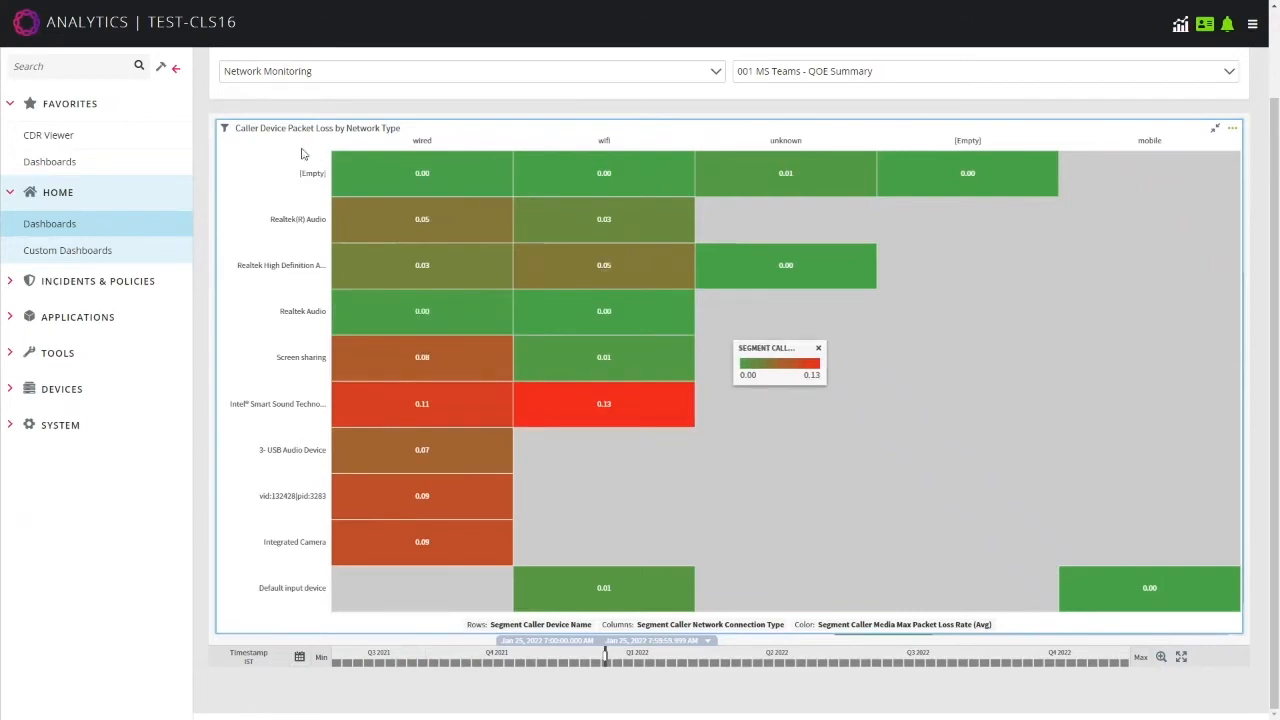
{"action": "mouse_move", "coordinate": [284, 178]}
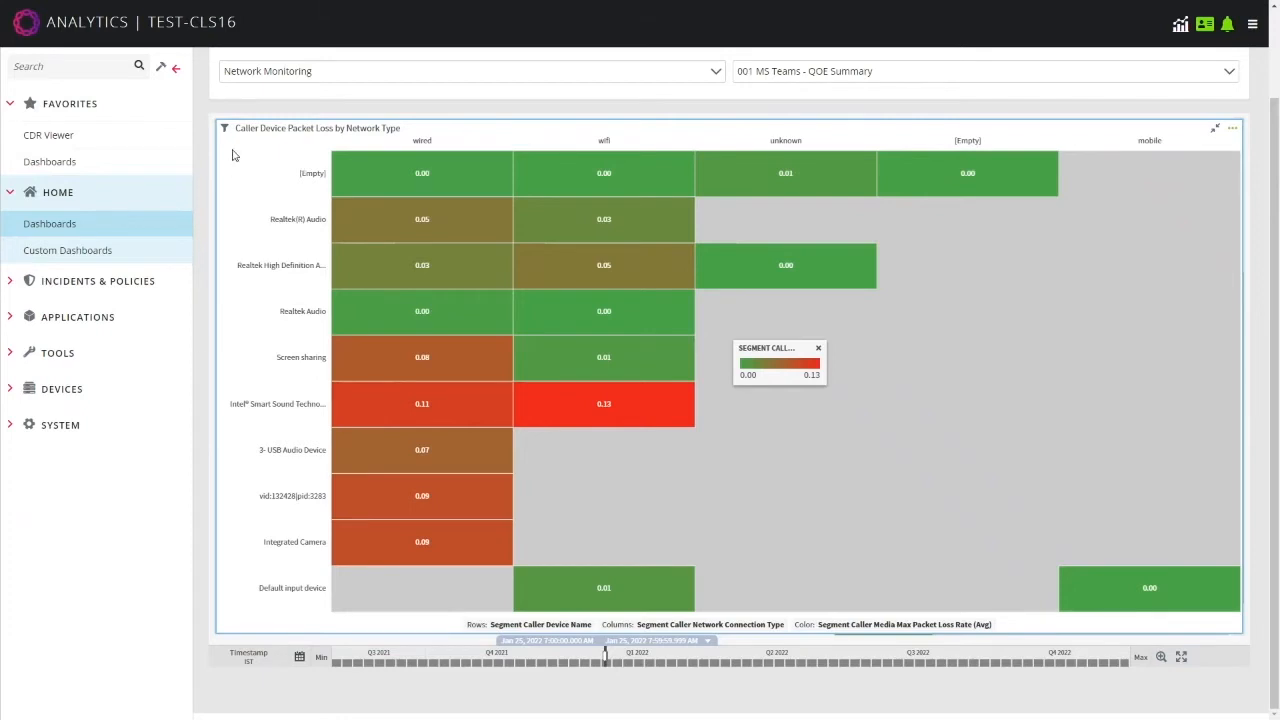
{"action": "mouse_move", "coordinate": [216, 418]}
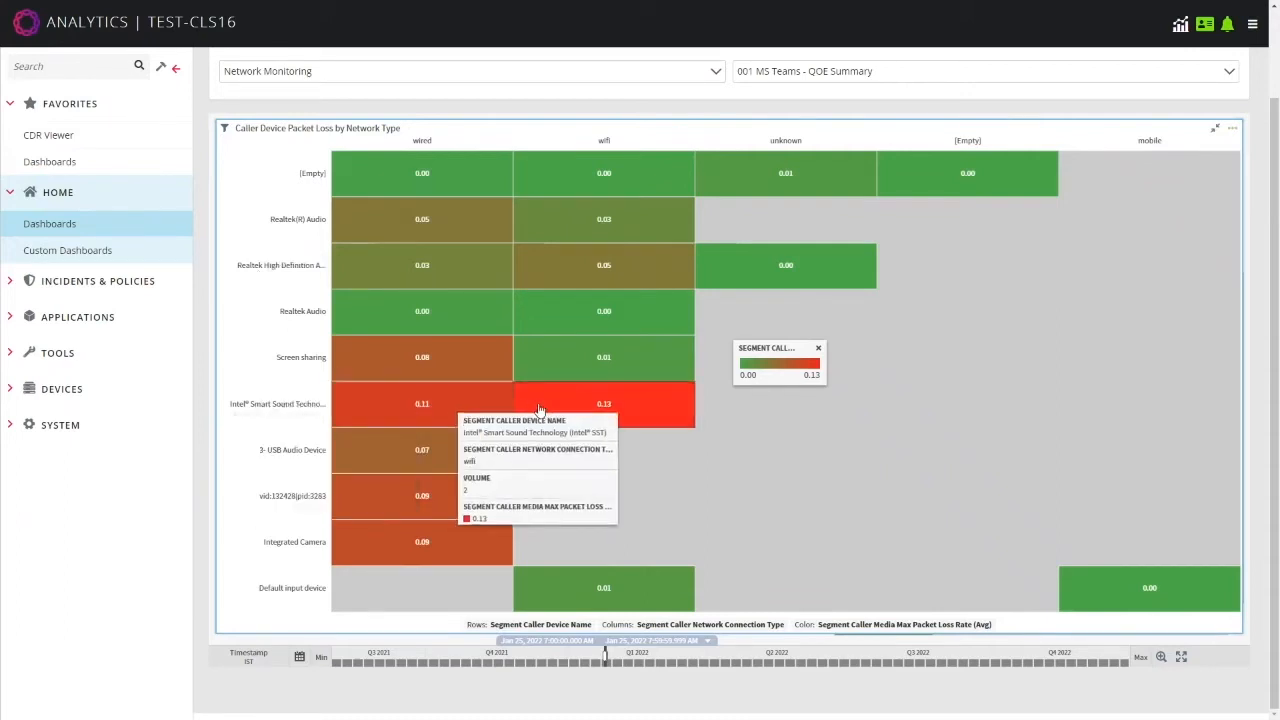
{"action": "mouse_move", "coordinate": [604, 428]}
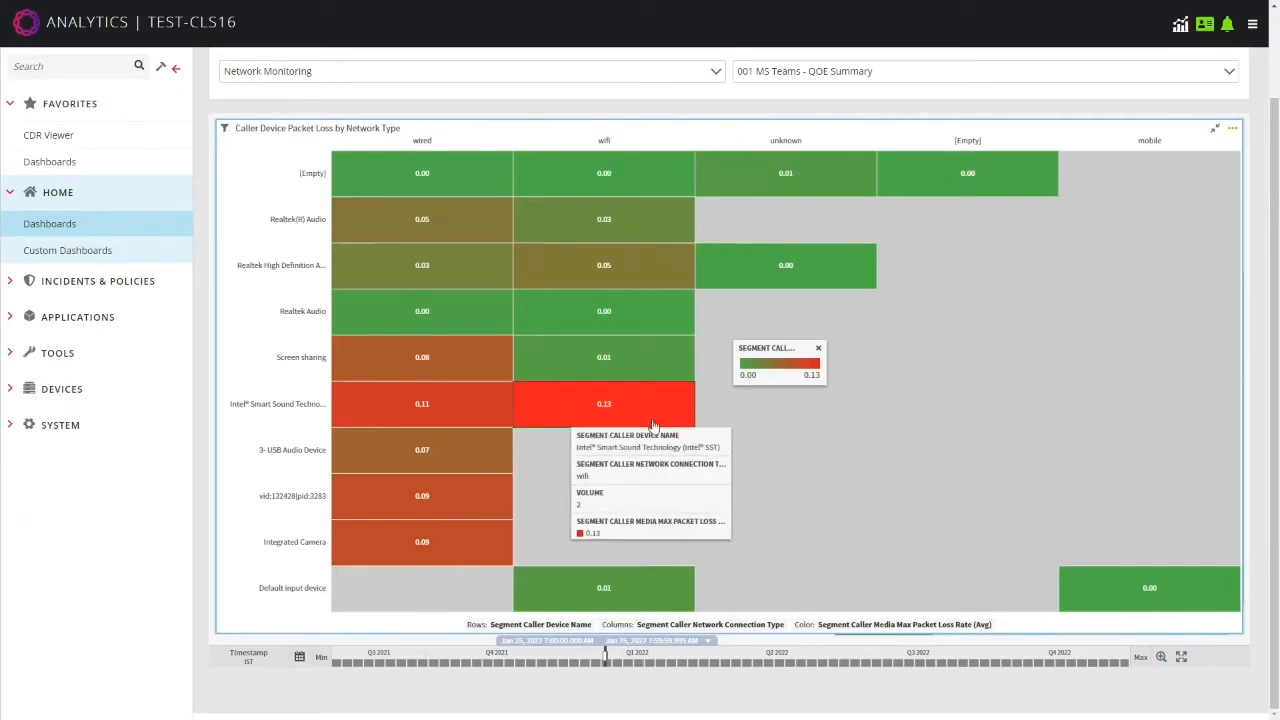
{"action": "mouse_move", "coordinate": [1216, 136]}
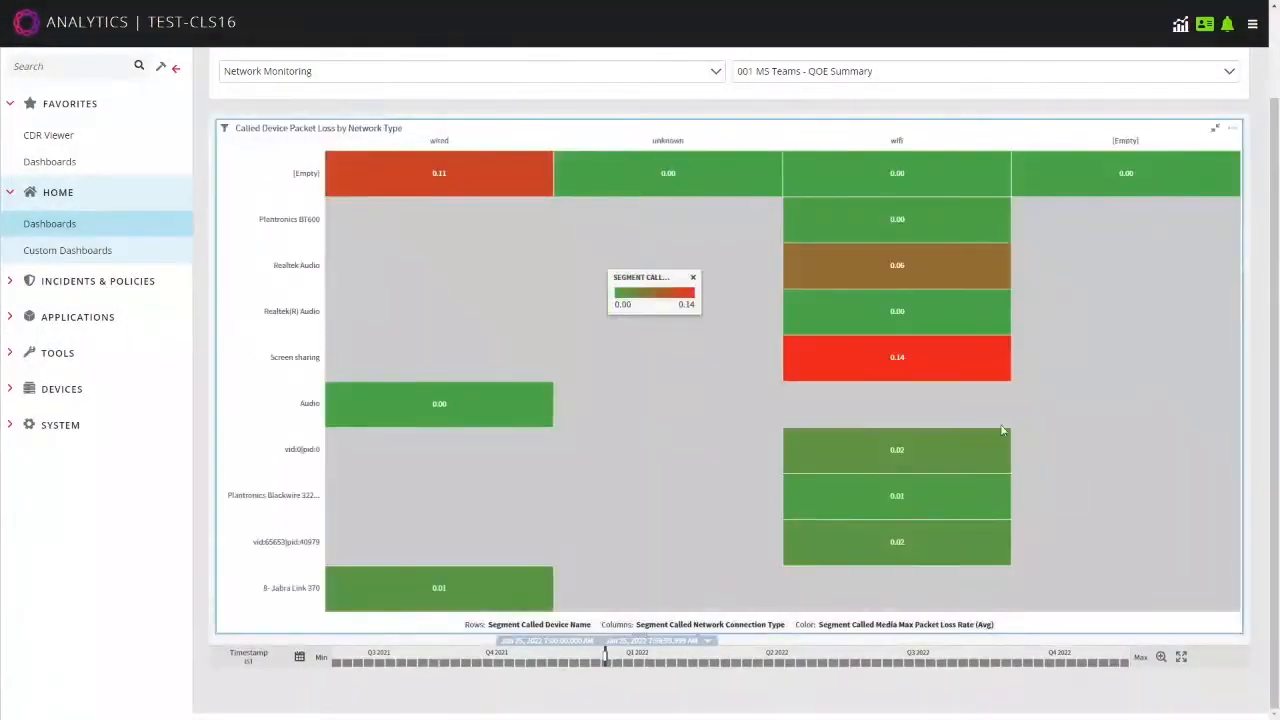
{"action": "mouse_move", "coordinate": [492, 374]}
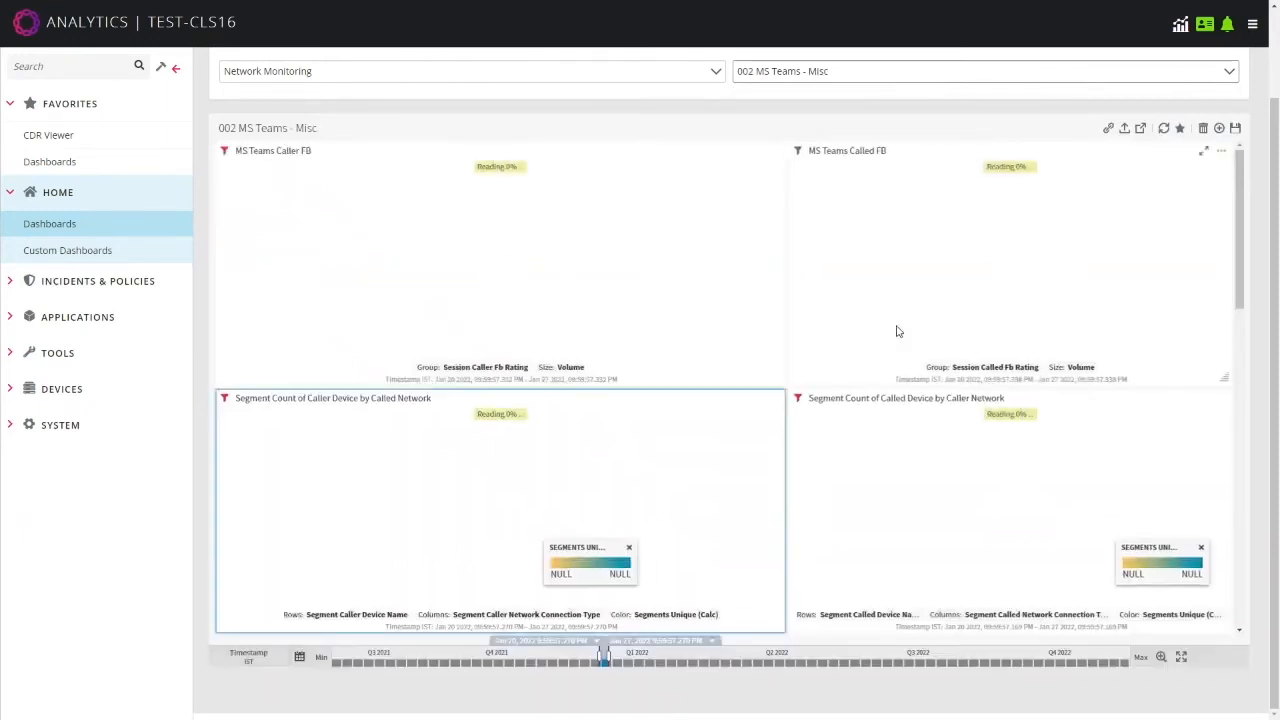
{"action": "mouse_move", "coordinate": [664, 236]}
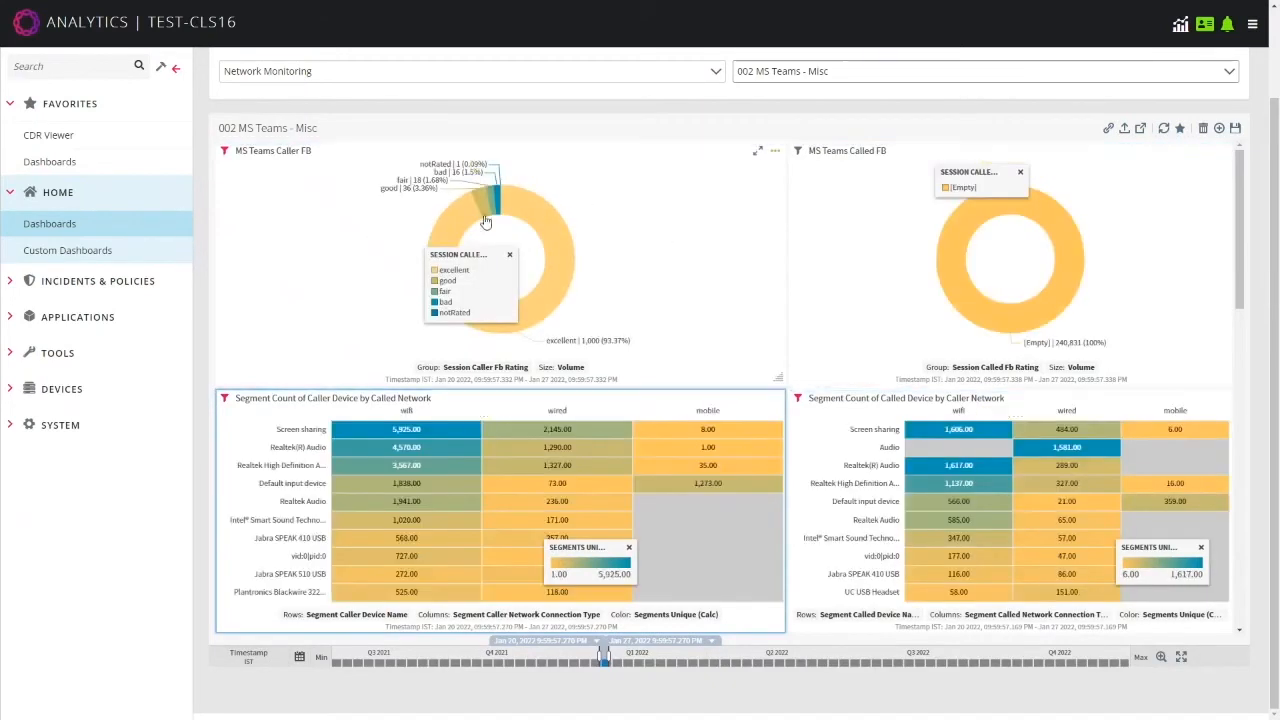
{"action": "mouse_move", "coordinate": [608, 264]}
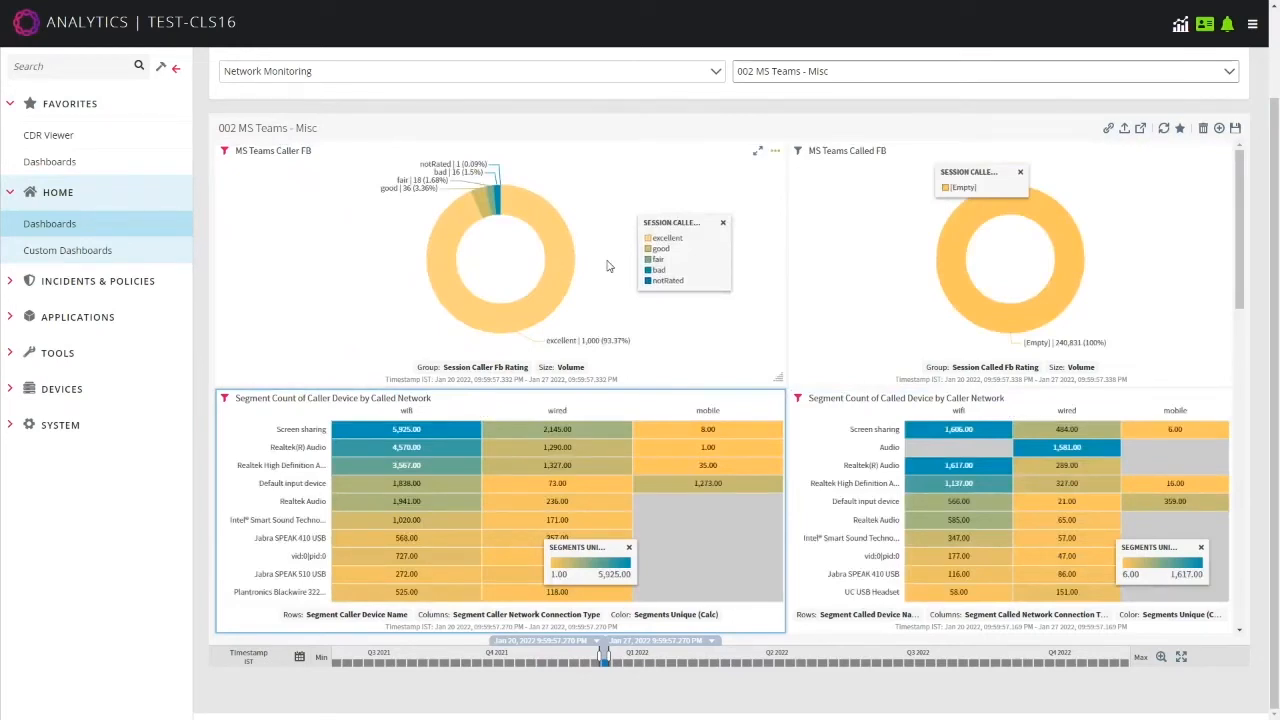
{"action": "mouse_move", "coordinate": [530, 276]}
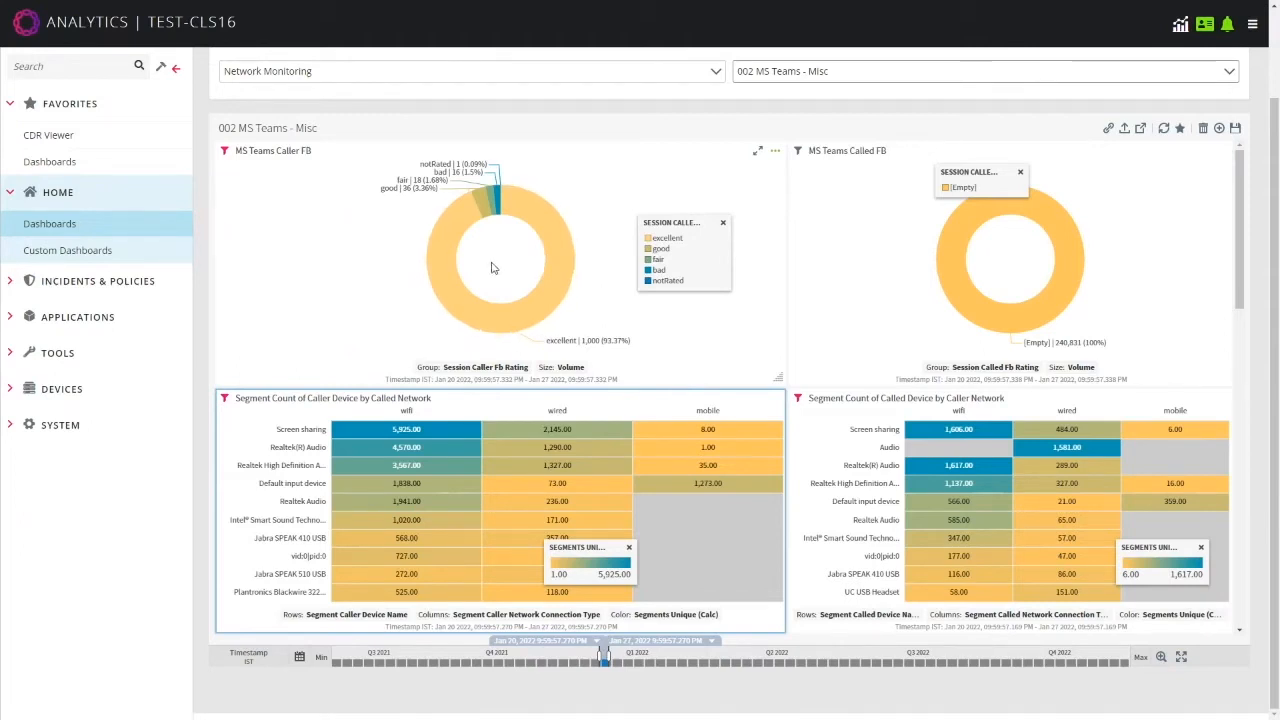
{"action": "mouse_move", "coordinate": [496, 244]}
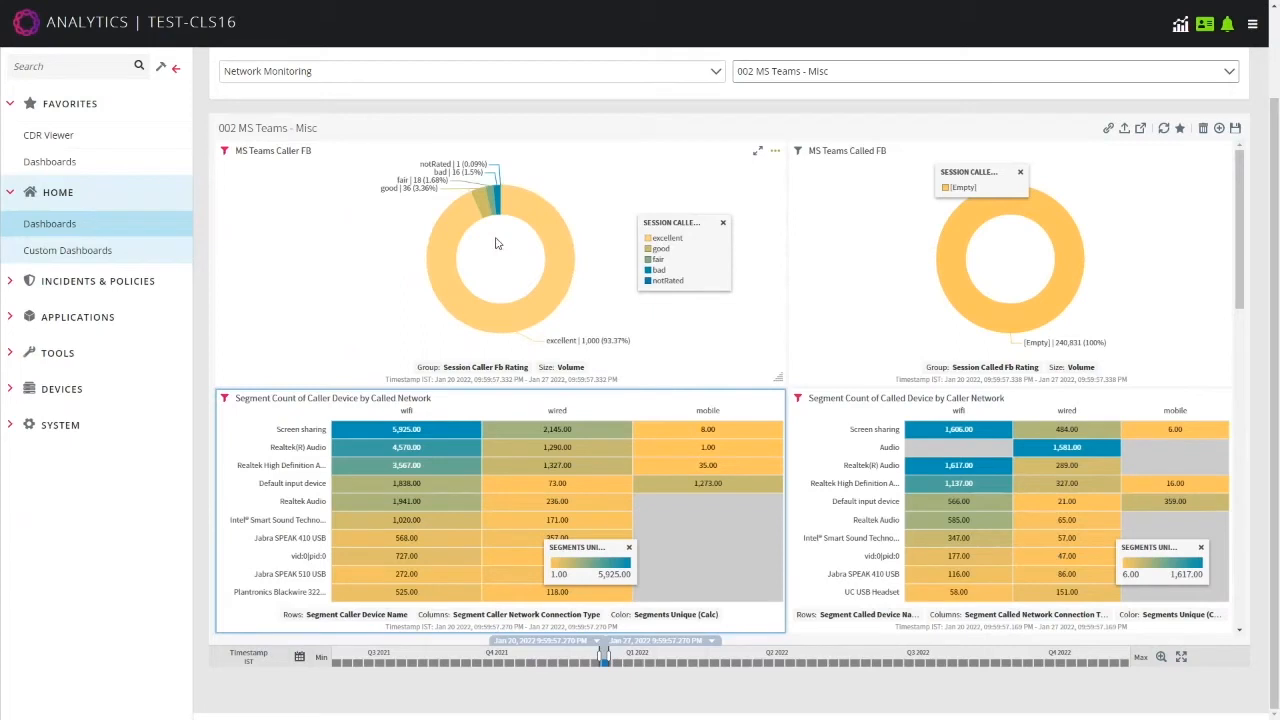
{"action": "mouse_move", "coordinate": [518, 260]}
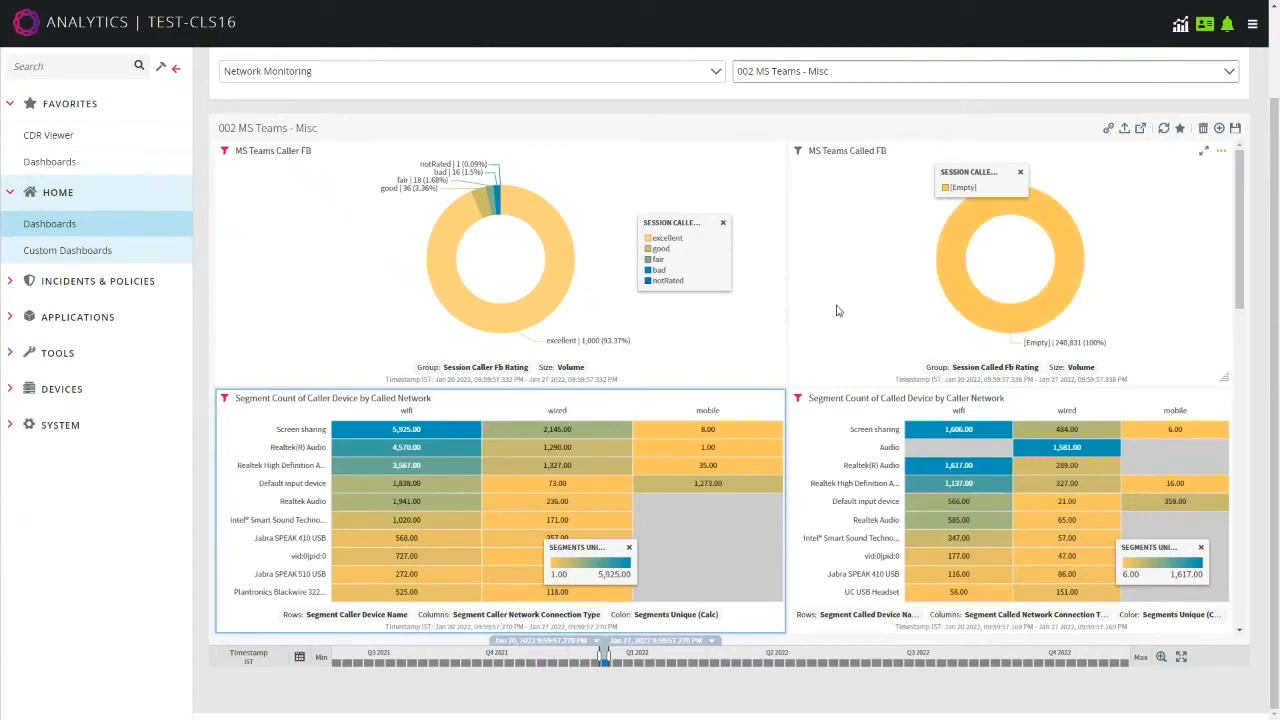
{"action": "mouse_move", "coordinate": [922, 280]}
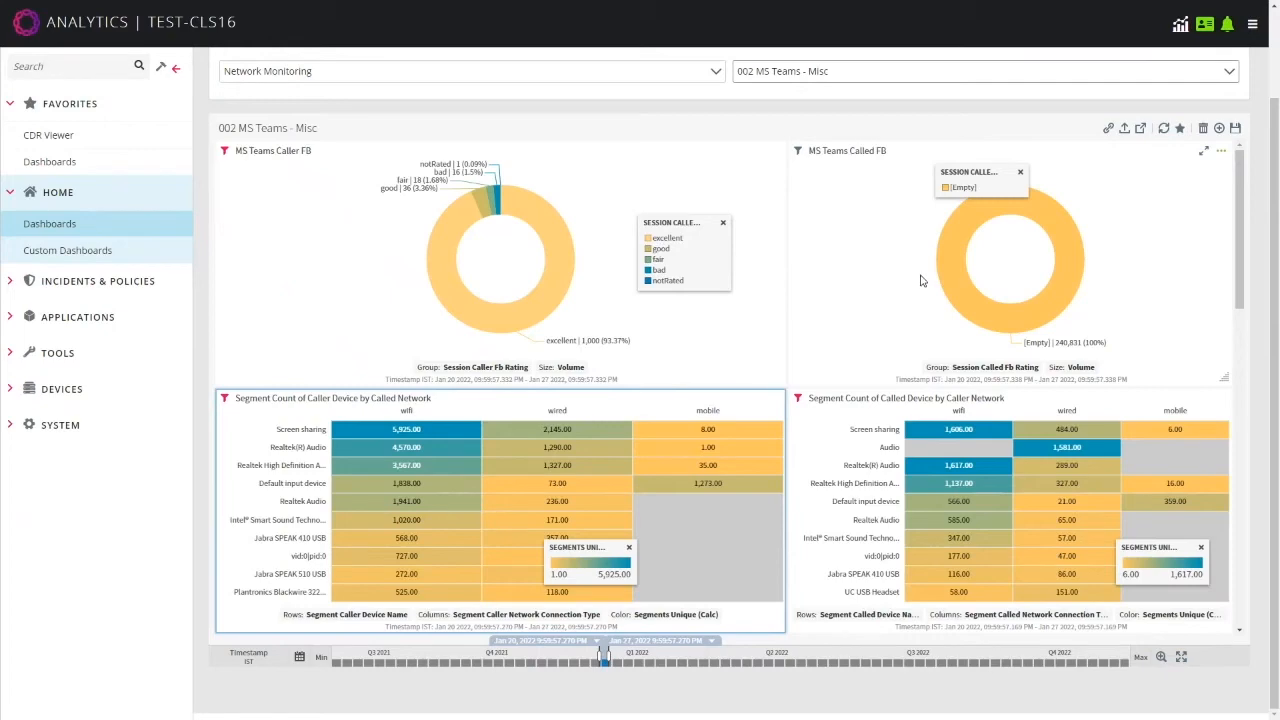
Scroll down the 002 MS Teams - Misc dashboard to reveal the charts below
{"action": "scroll", "scroll_direction": "down", "scroll_amount": 3}
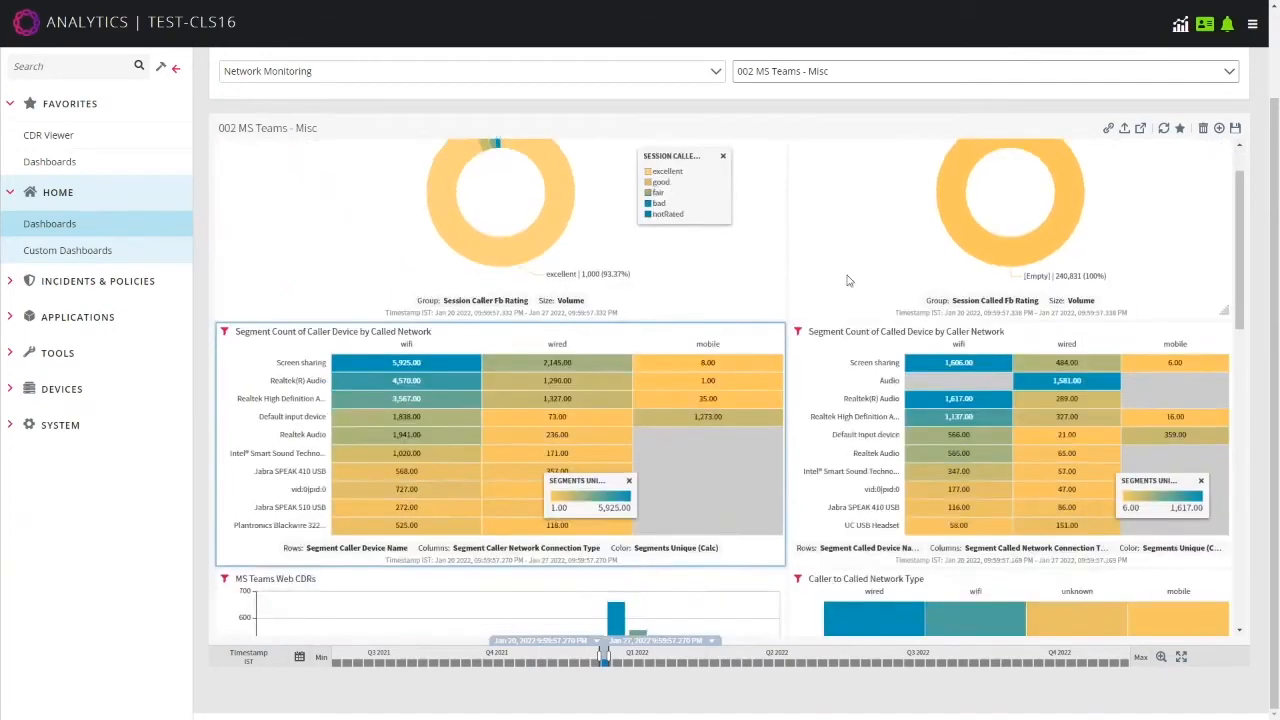
{"action": "scroll", "scroll_direction": "down", "scroll_amount": 3}
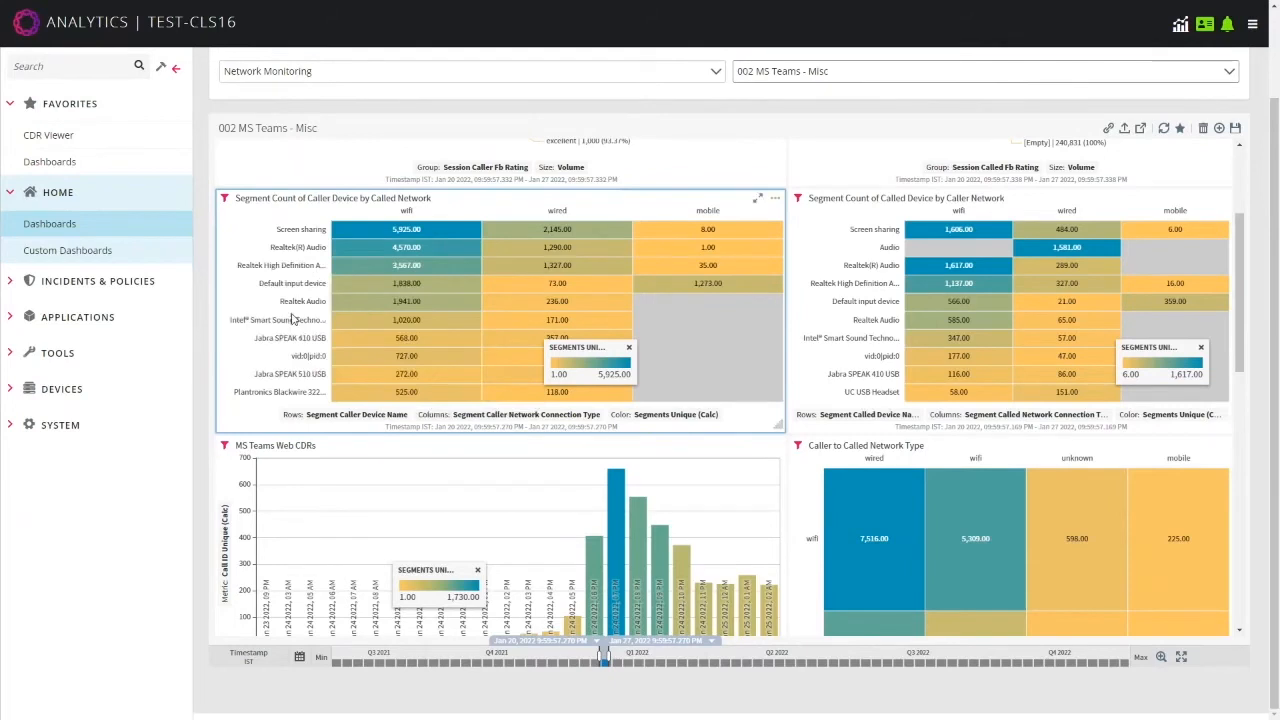
{"action": "mouse_move", "coordinate": [248, 312]}
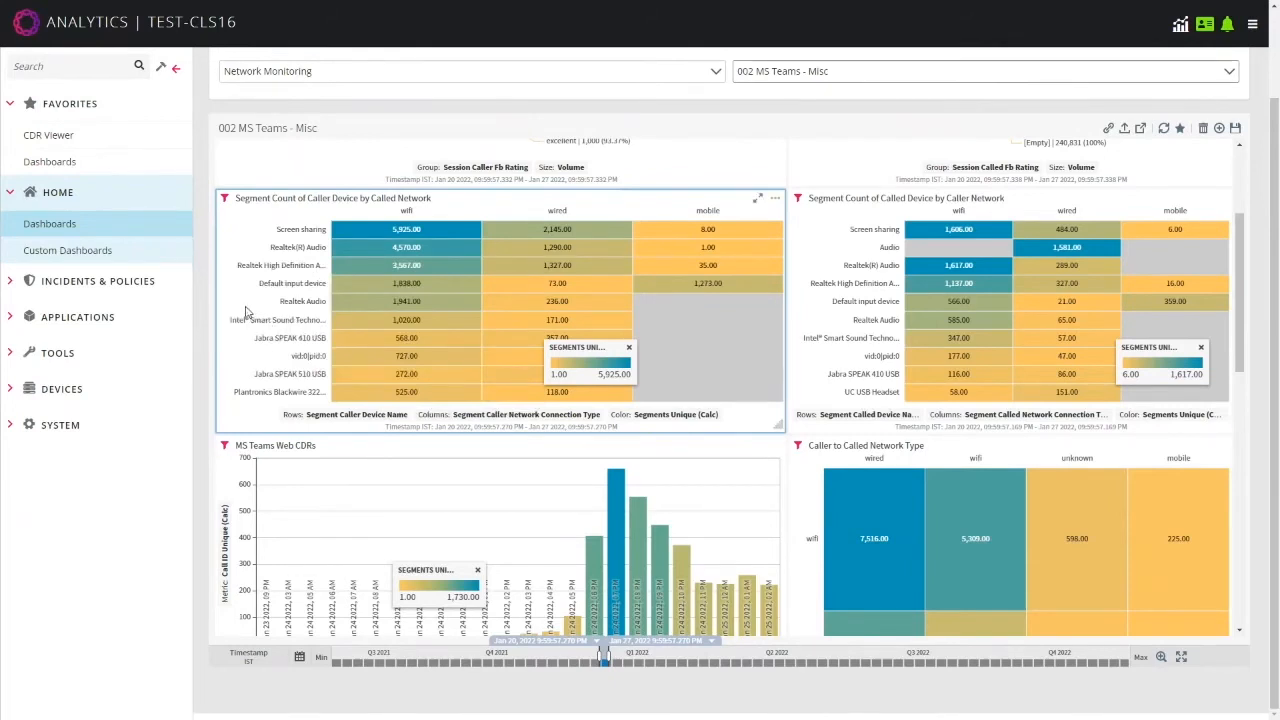
{"action": "mouse_move", "coordinate": [266, 348]}
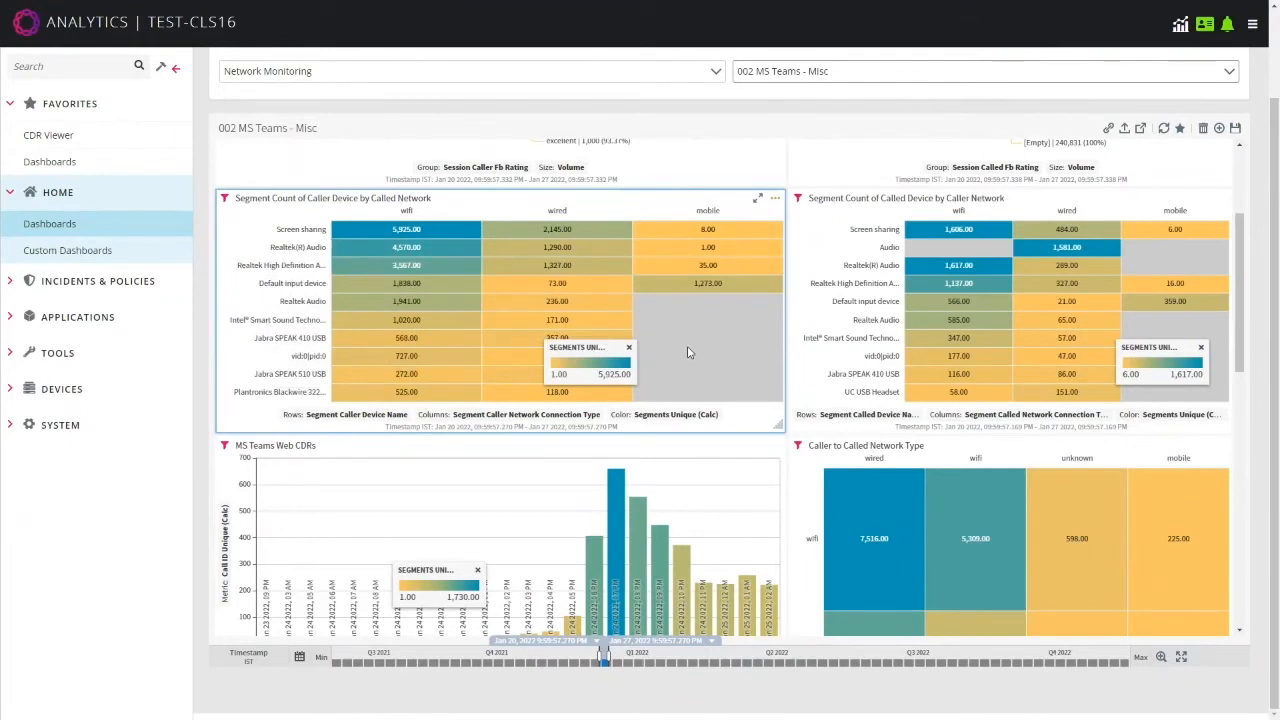
{"action": "mouse_move", "coordinate": [404, 228]}
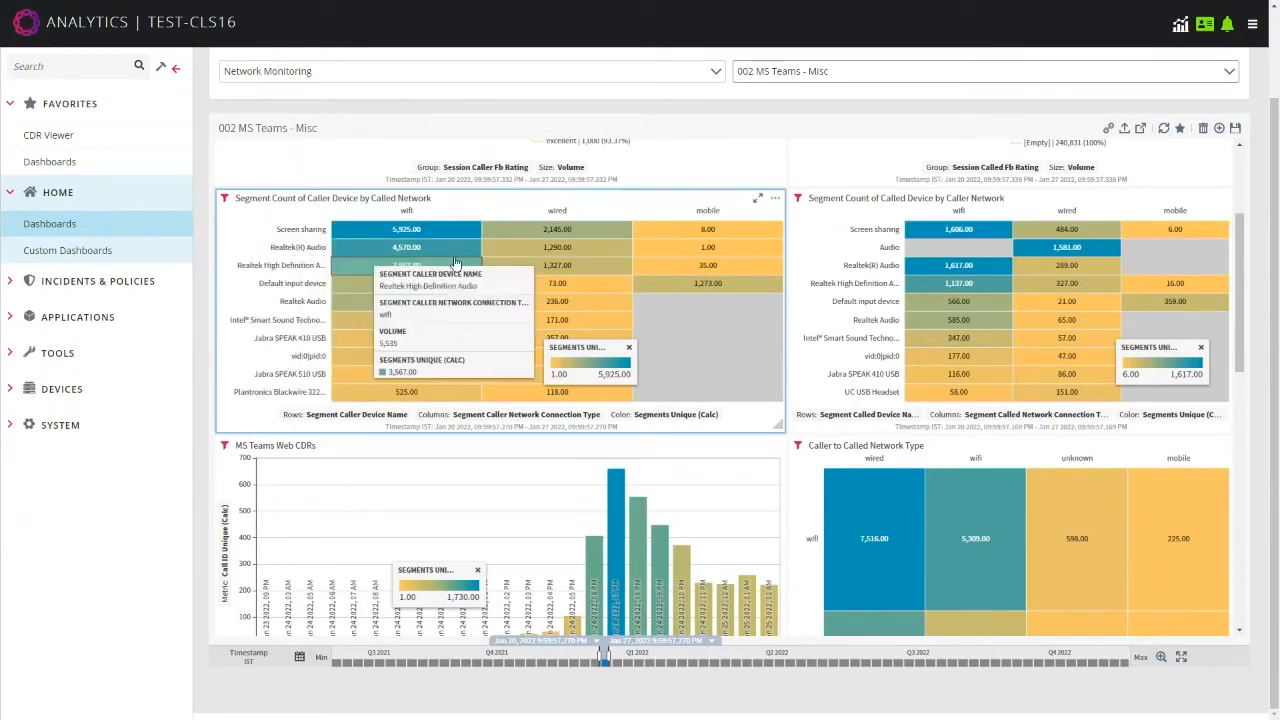
{"action": "mouse_move", "coordinate": [724, 314]}
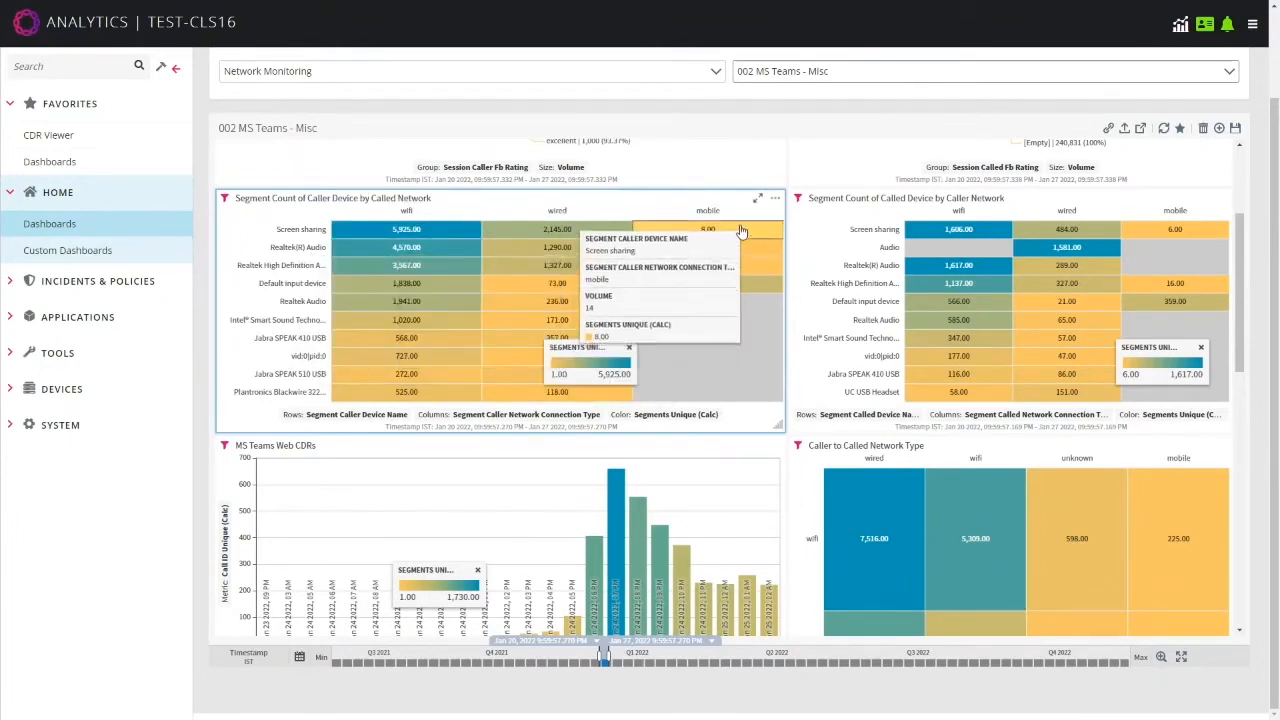
{"action": "mouse_move", "coordinate": [716, 346]}
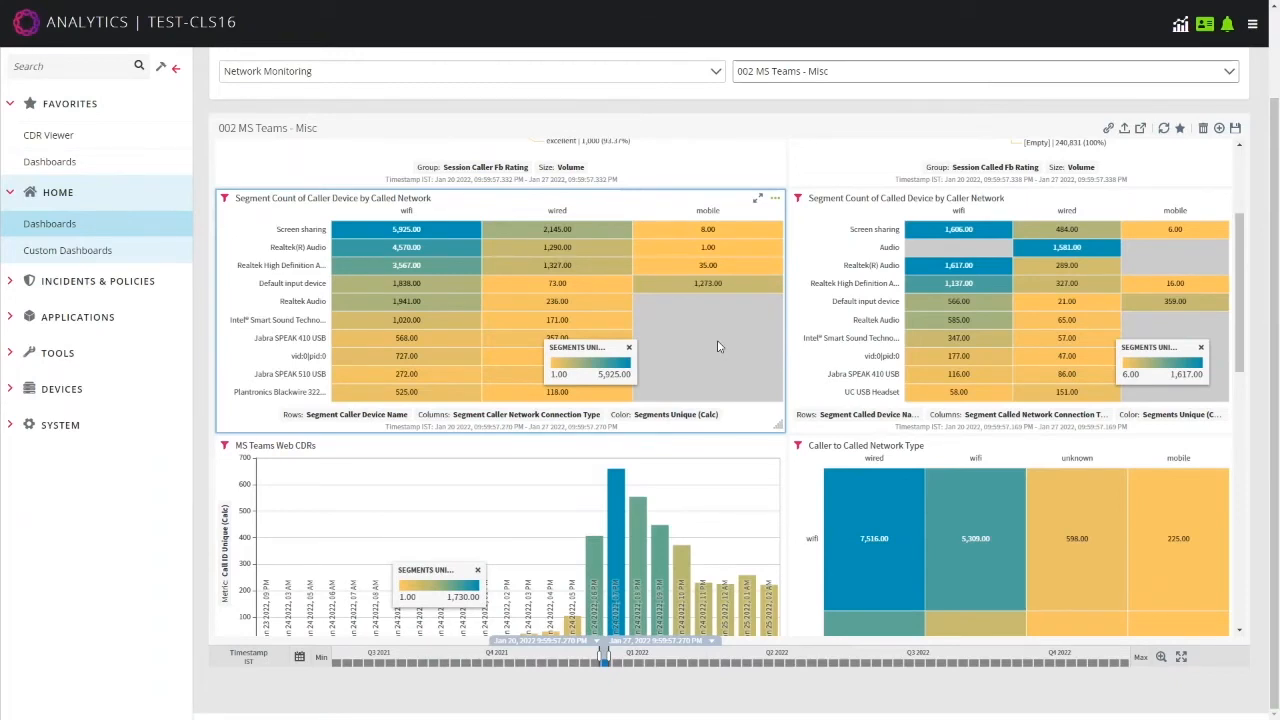
{"action": "scroll", "scroll_direction": "down", "scroll_amount": 3}
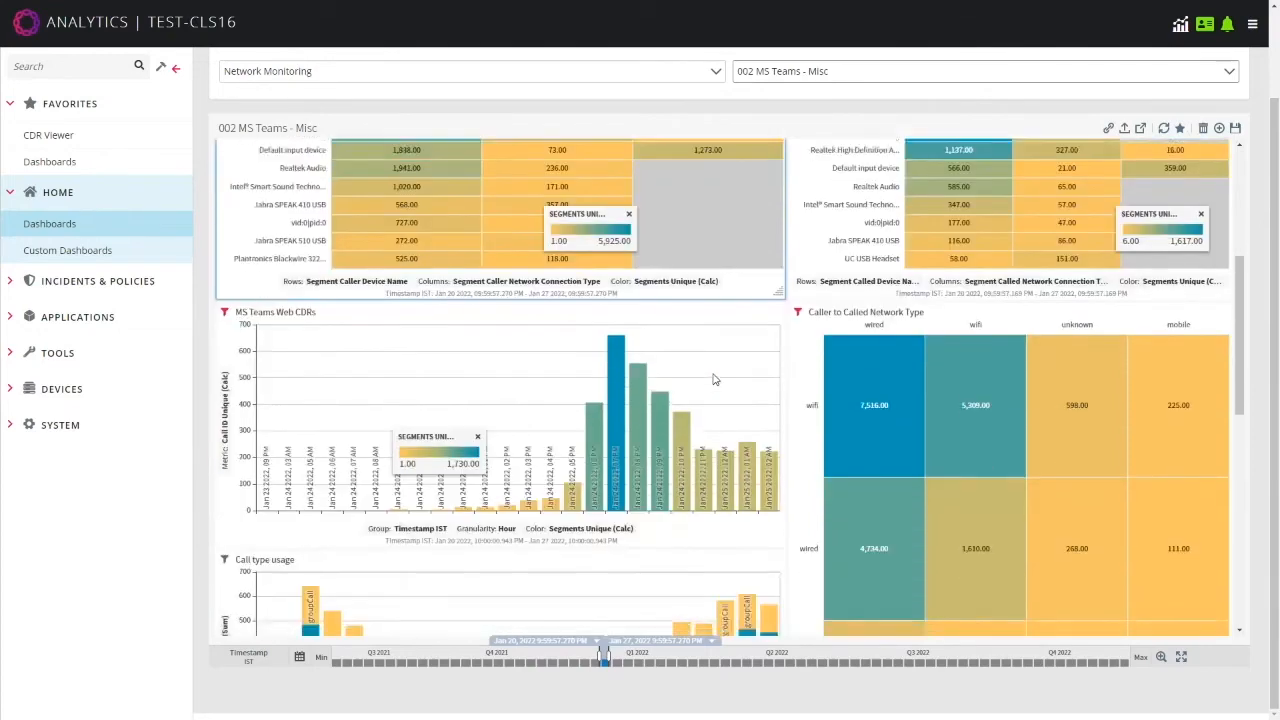
{"action": "scroll", "scroll_direction": "down", "scroll_amount": 3}
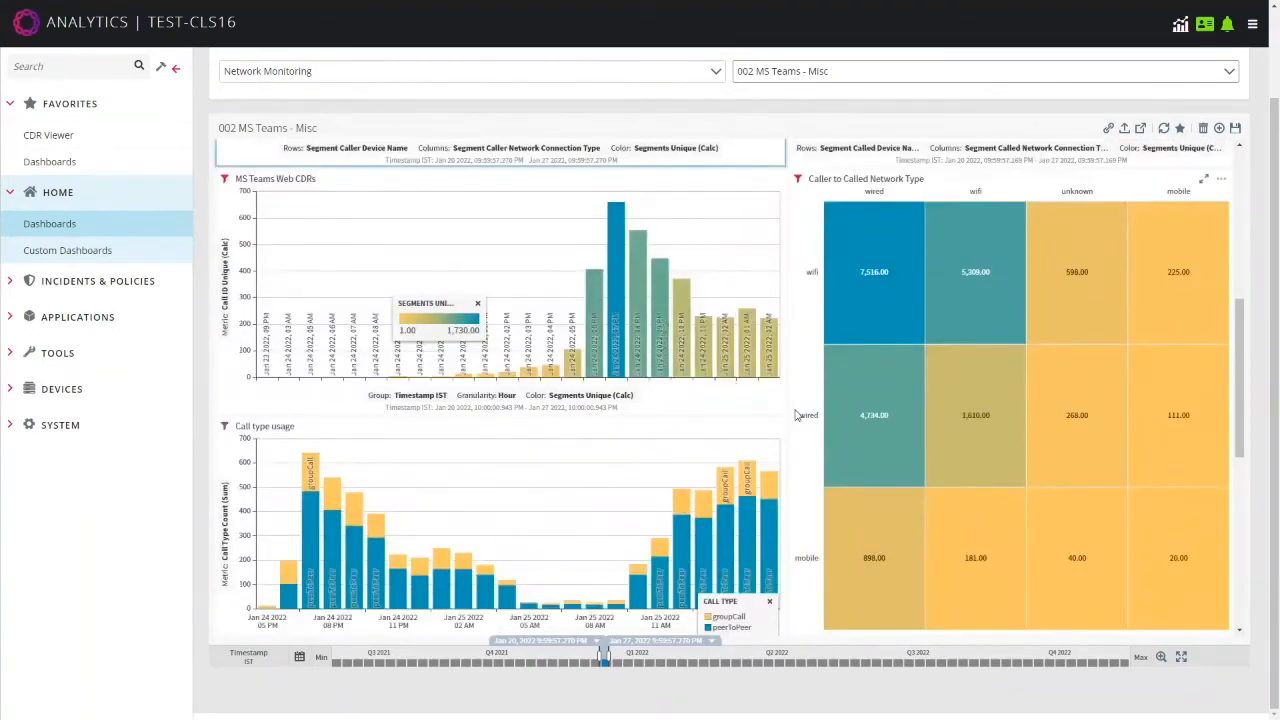
{"action": "mouse_move", "coordinate": [904, 258]}
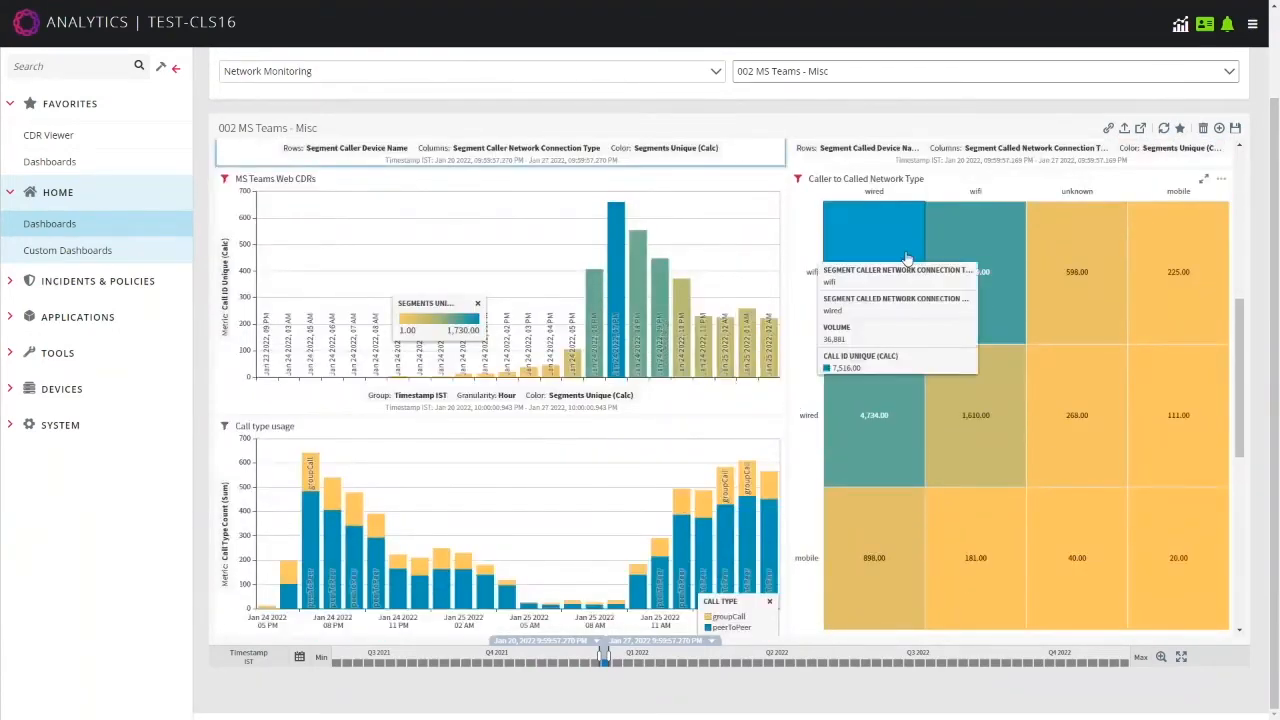
{"action": "mouse_move", "coordinate": [800, 308]}
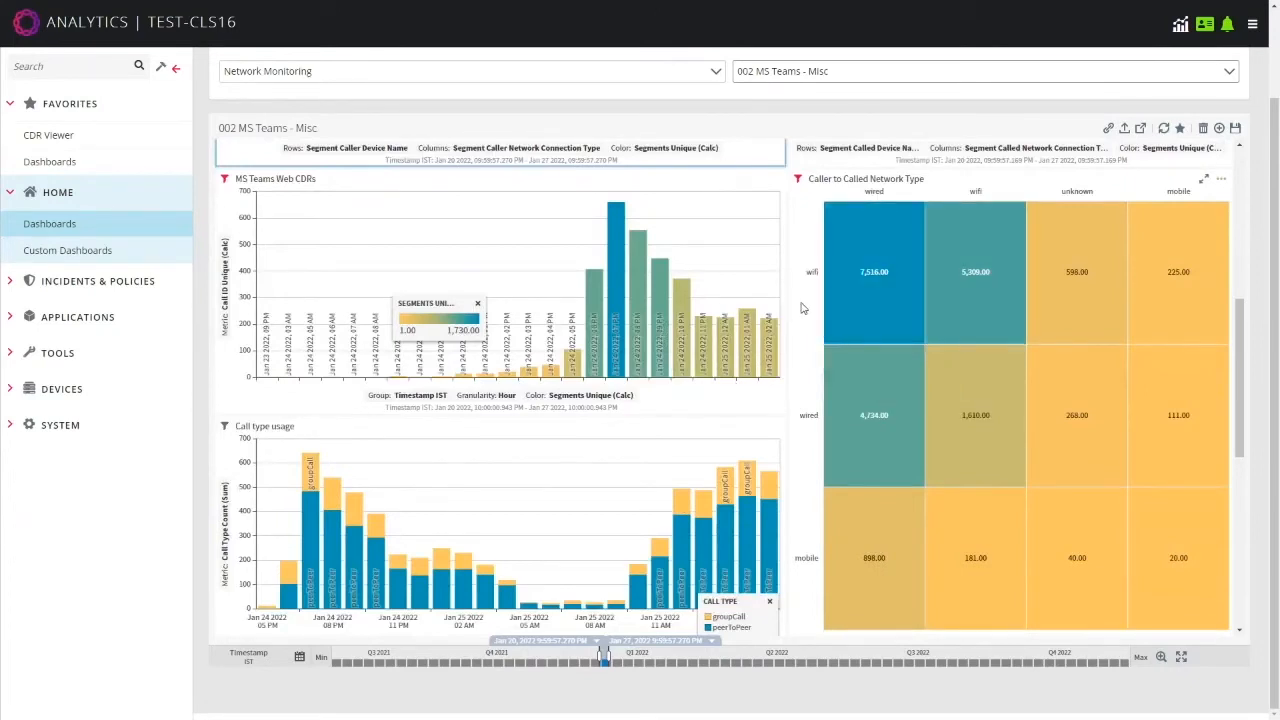
{"action": "mouse_move", "coordinate": [874, 272]}
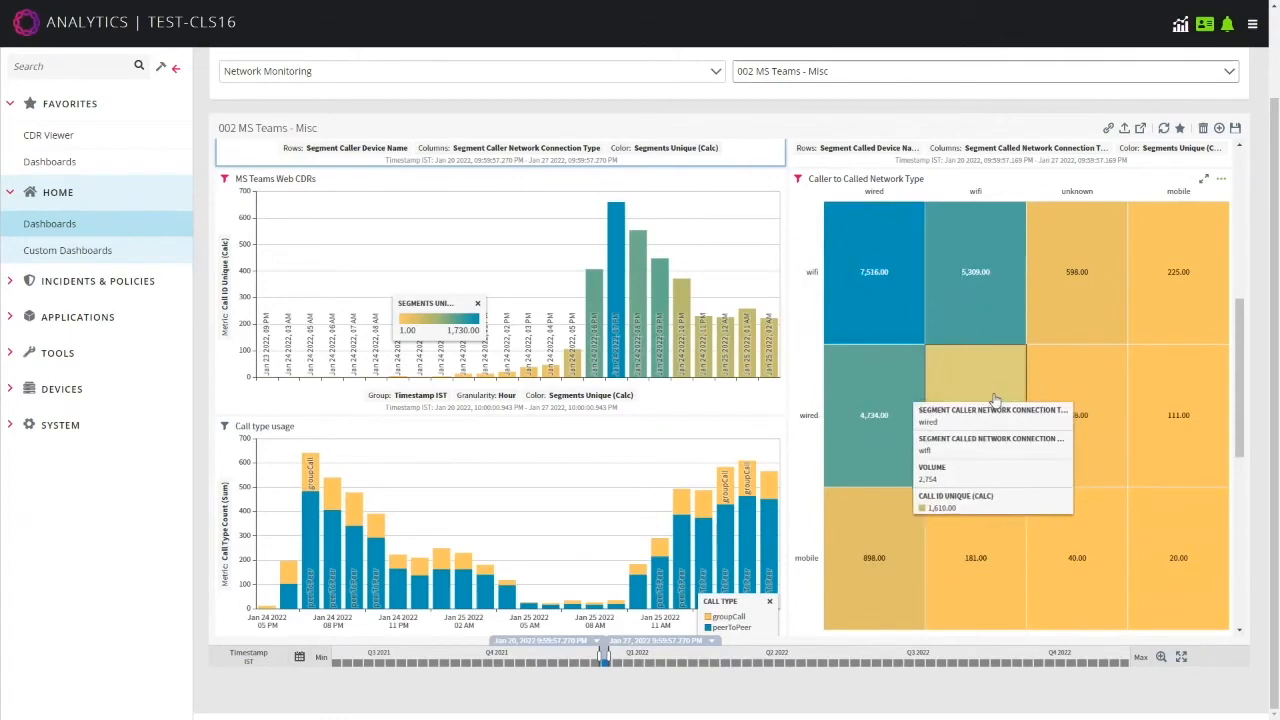
{"action": "mouse_move", "coordinate": [812, 292]}
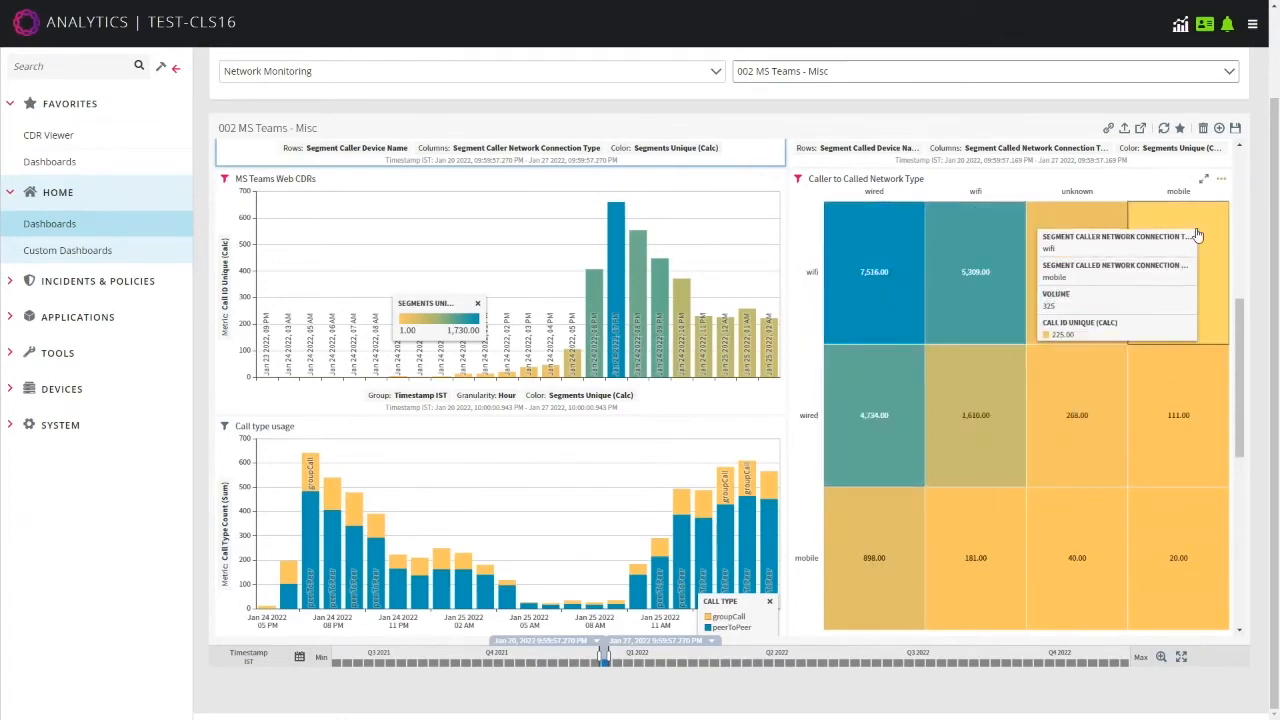
{"action": "mouse_move", "coordinate": [1196, 530]}
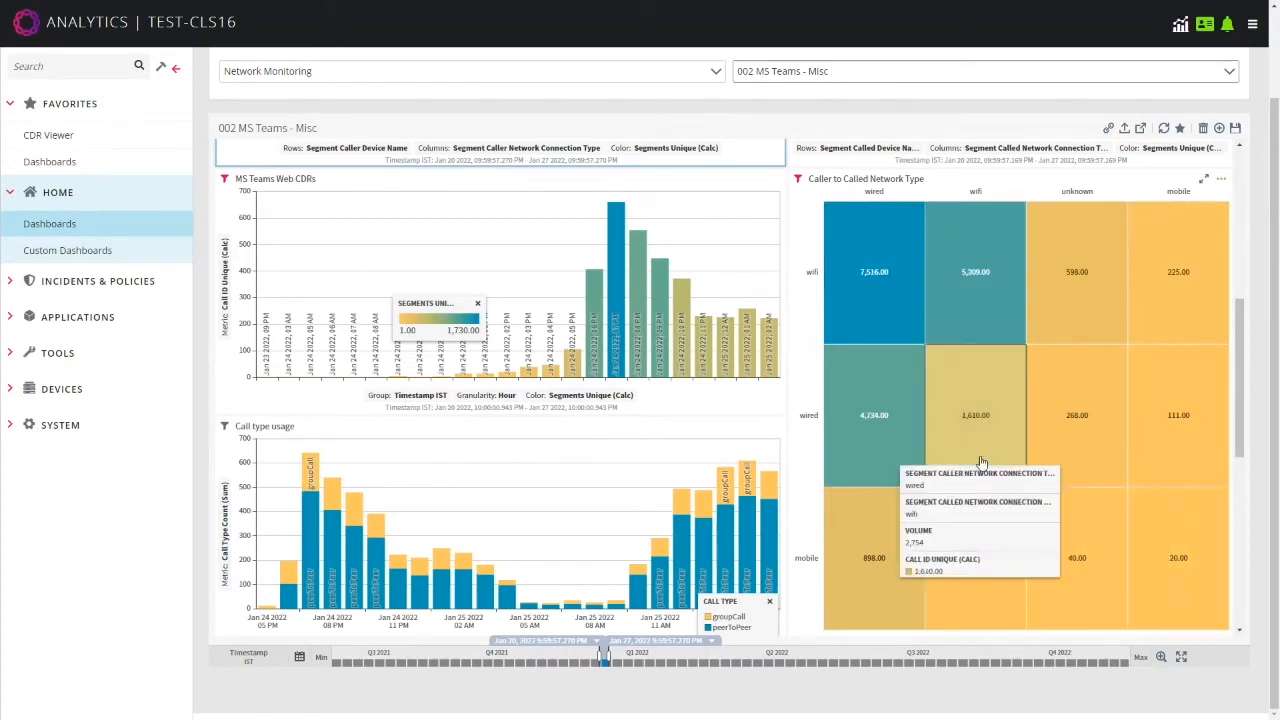
{"action": "mouse_move", "coordinate": [608, 446]}
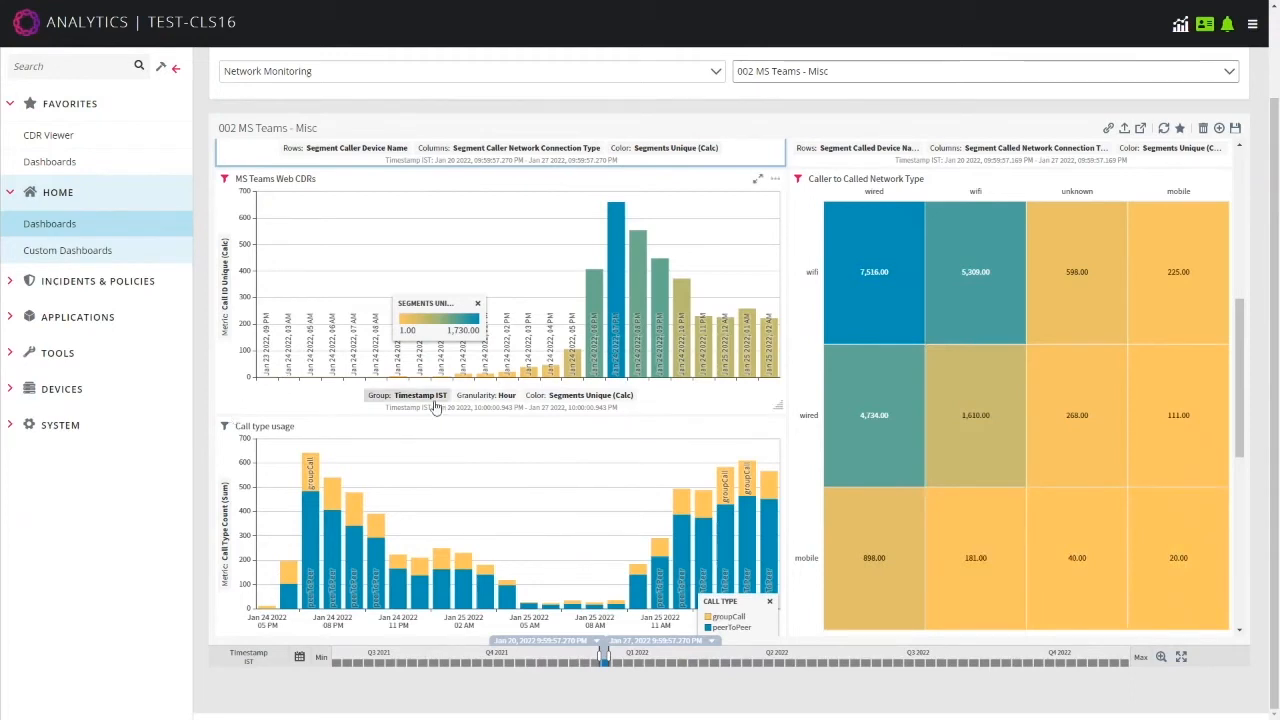
{"action": "scroll", "scroll_direction": "down", "scroll_amount": 3}
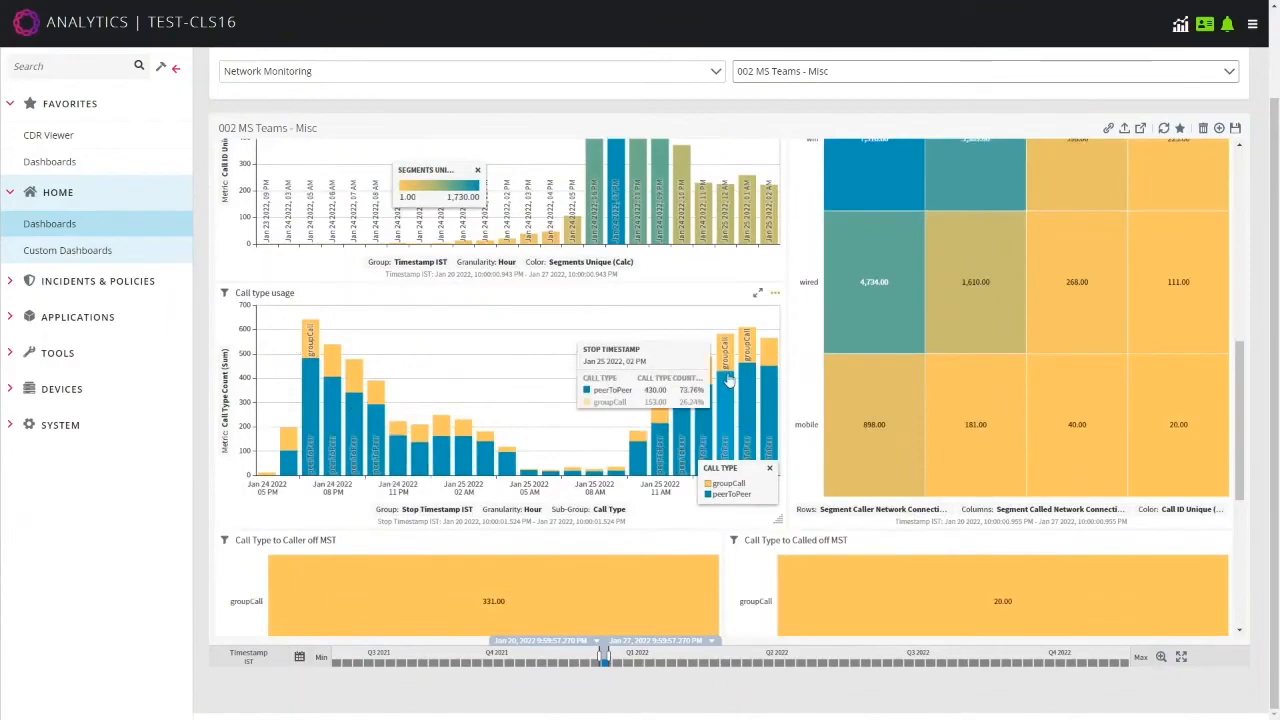
{"action": "scroll", "scroll_direction": "down", "scroll_amount": 3}
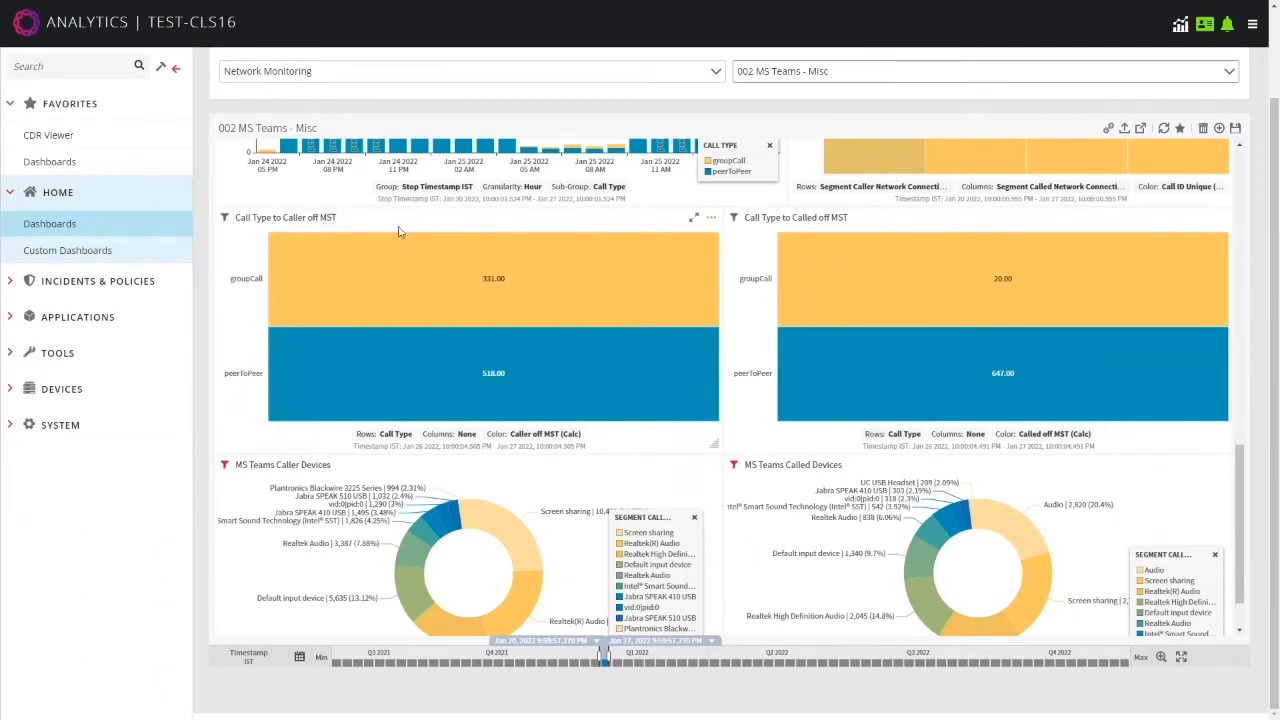
{"action": "mouse_move", "coordinate": [780, 380]}
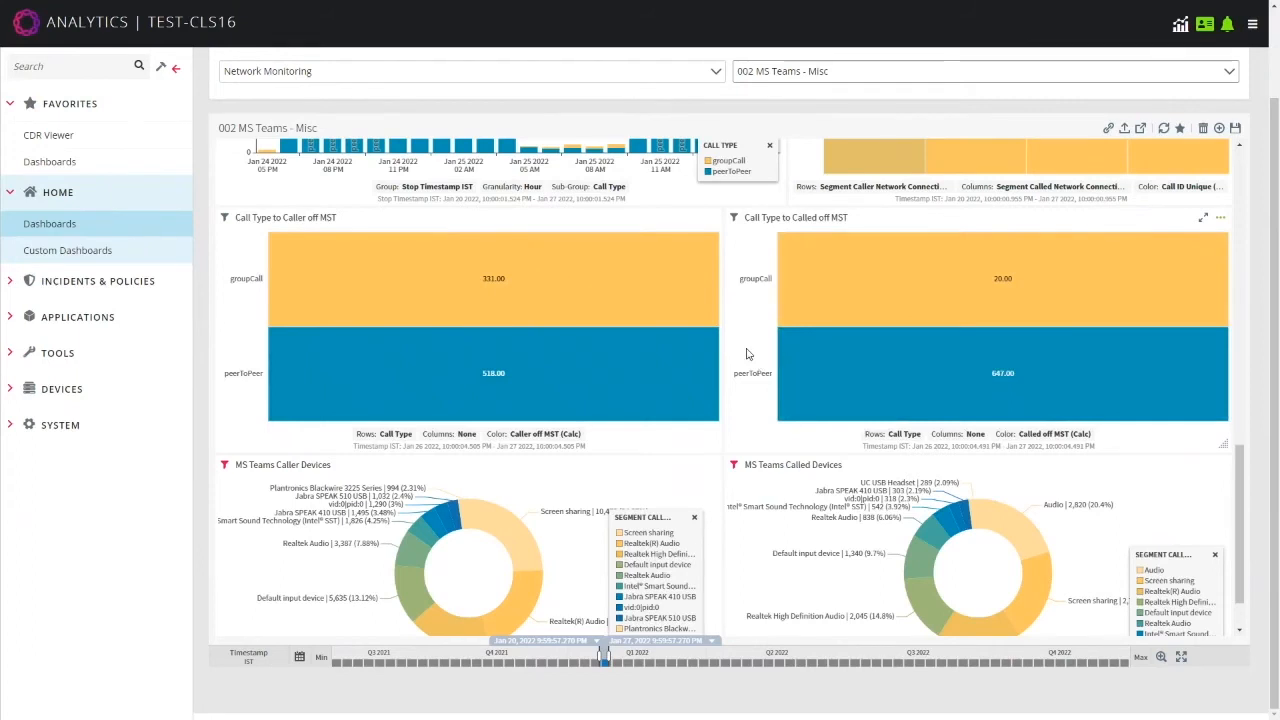
{"action": "mouse_move", "coordinate": [708, 418]}
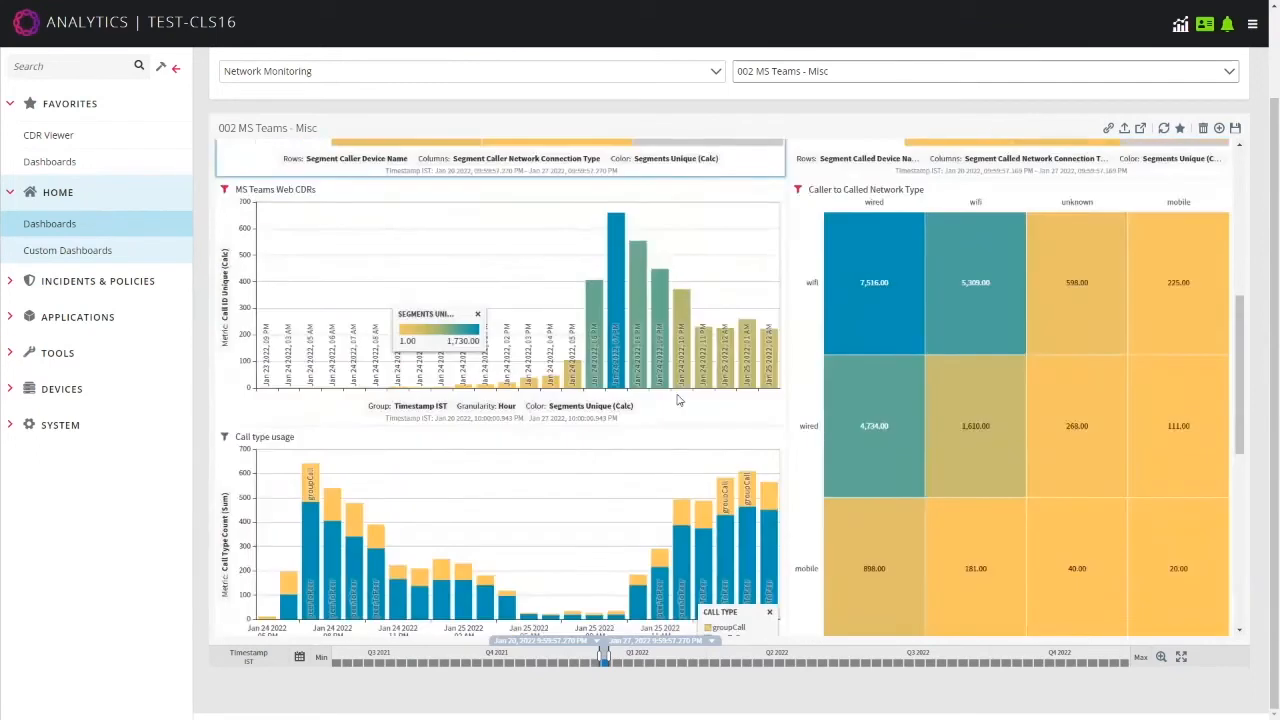
{"action": "mouse_move", "coordinate": [308, 304]}
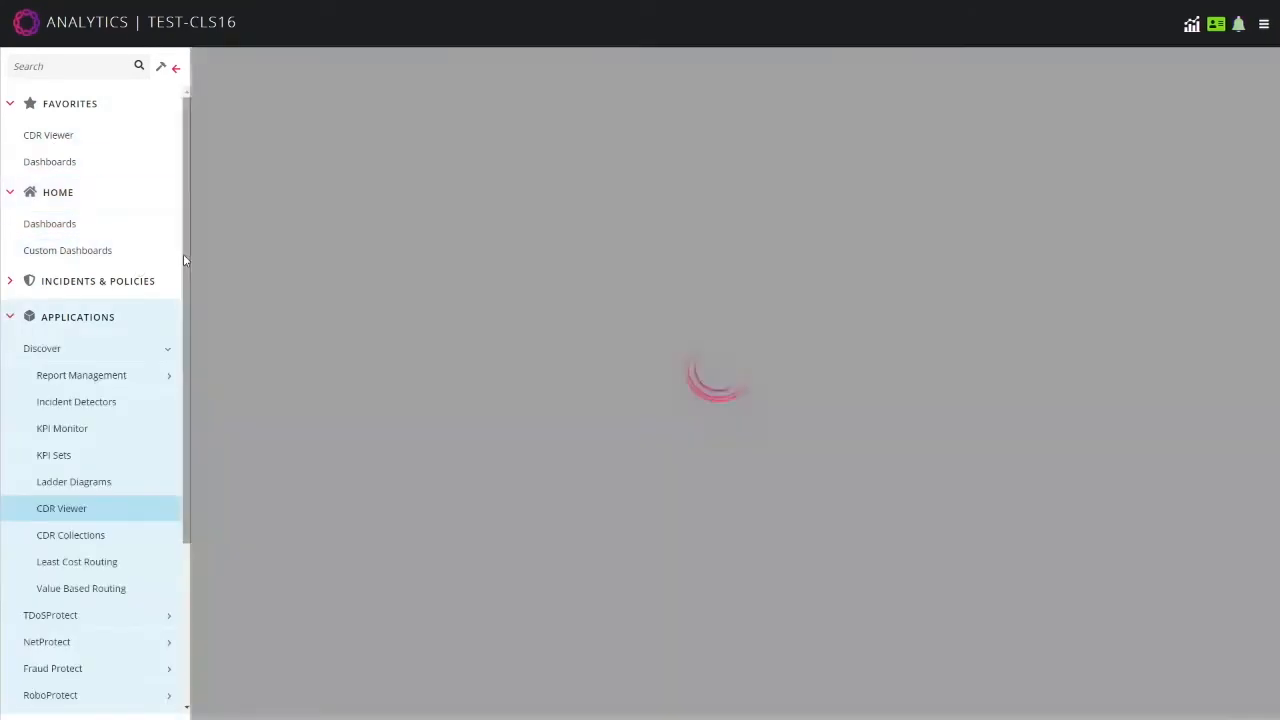
Go to CDR Viewer in the sidebar's Discover section for Microsoft Teams web CDRs
{"action": "left_click", "coordinate": [60, 508]}
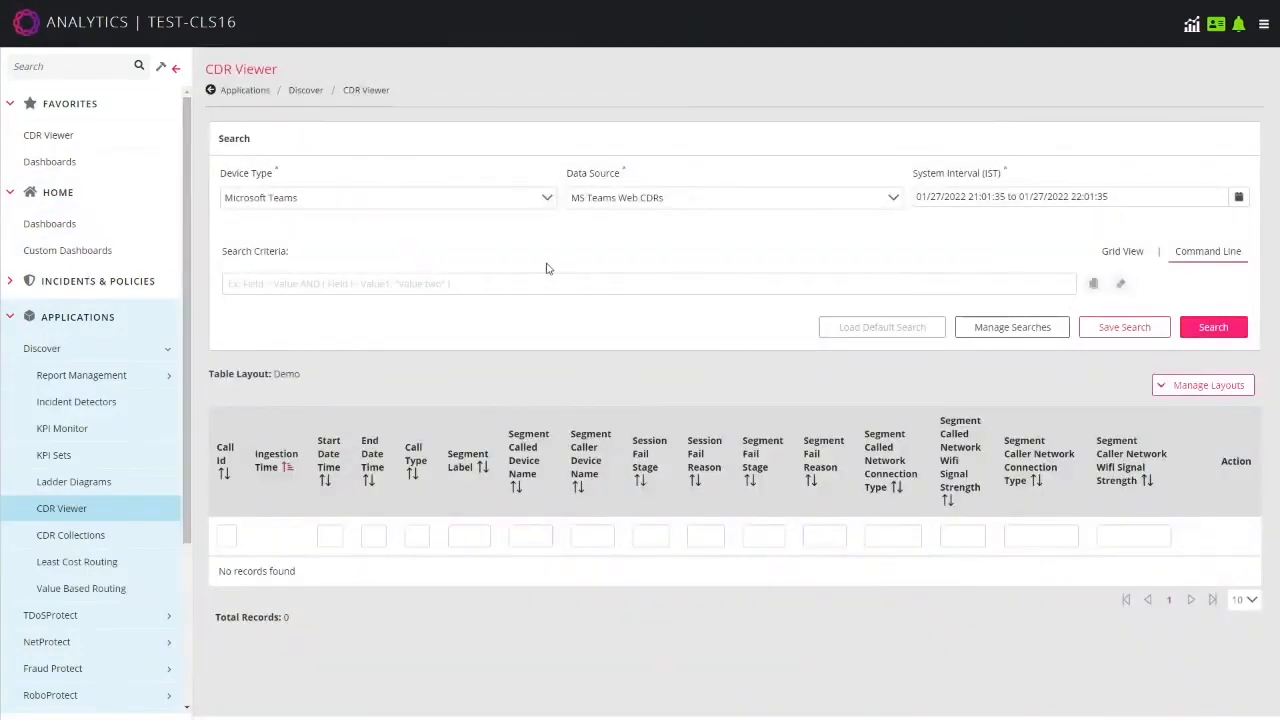
{"action": "mouse_move", "coordinate": [968, 400]}
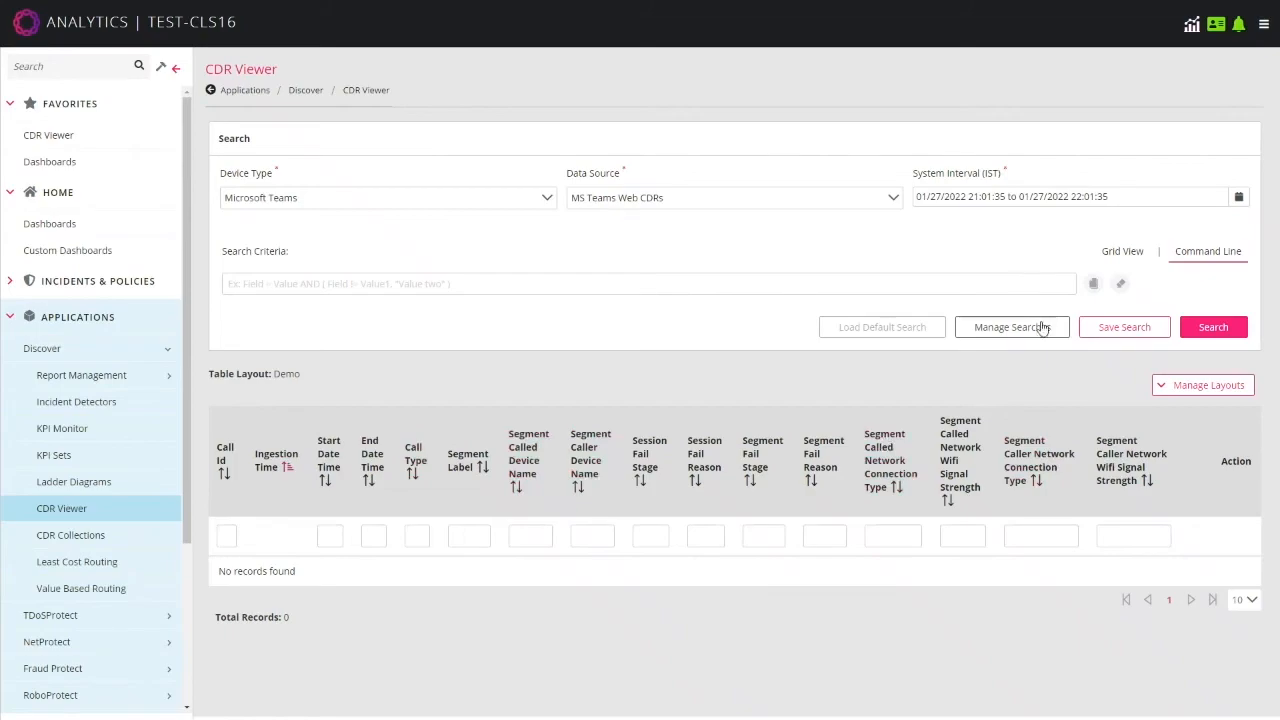
Load the saved Find Failures search from Manage Searches
{"action": "left_click", "coordinate": [1012, 328]}
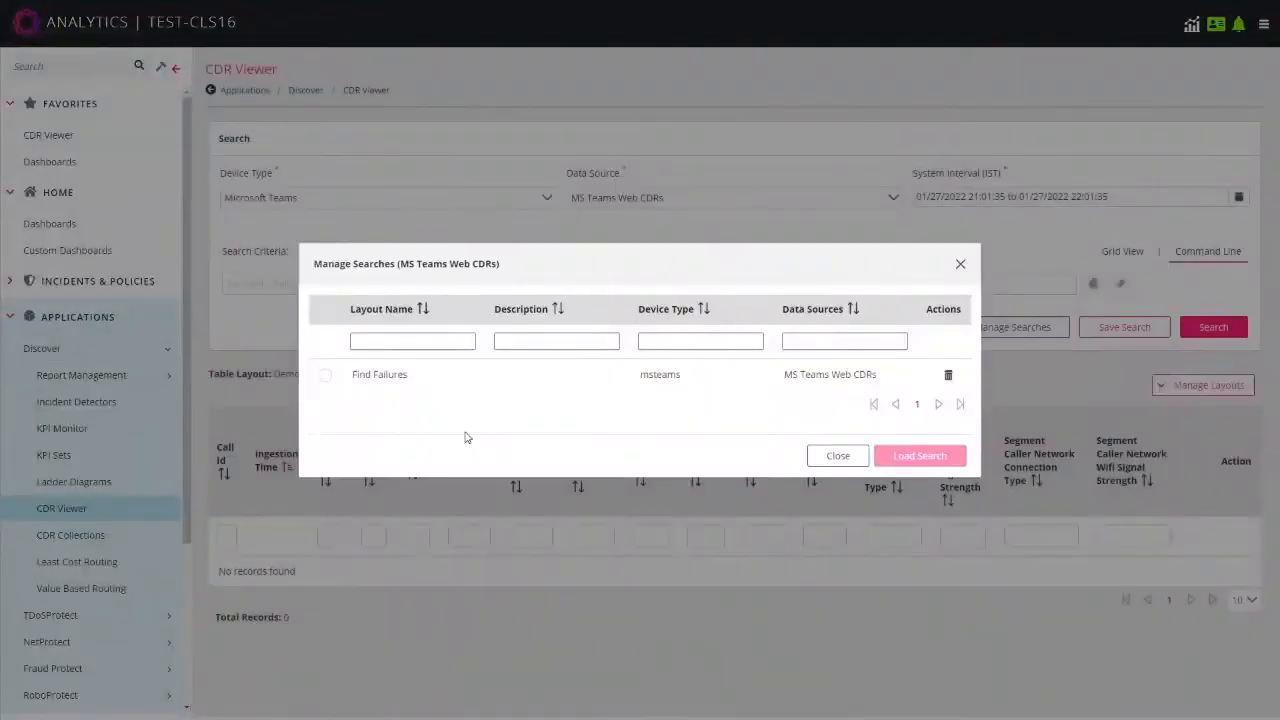
{"action": "left_click", "coordinate": [324, 374]}
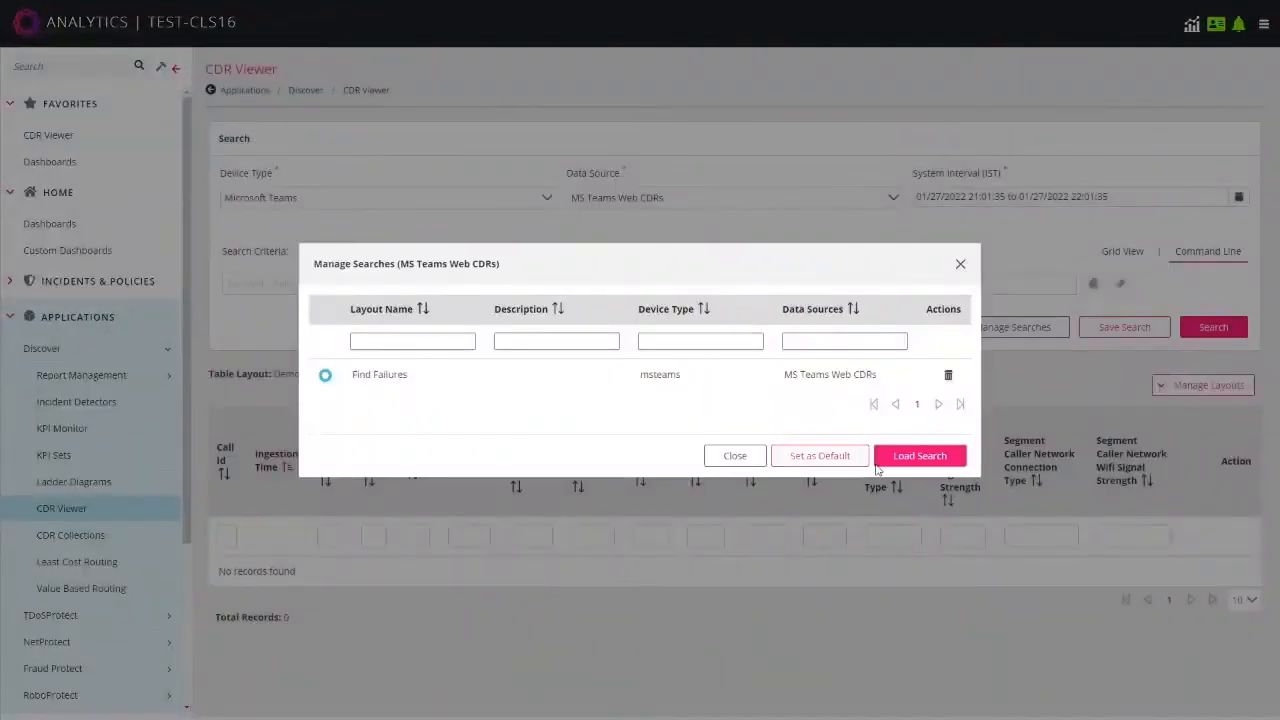
{"action": "left_click", "coordinate": [920, 456]}
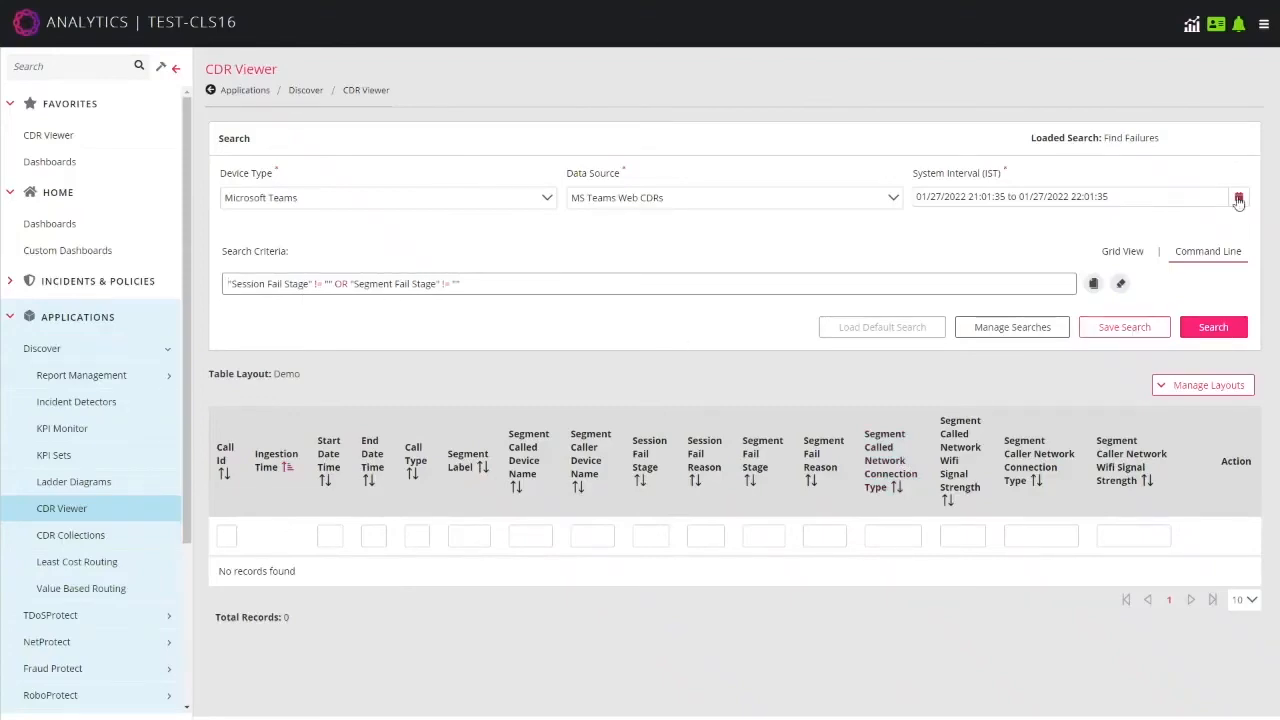
Set the System Interval to Last 2 days and run the failure search
{"action": "left_click", "coordinate": [1238, 198]}
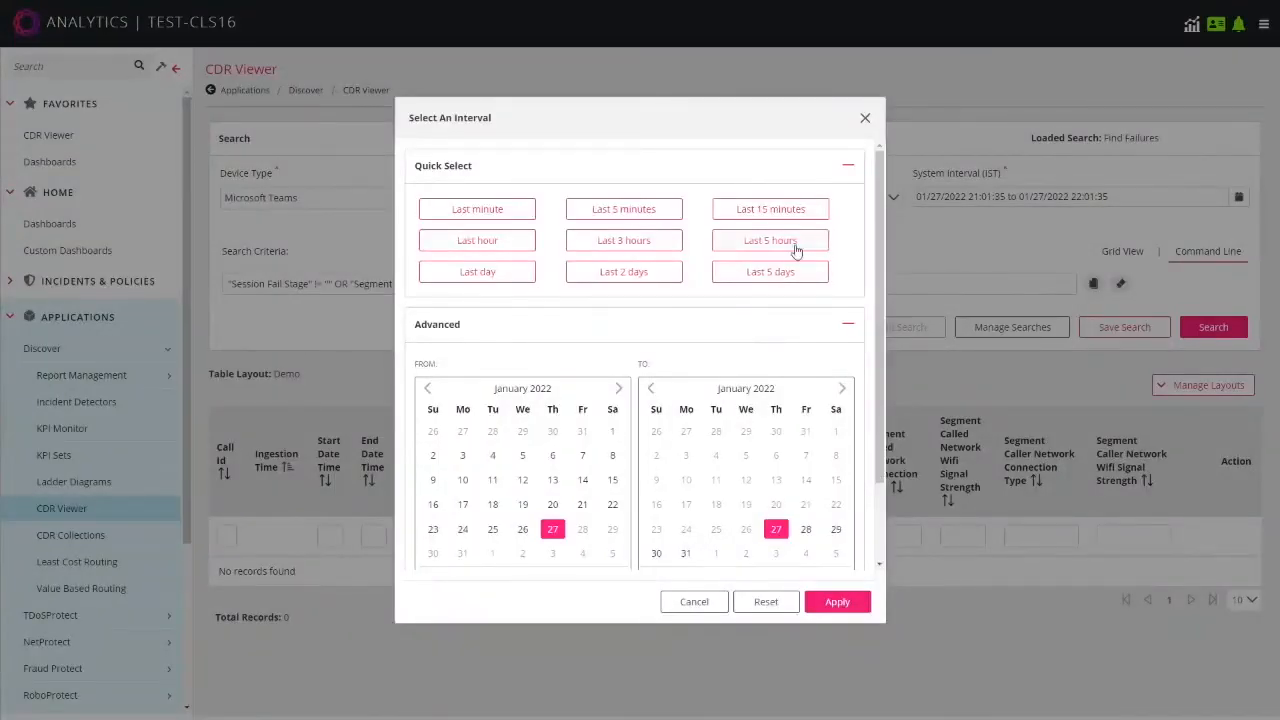
{"action": "left_click", "coordinate": [836, 600]}
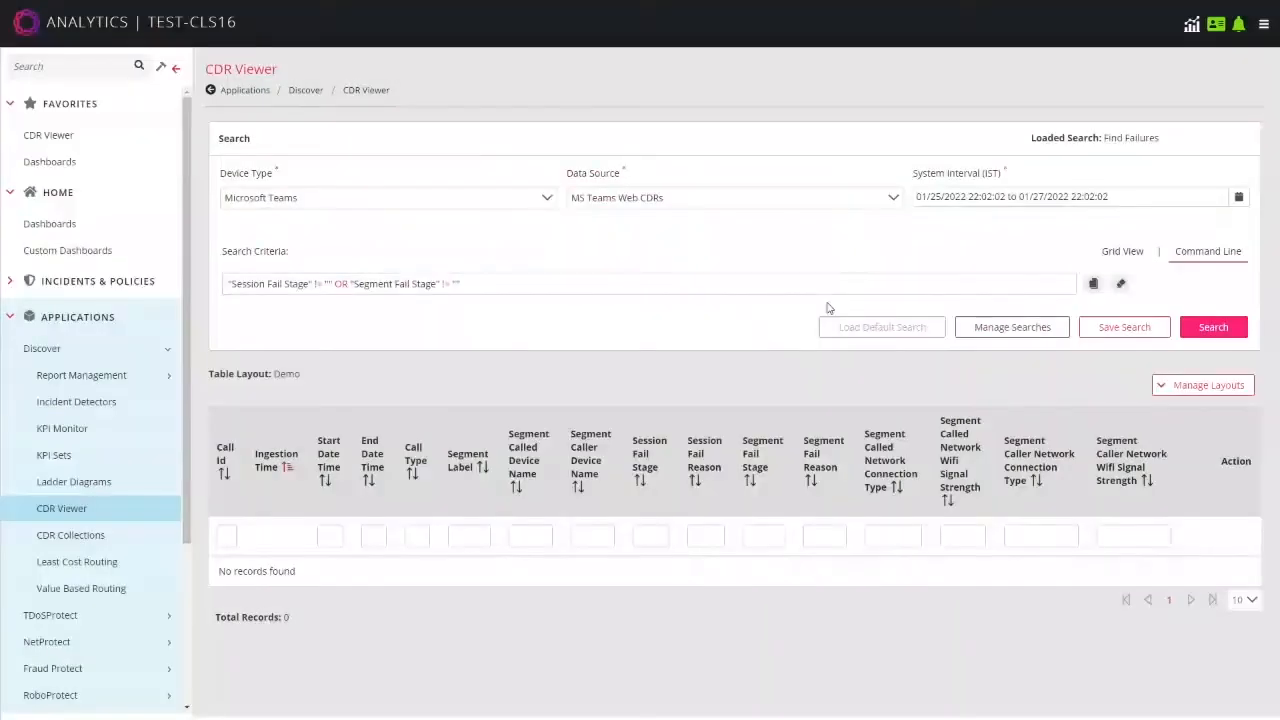
{"action": "left_click", "coordinate": [1212, 328]}
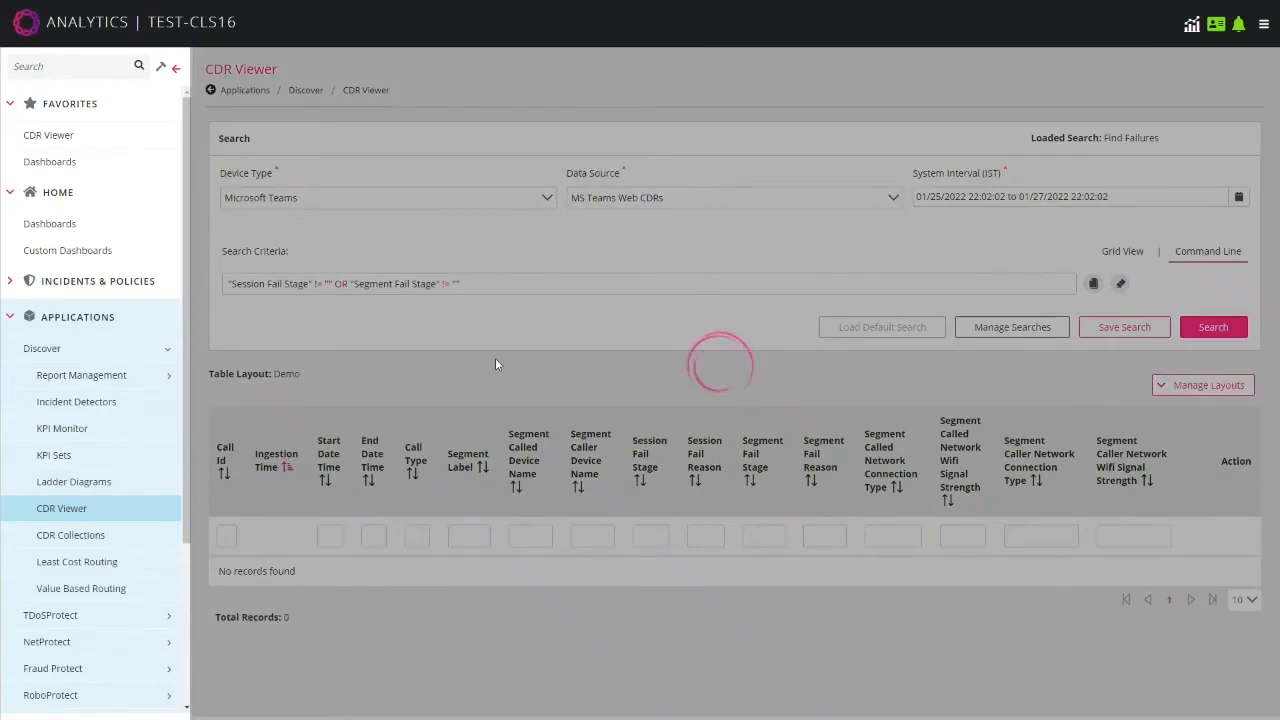
Scroll through the Find Failures results to inspect fail stage, reason columns and record count
{"action": "left_click", "coordinate": [1212, 328]}
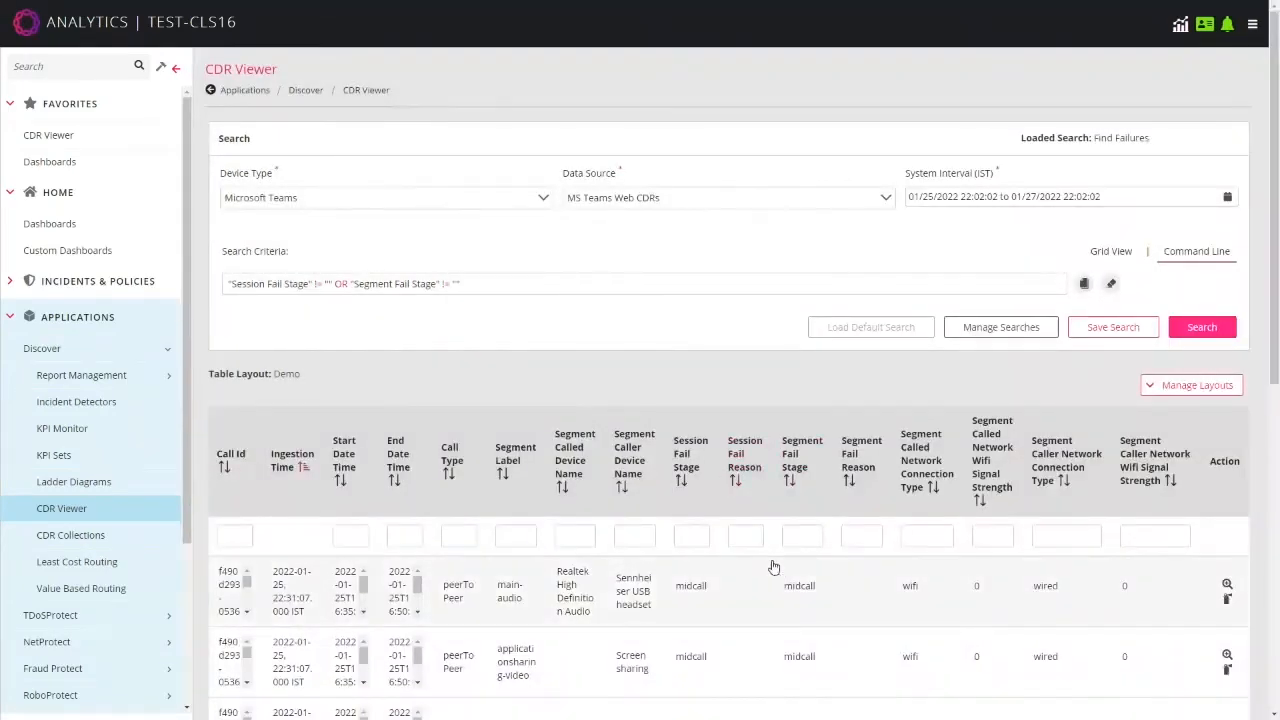
{"action": "scroll", "scroll_direction": "down", "scroll_amount": 3}
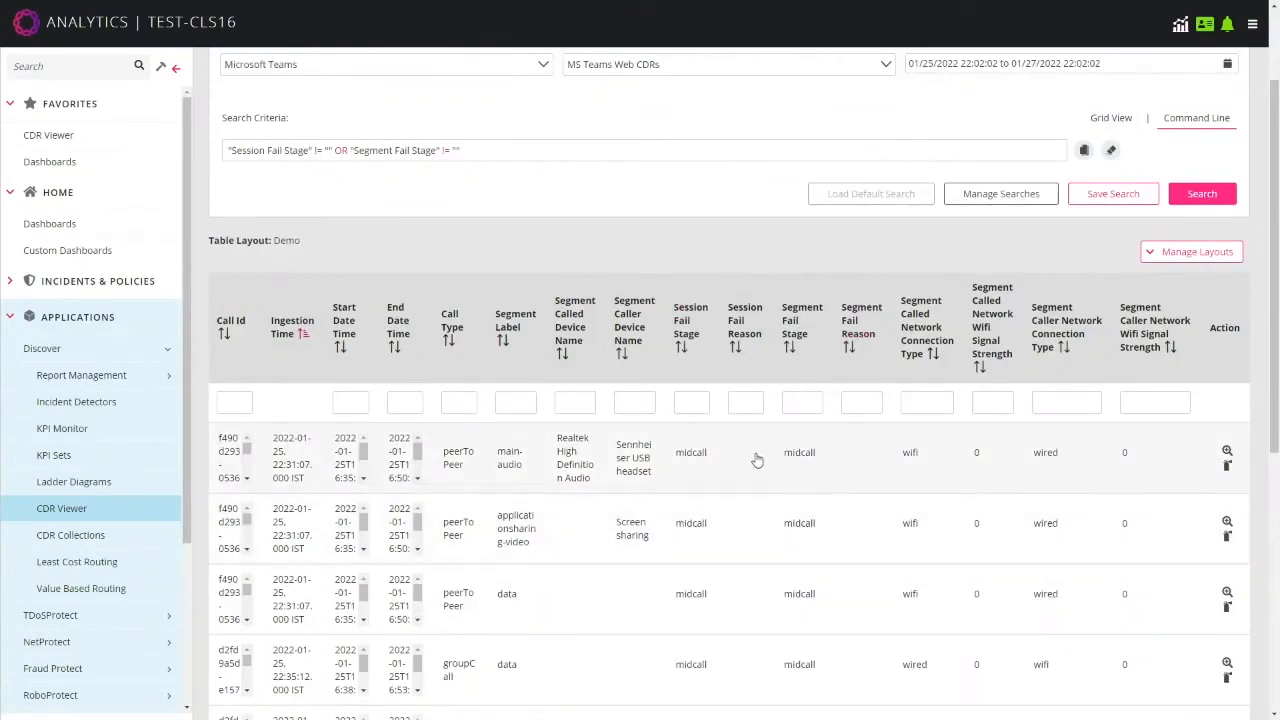
{"action": "scroll", "scroll_direction": "down", "scroll_amount": 3}
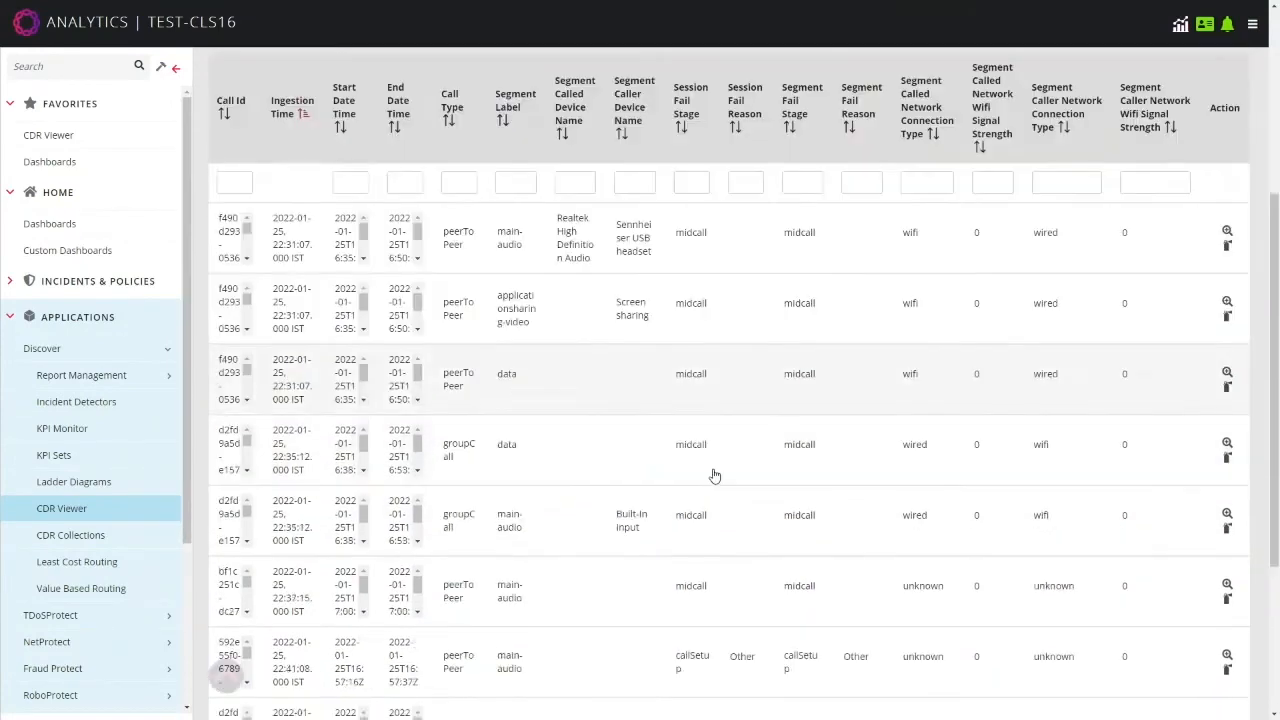
{"action": "scroll", "scroll_direction": "down", "scroll_amount": 3}
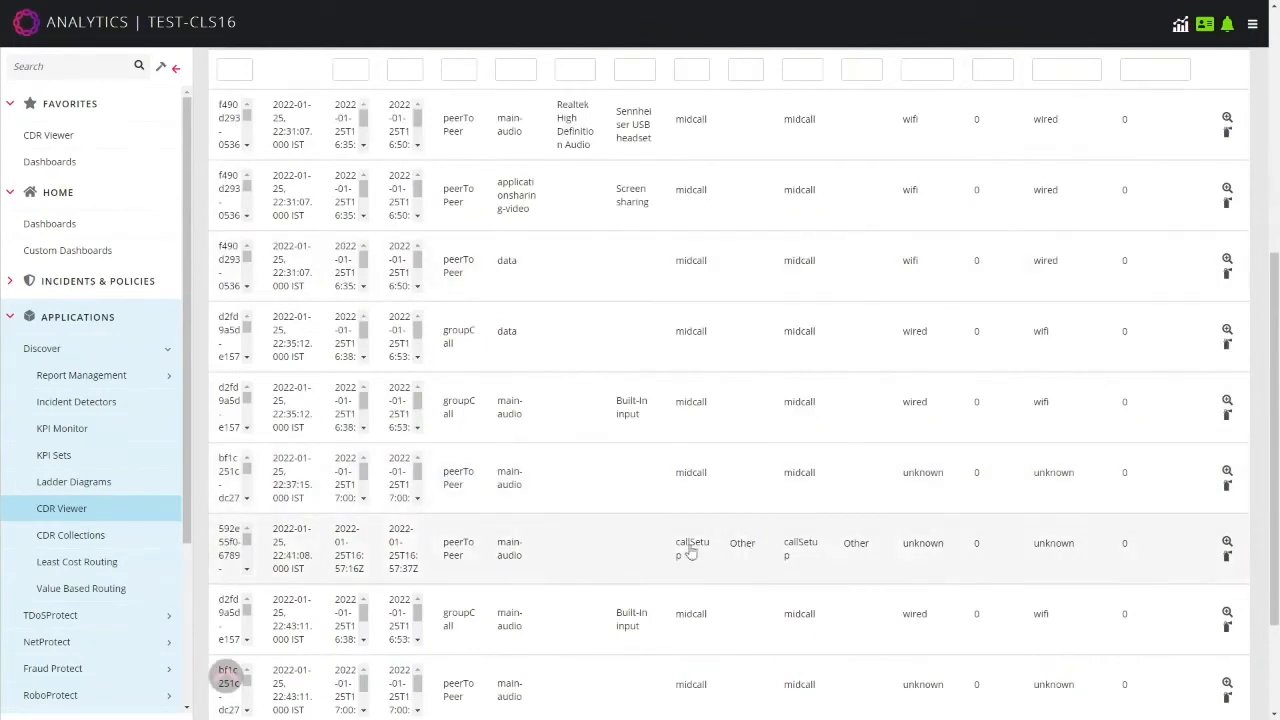
{"action": "mouse_move", "coordinate": [776, 572]}
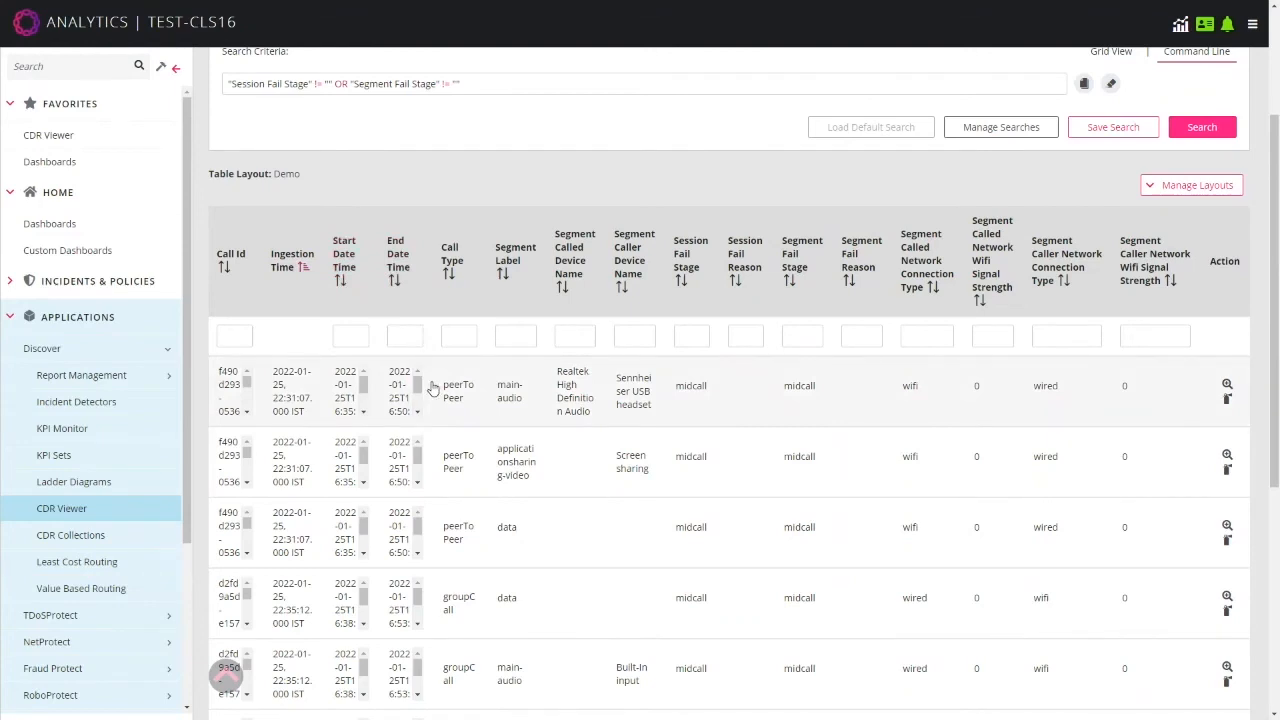
{"action": "mouse_move", "coordinate": [708, 388]}
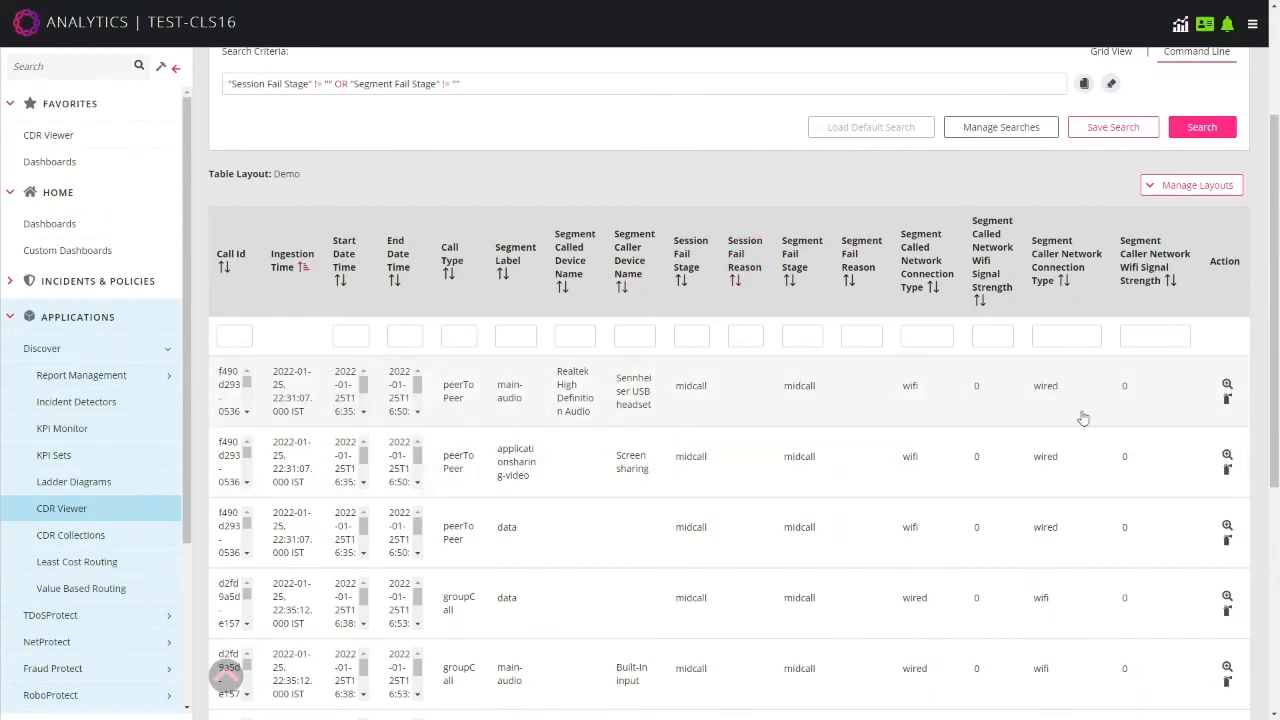
{"action": "mouse_move", "coordinate": [1052, 424]}
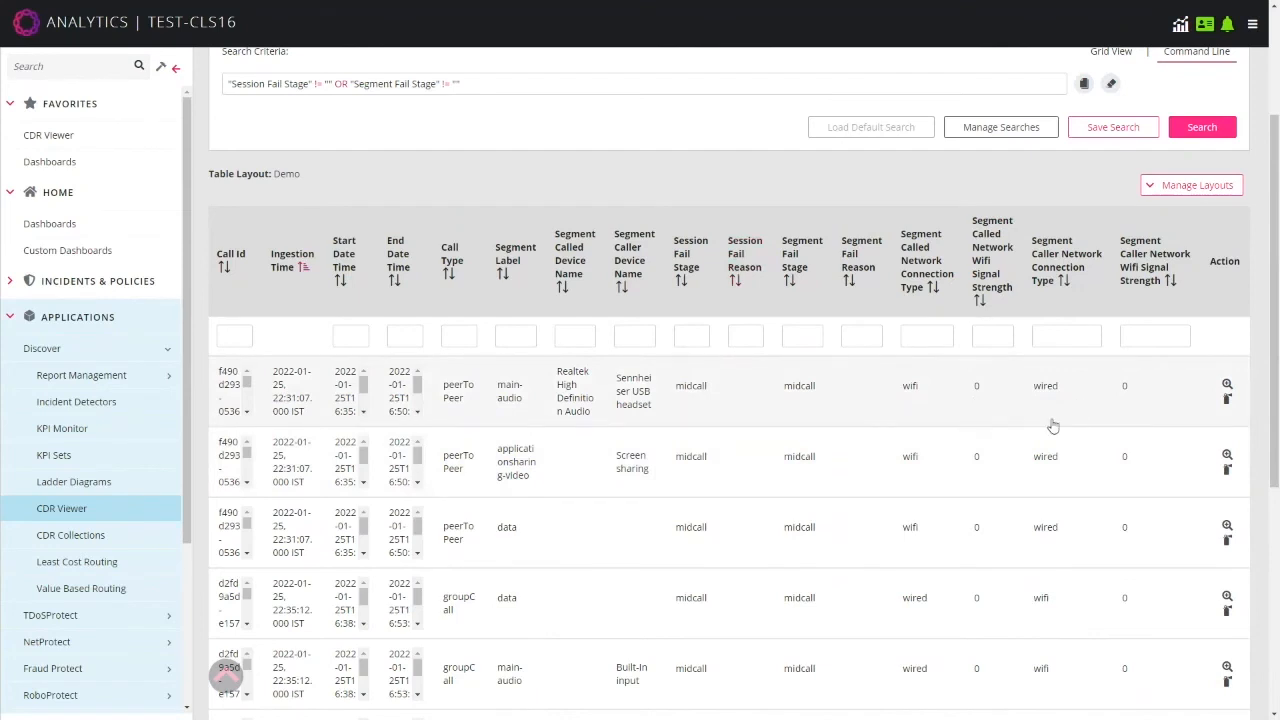
{"action": "mouse_move", "coordinate": [990, 384]}
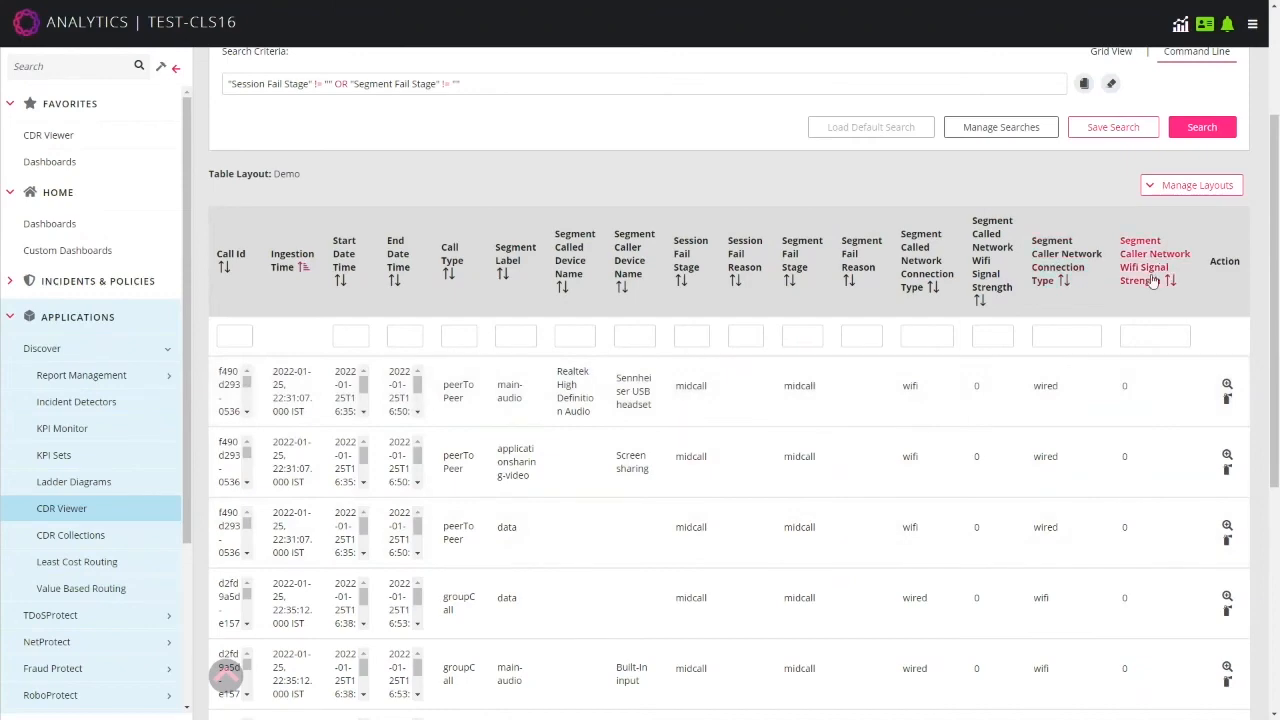
{"action": "scroll", "scroll_direction": "down", "scroll_amount": 3}
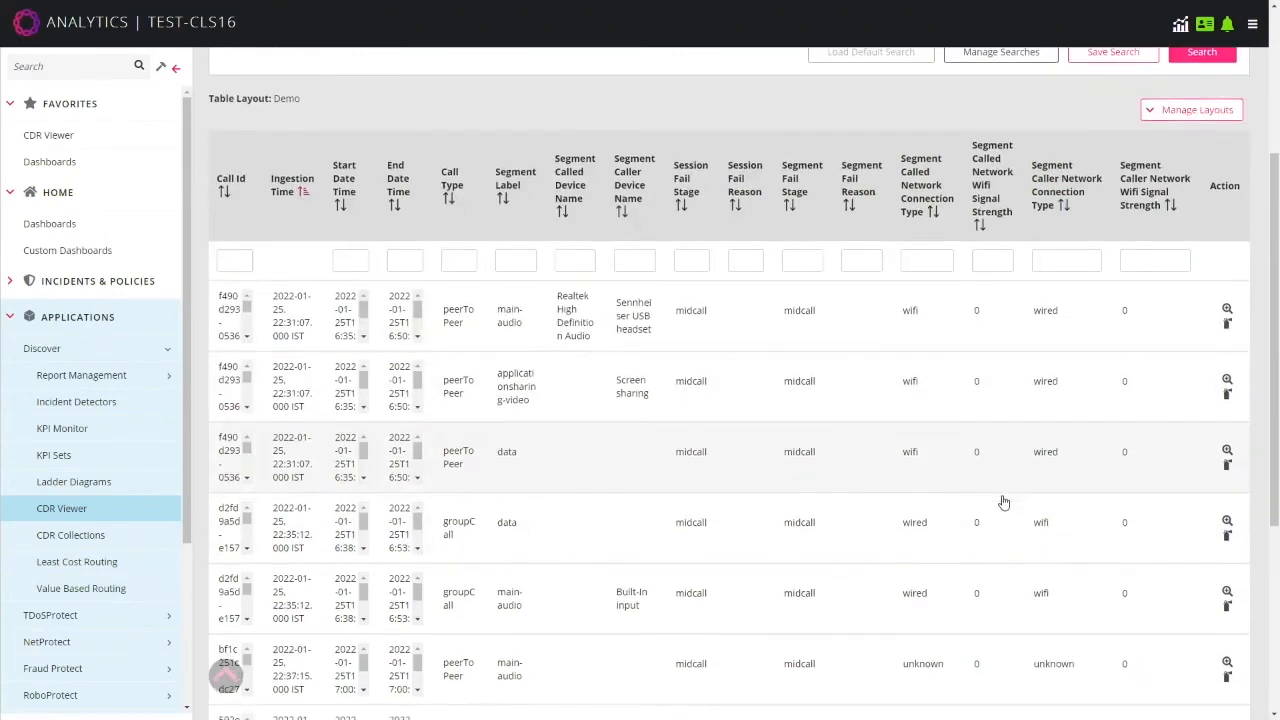
{"action": "scroll", "scroll_direction": "down", "scroll_amount": 3}
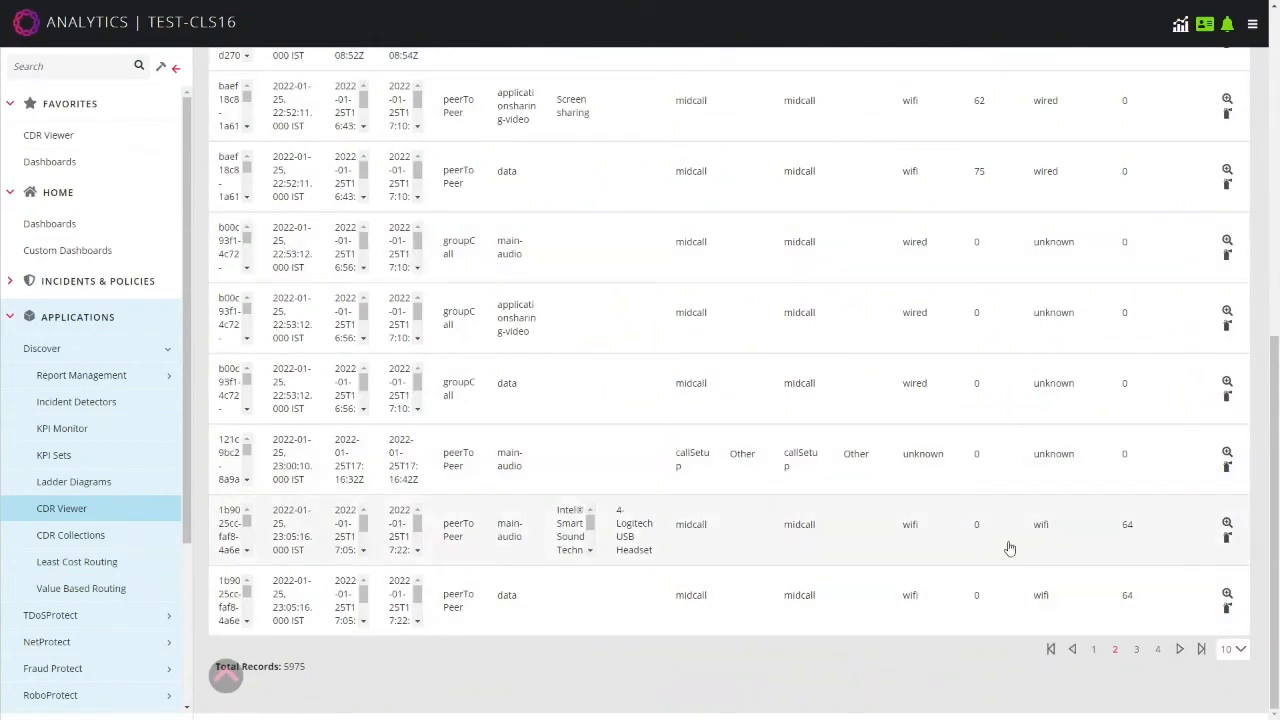
{"action": "mouse_move", "coordinate": [1228, 524]}
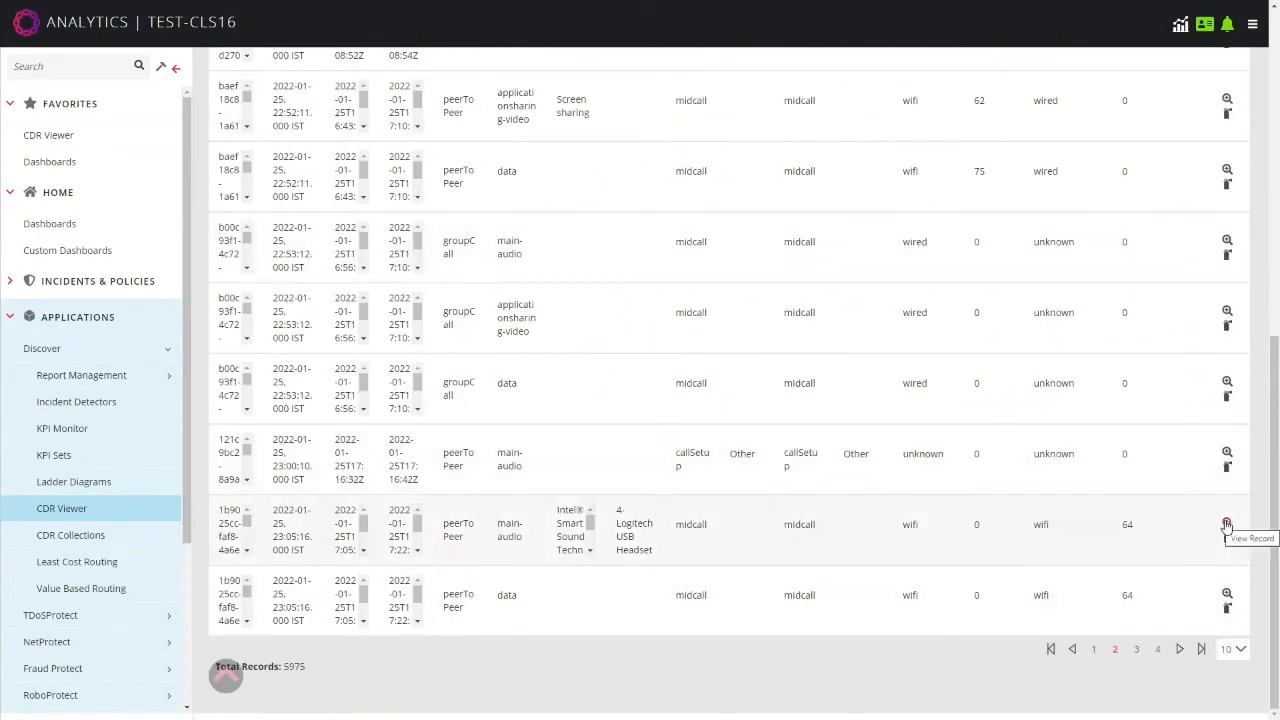
{"action": "mouse_move", "coordinate": [1228, 524]}
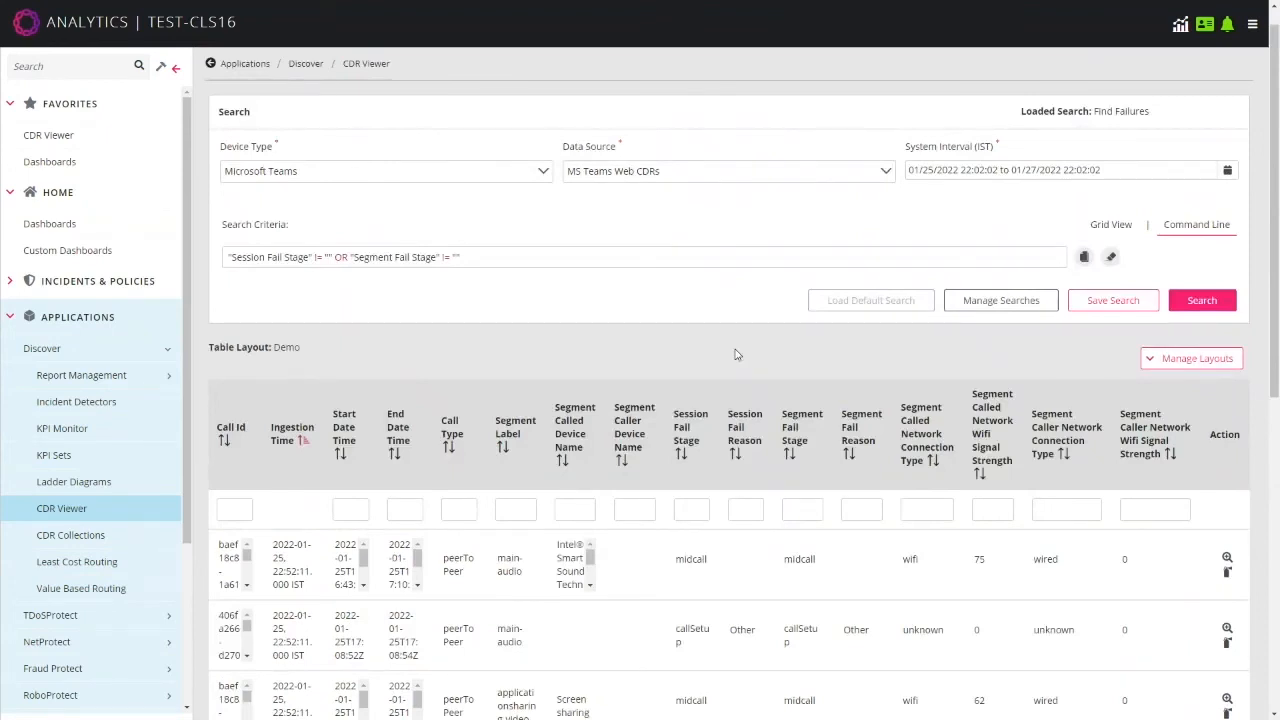
{"action": "mouse_move", "coordinate": [714, 296]}
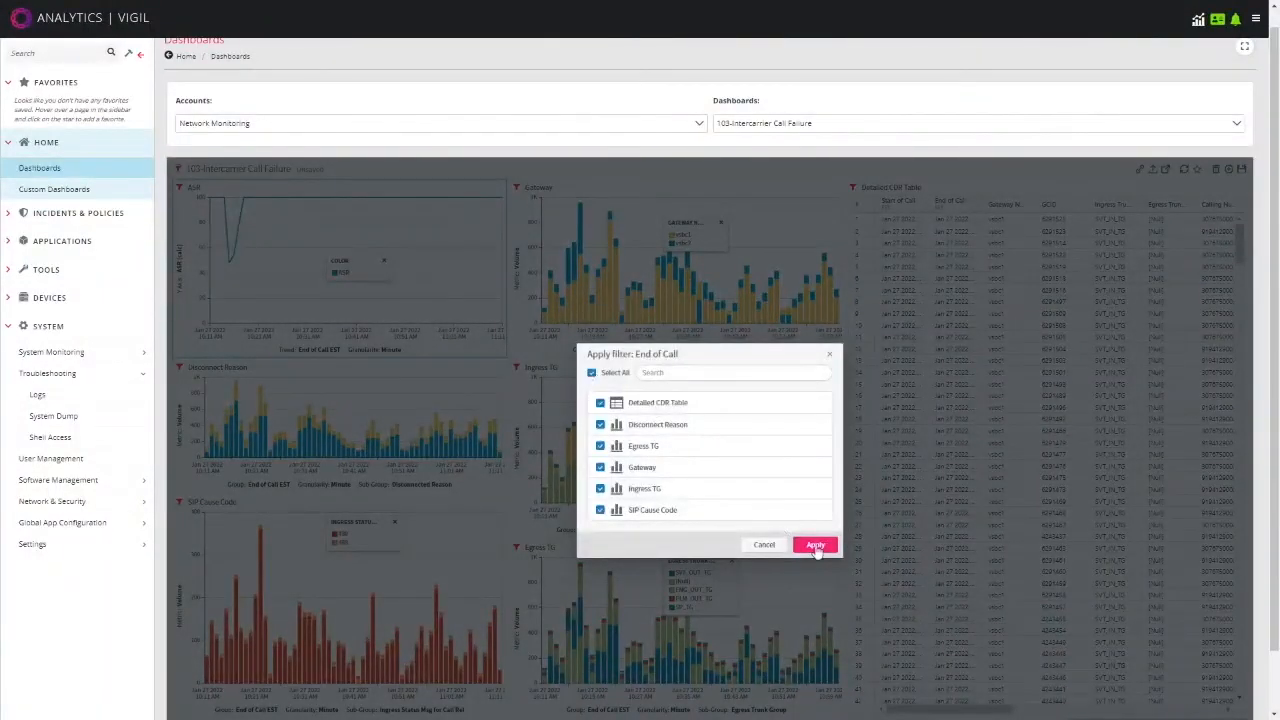
Apply the End of Call filter, accept the time-link warning, and scroll the Detailed CDR Table
{"action": "left_click", "coordinate": [816, 544]}
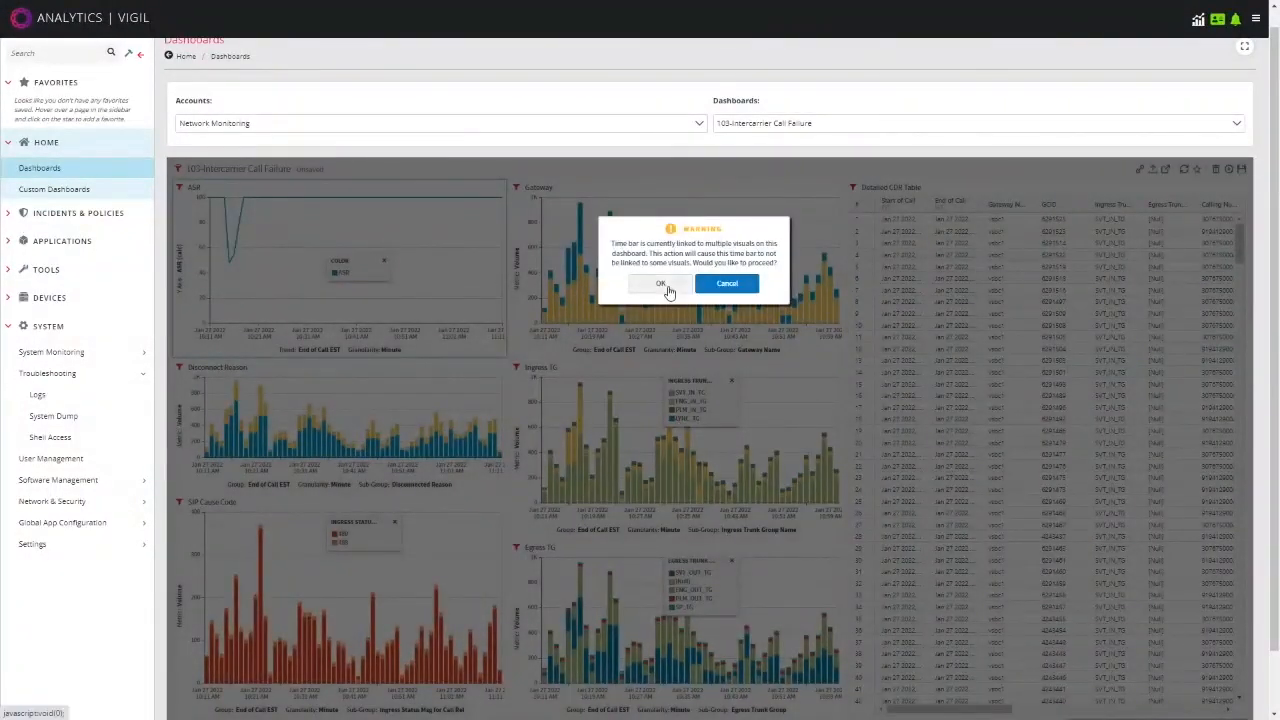
{"action": "left_click", "coordinate": [660, 284]}
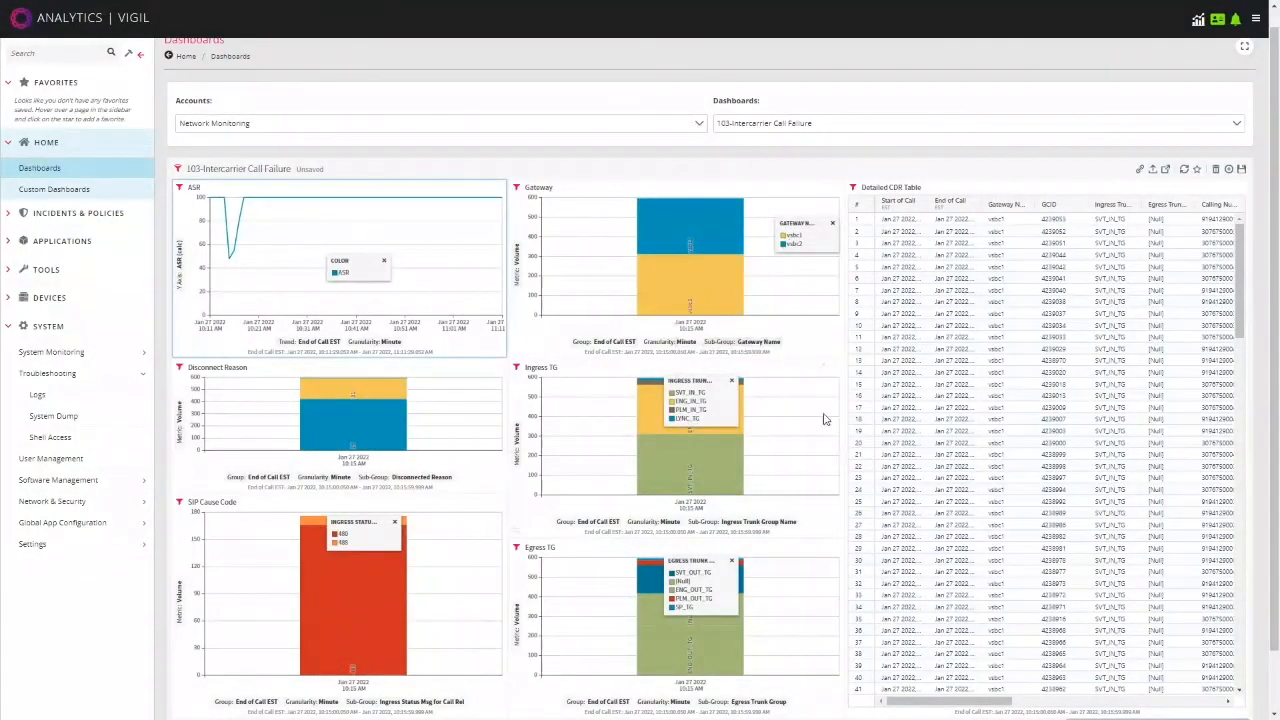
{"action": "mouse_move", "coordinate": [704, 408]}
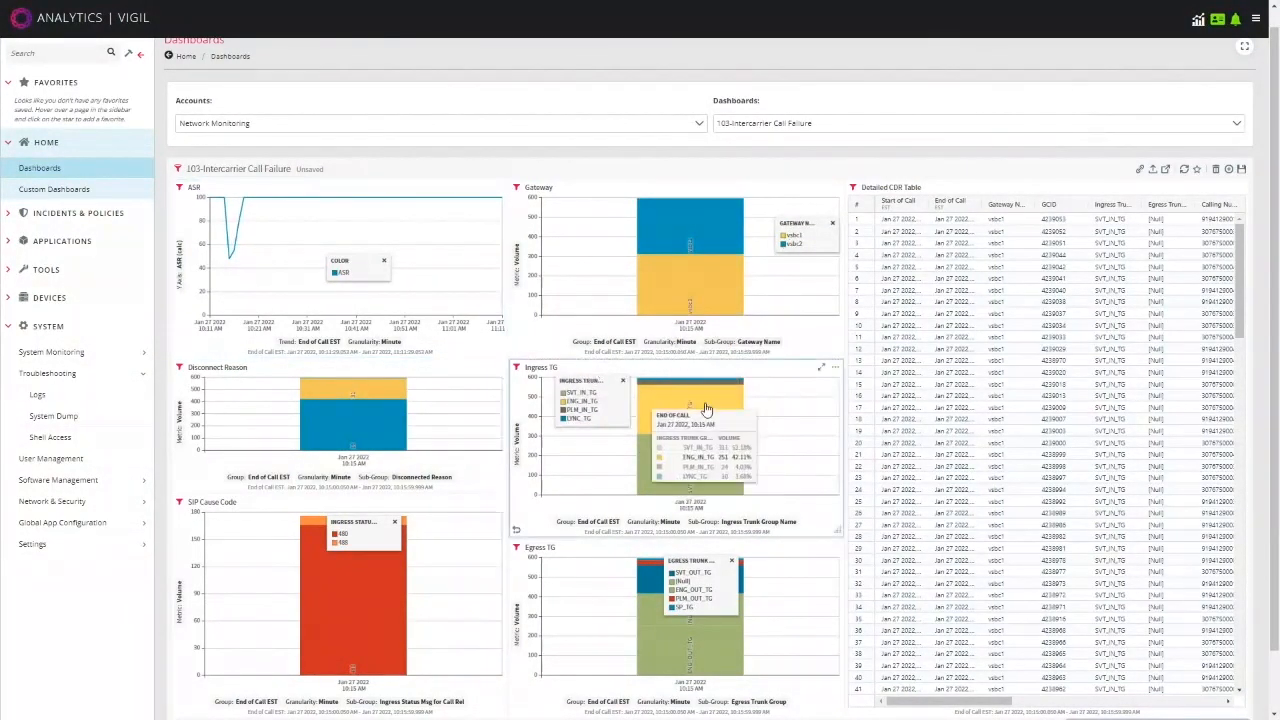
{"action": "mouse_move", "coordinate": [738, 488]}
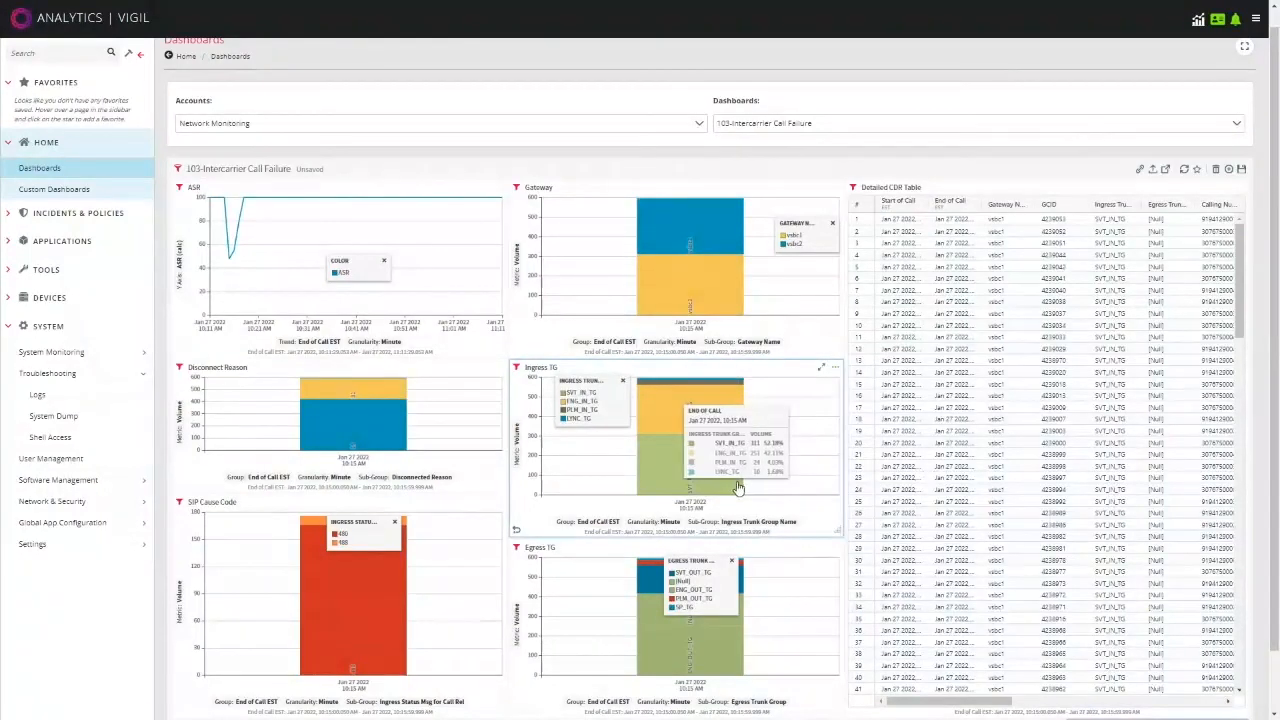
{"action": "mouse_move", "coordinate": [822, 528]}
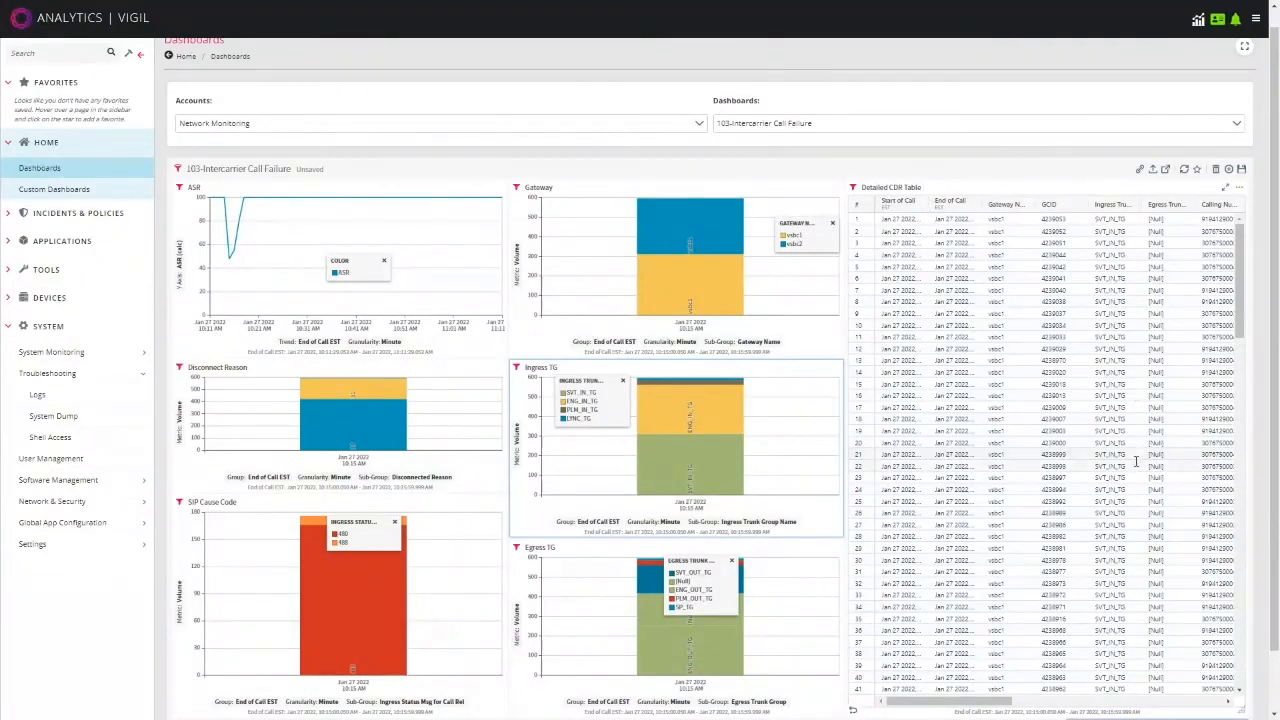
{"action": "scroll", "scroll_direction": "down", "scroll_amount": 3}
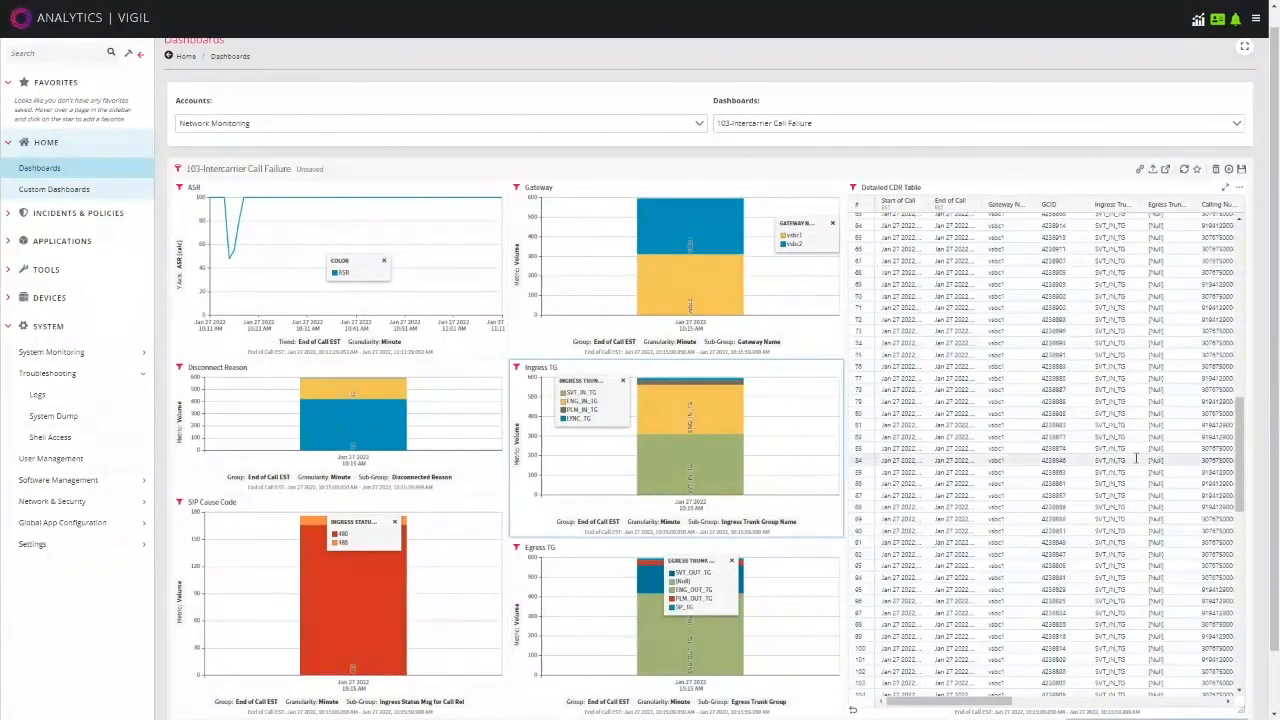